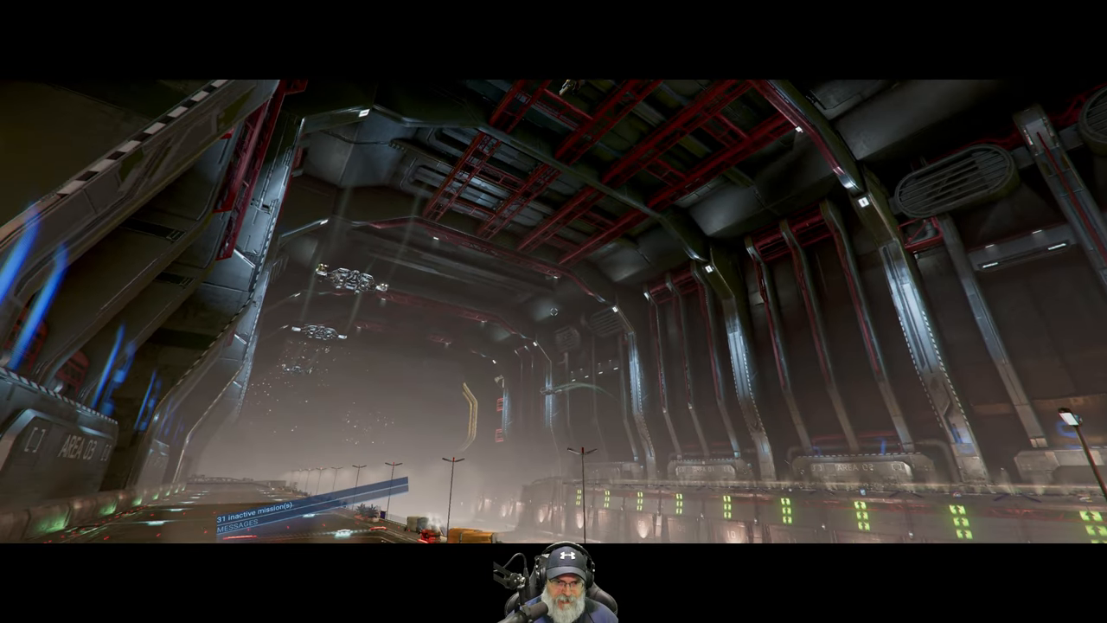
{"action": "mouse_move", "coordinate": [554, 311]}
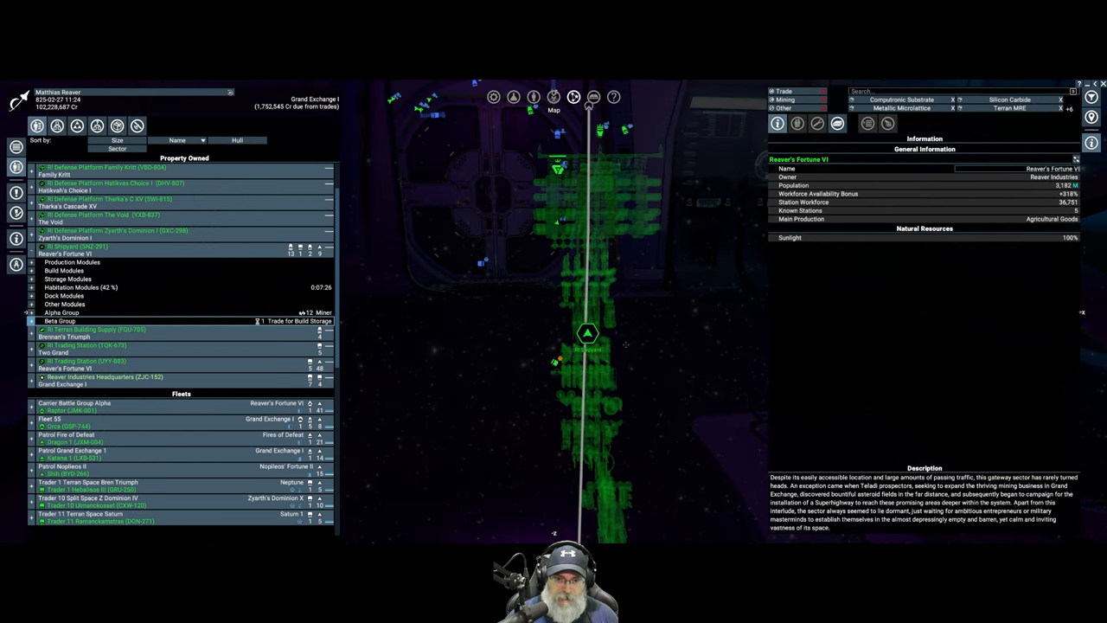
Bring up the RI Shipyard's action menu to reach Plan Build.
{"action": "right_click", "coordinate": [597, 335]}
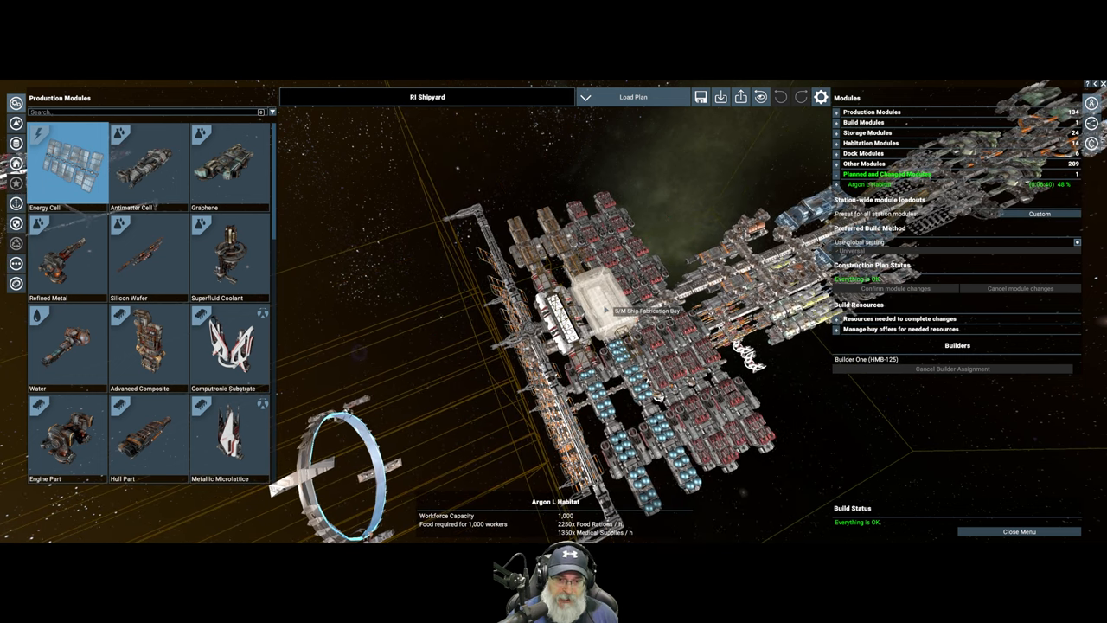
{"action": "mouse_move", "coordinate": [571, 312]}
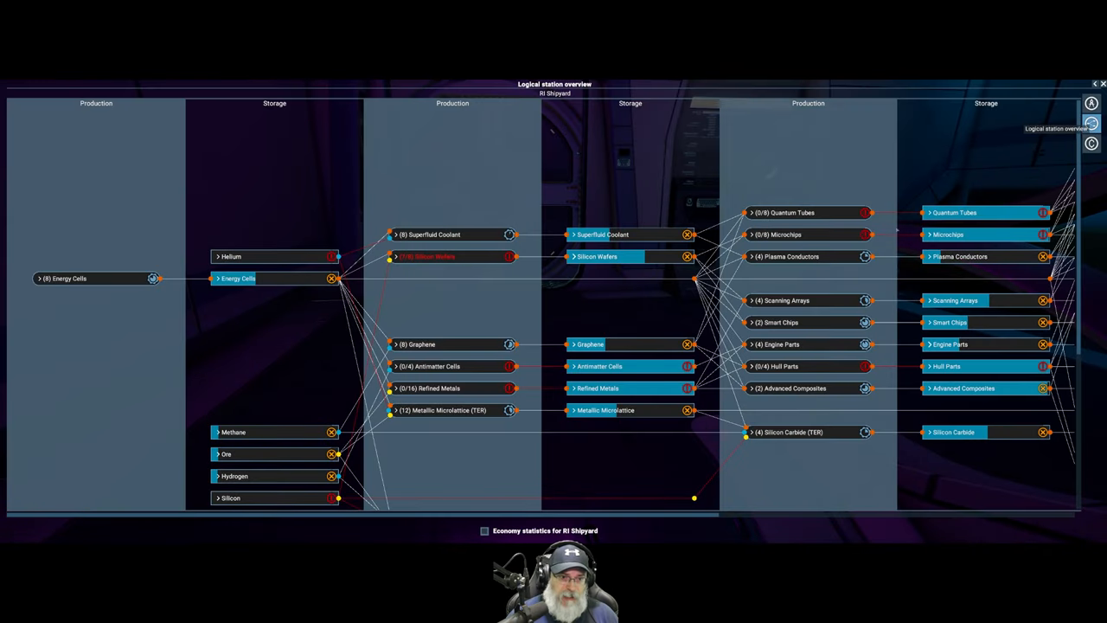
Scroll down the logical station overview to the S/M Ship Fabrication Bay.
{"action": "scroll", "scroll_direction": "down", "scroll_amount": 3}
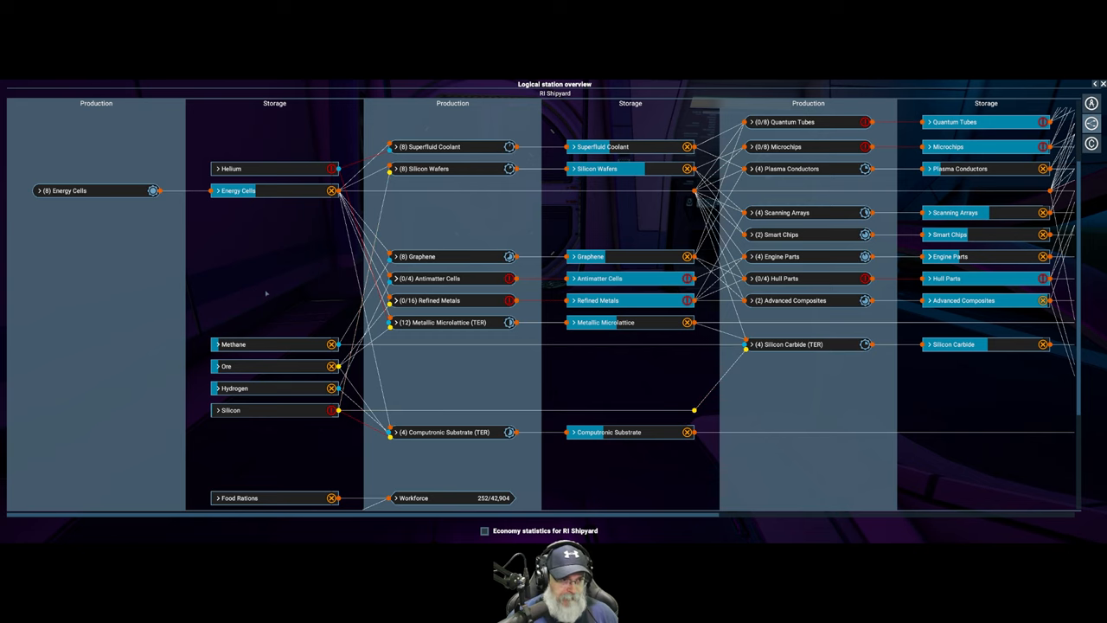
{"action": "scroll", "scroll_direction": "down", "scroll_amount": 3}
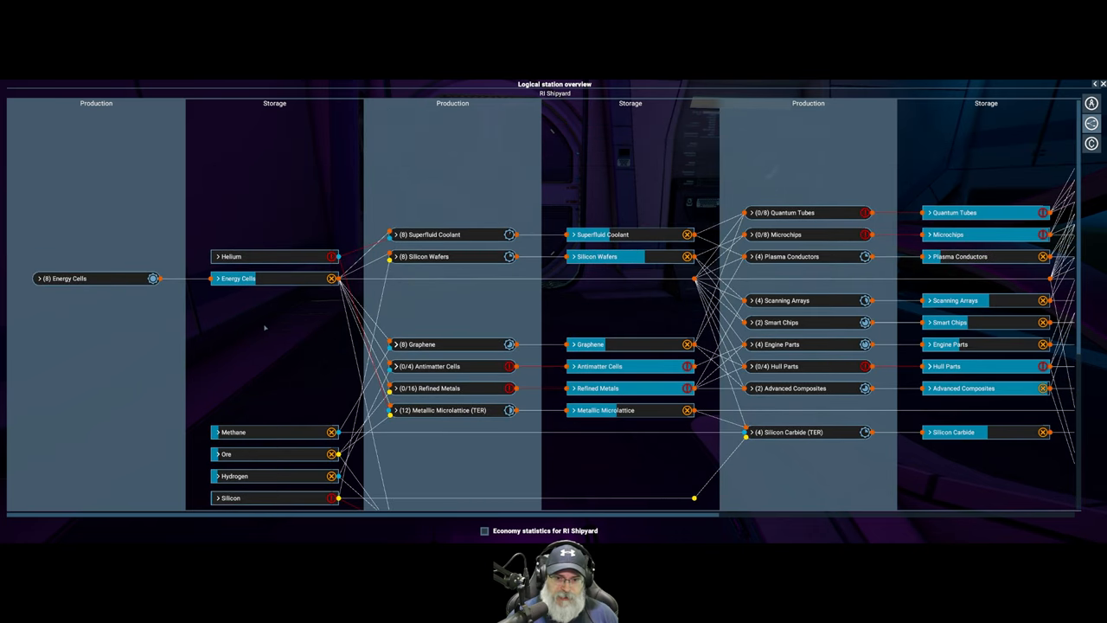
{"action": "scroll", "scroll_direction": "down", "scroll_amount": 3}
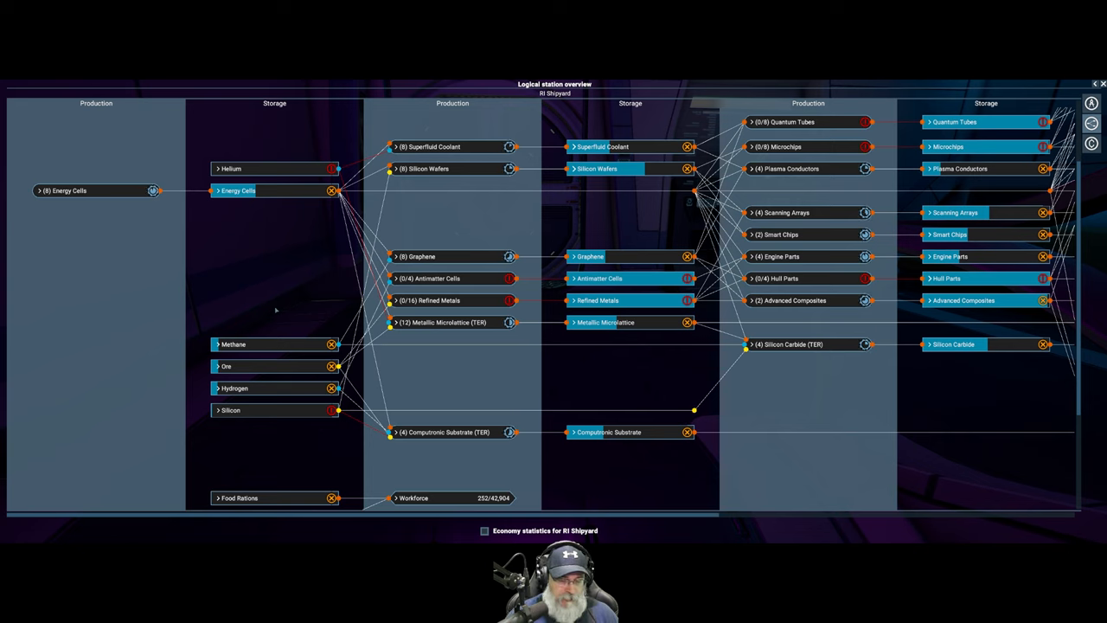
{"action": "mouse_move", "coordinate": [568, 461]}
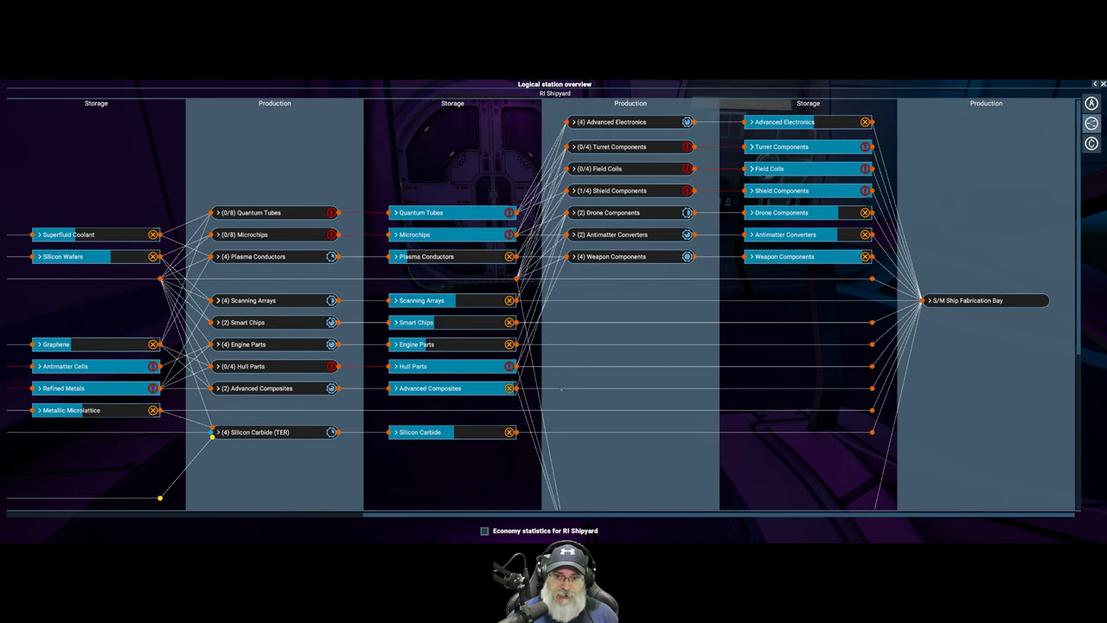
{"action": "mouse_move", "coordinate": [494, 481]}
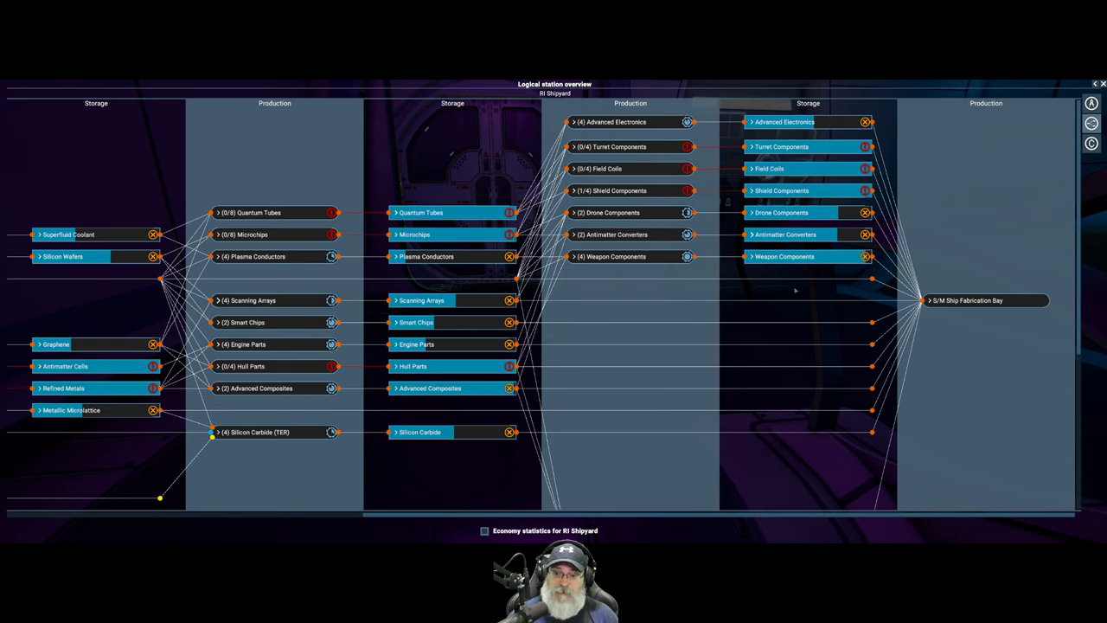
{"action": "mouse_move", "coordinate": [807, 366]}
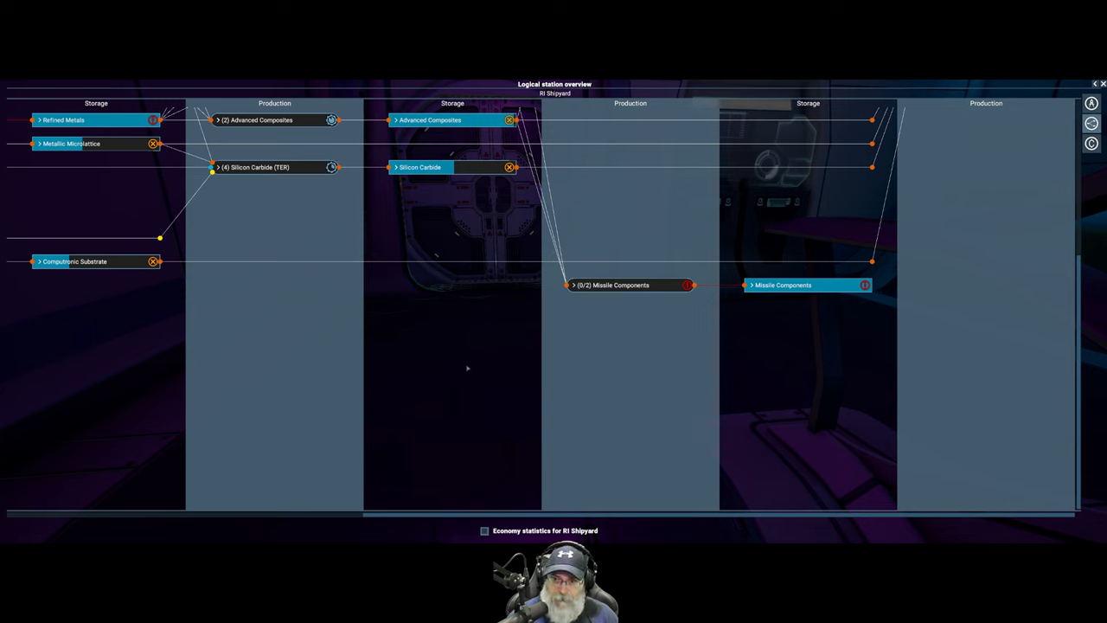
{"action": "mouse_move", "coordinate": [333, 383]}
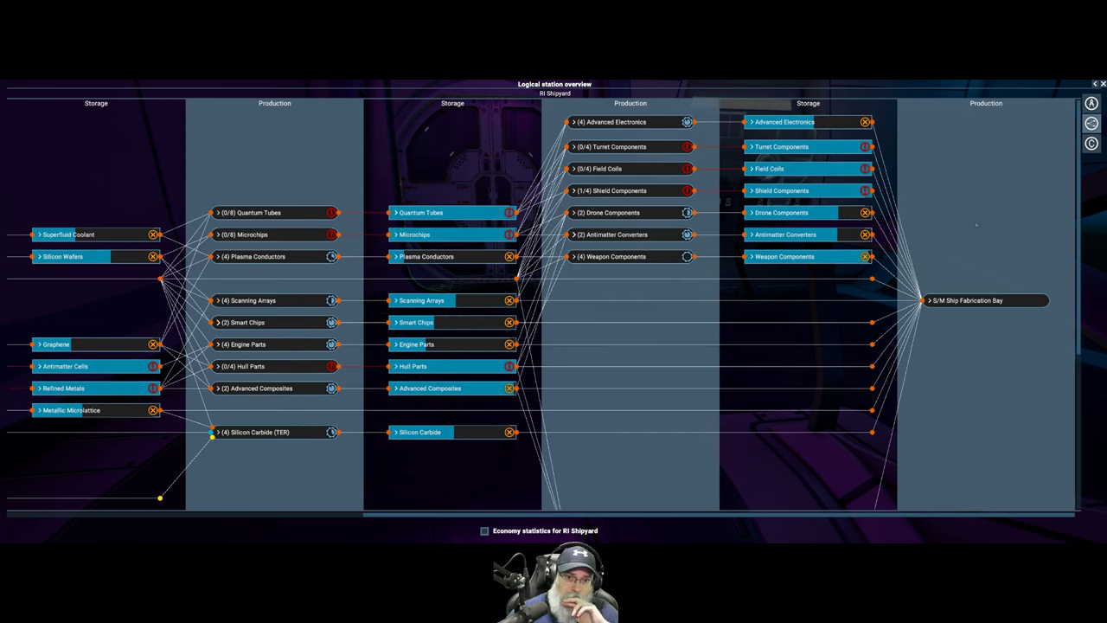
{"action": "mouse_move", "coordinate": [1092, 102]}
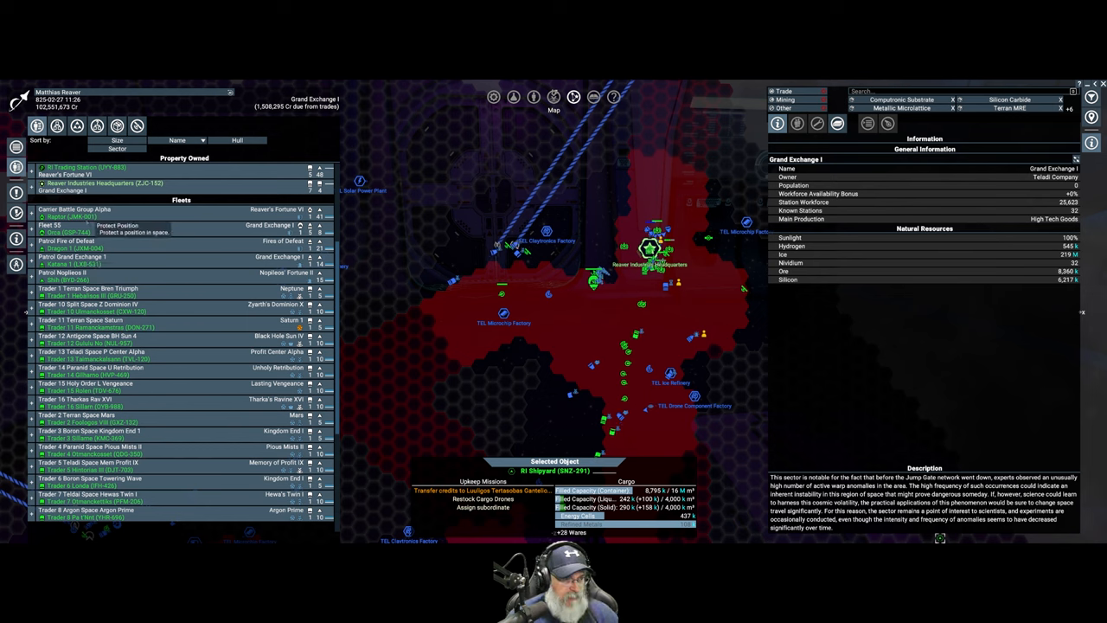
Select the Raptor (JMK-001) and scroll through its subordinate fleet groups.
{"action": "left_click", "coordinate": [74, 216]}
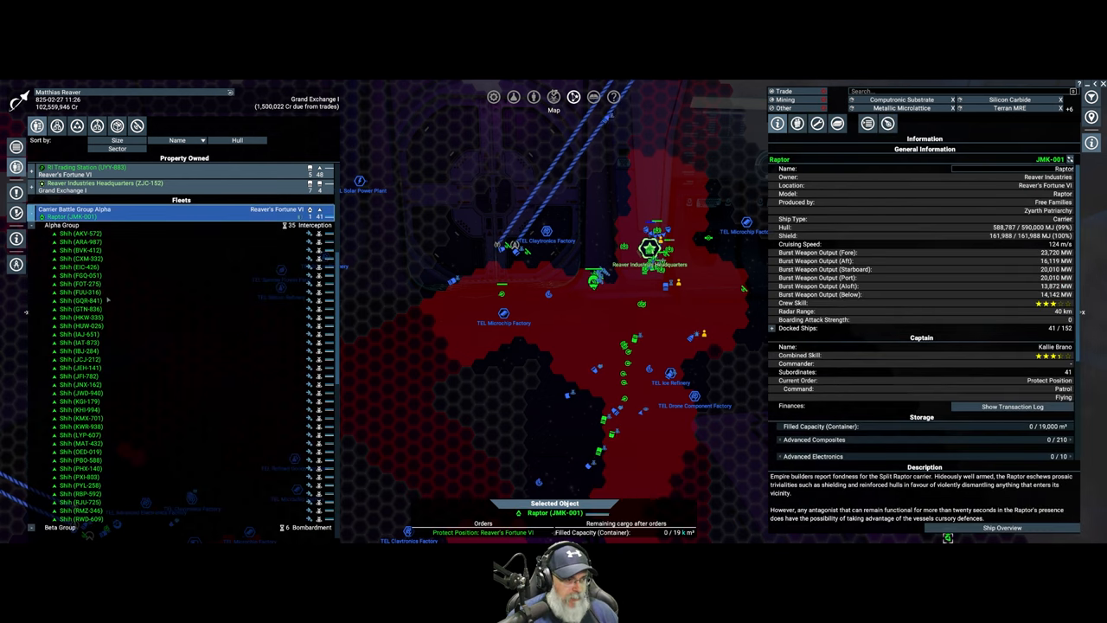
{"action": "scroll", "scroll_direction": "down", "scroll_amount": 3}
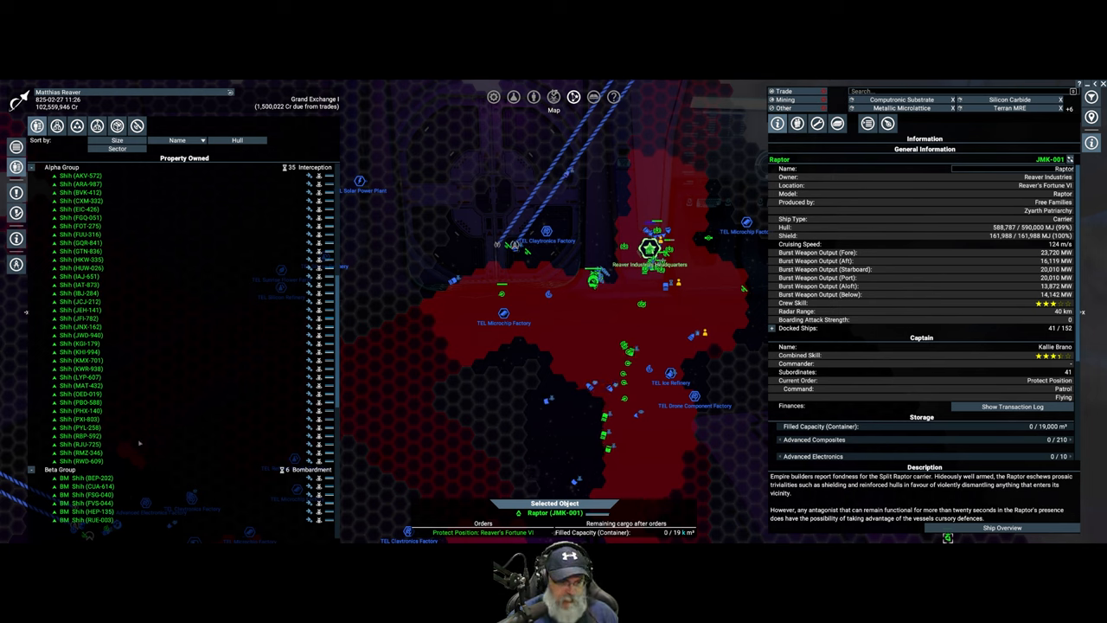
{"action": "scroll", "scroll_direction": "down", "scroll_amount": 3}
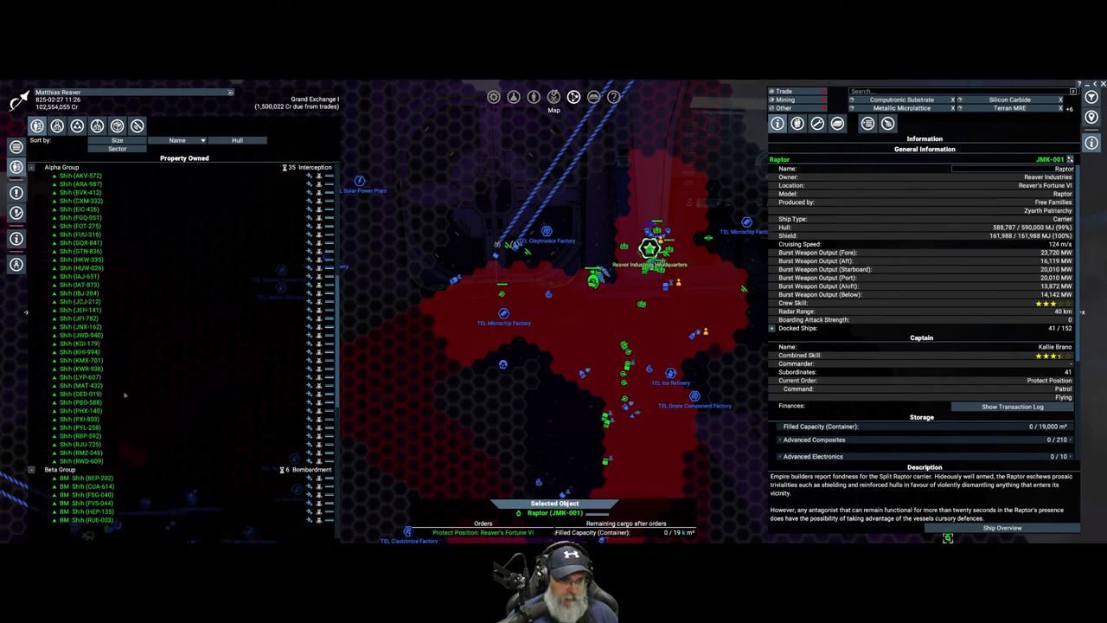
{"action": "scroll", "scroll_direction": "down", "scroll_amount": 3}
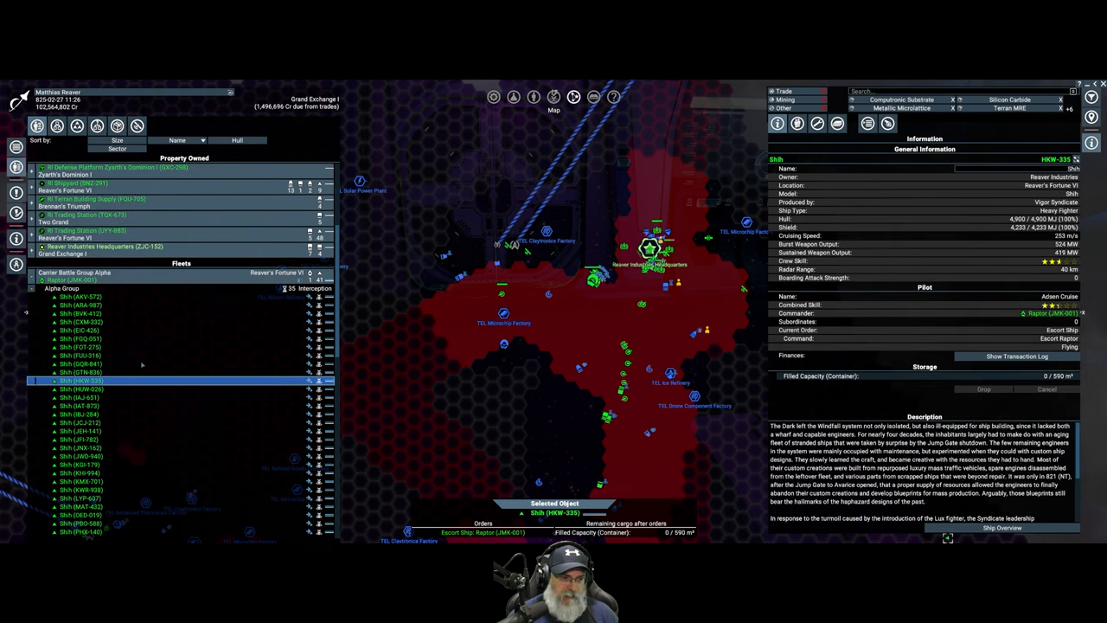
{"action": "scroll", "scroll_direction": "down", "scroll_amount": 3}
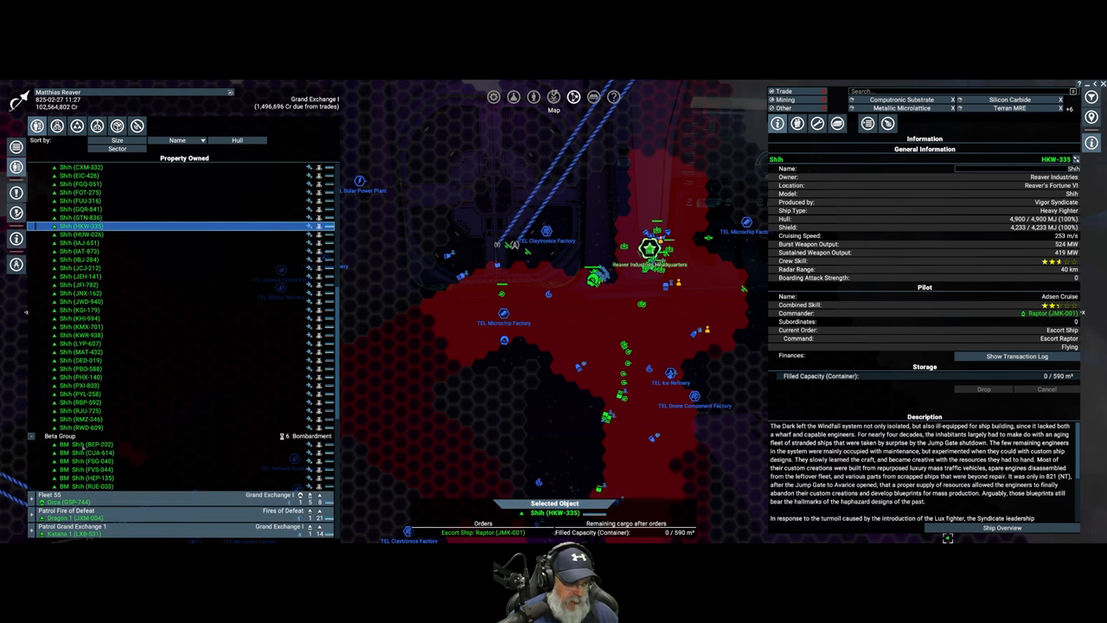
Inspect BM Shih heavy fighters in the Alpha and Beta escort groups.
{"action": "left_click", "coordinate": [100, 444]}
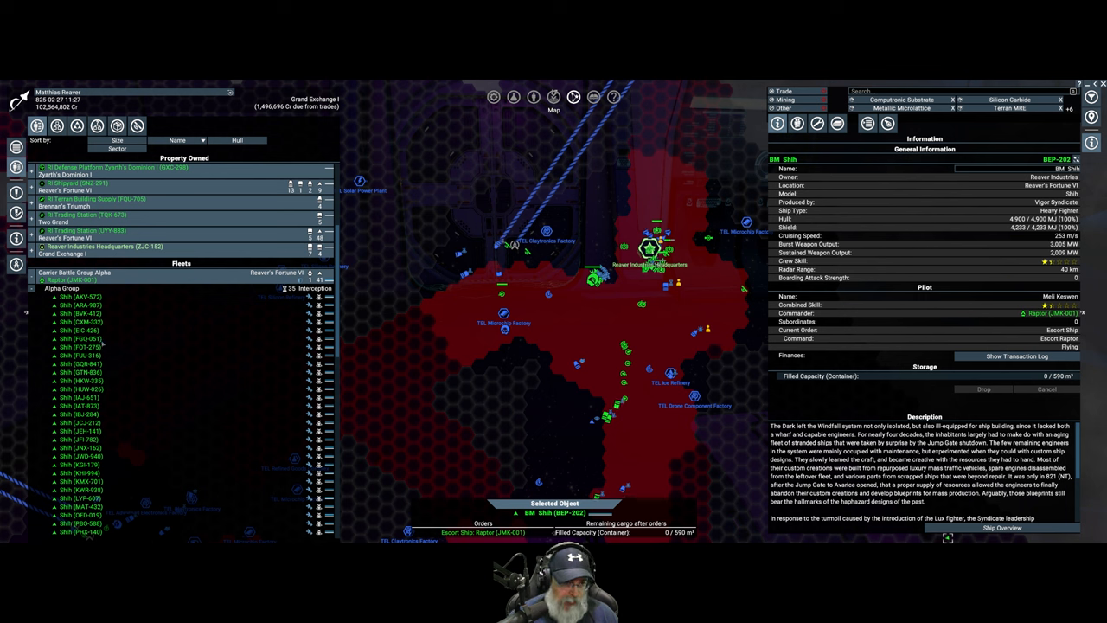
{"action": "left_click", "coordinate": [78, 279]}
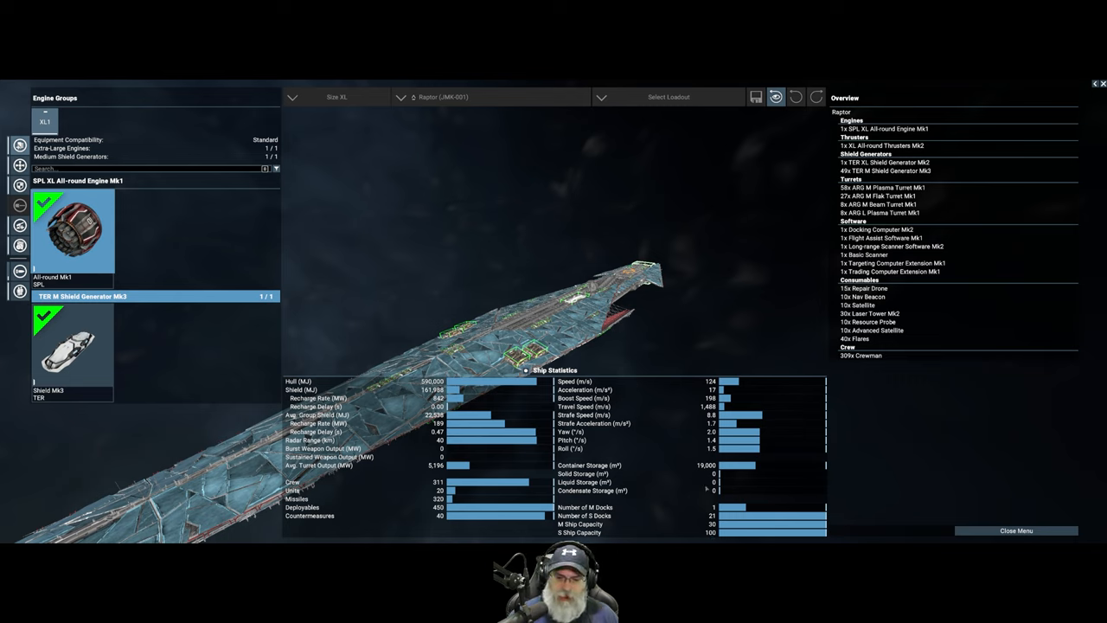
{"action": "mouse_move", "coordinate": [789, 128]}
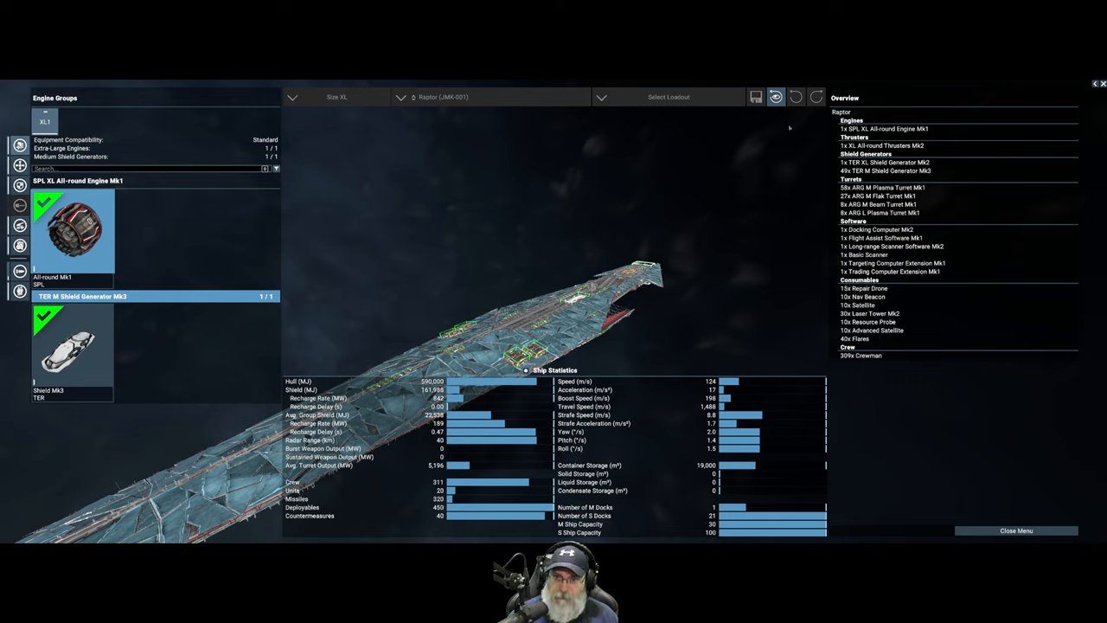
{"action": "mouse_move", "coordinate": [1073, 96]}
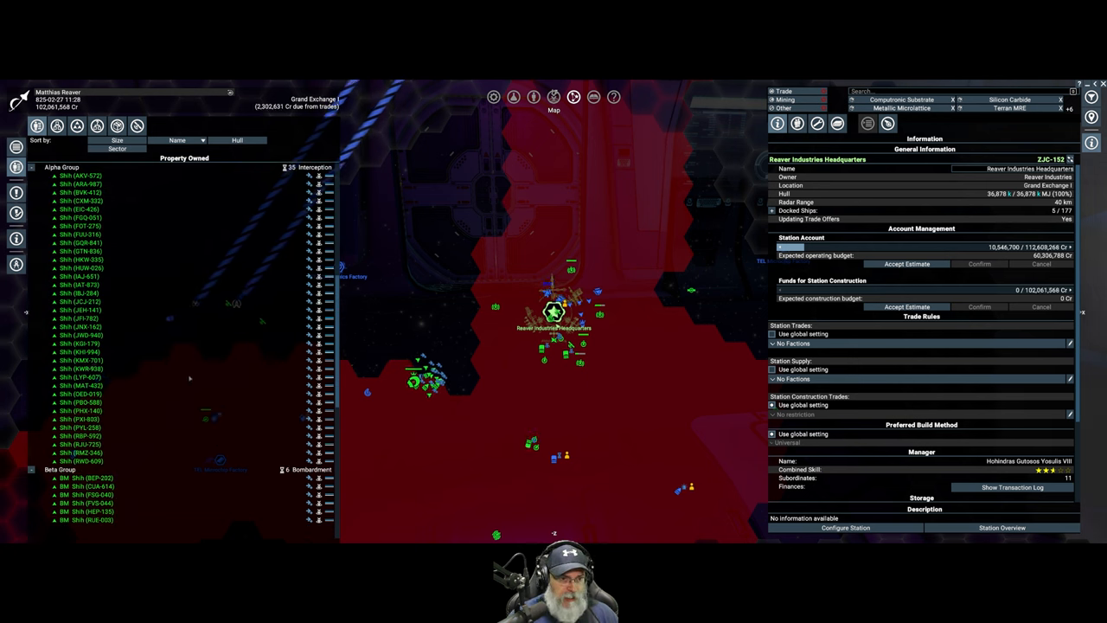
{"action": "mouse_move", "coordinate": [189, 383]}
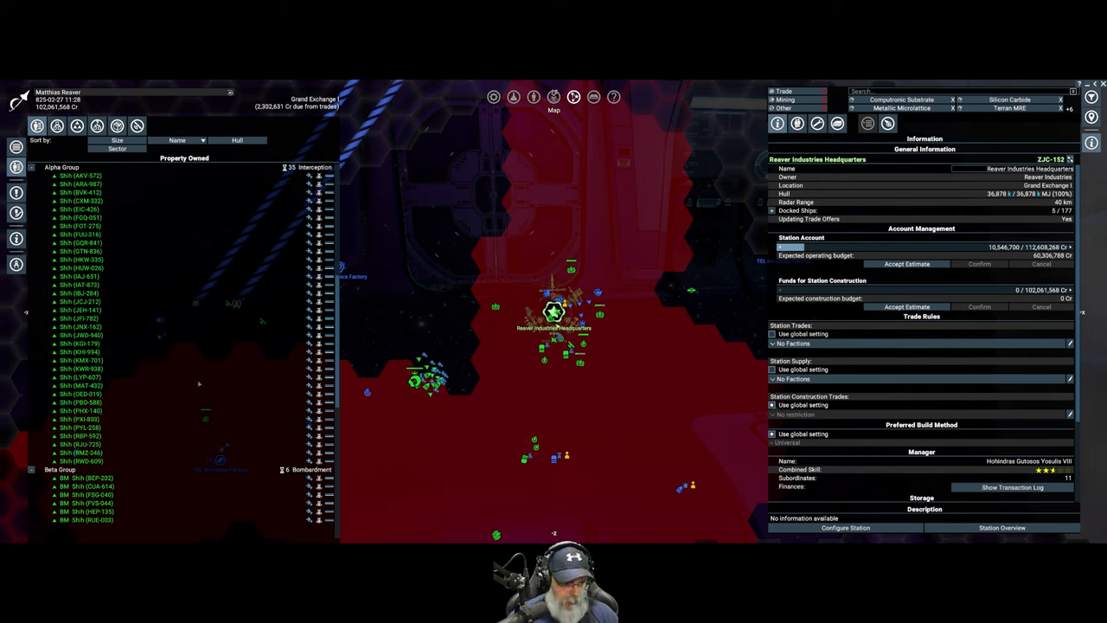
Zoom the map out toward the RI Shipyard.
{"action": "scroll", "scroll_direction": "down", "scroll_amount": 3}
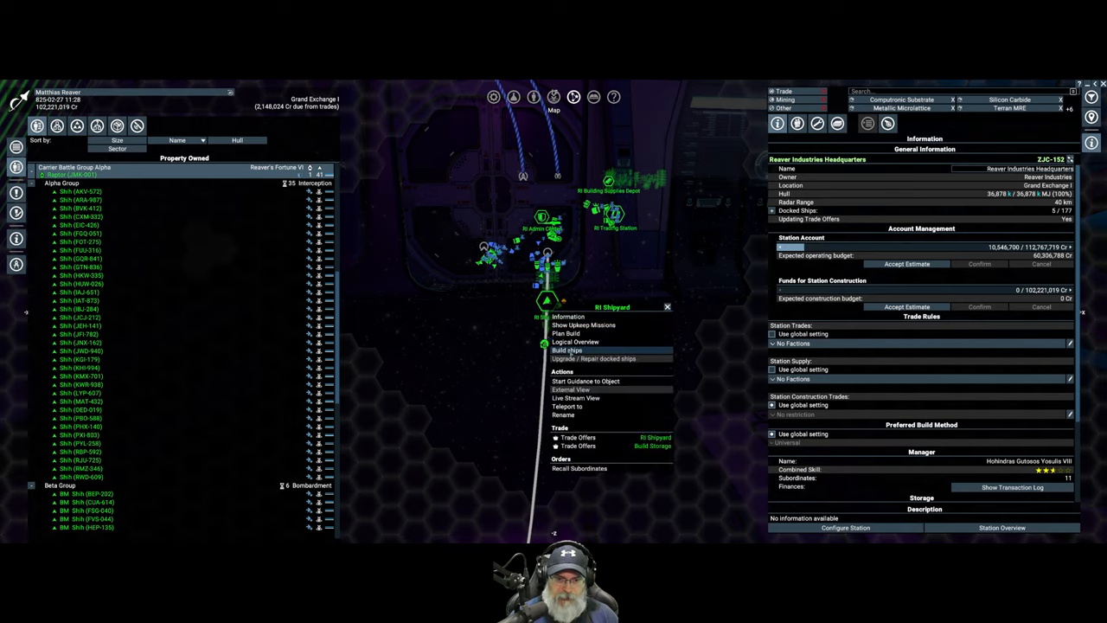
Load the size-S Shih heavy fighter and apply the Reaver Standard Fighter loadout.
{"action": "left_click", "coordinate": [566, 351]}
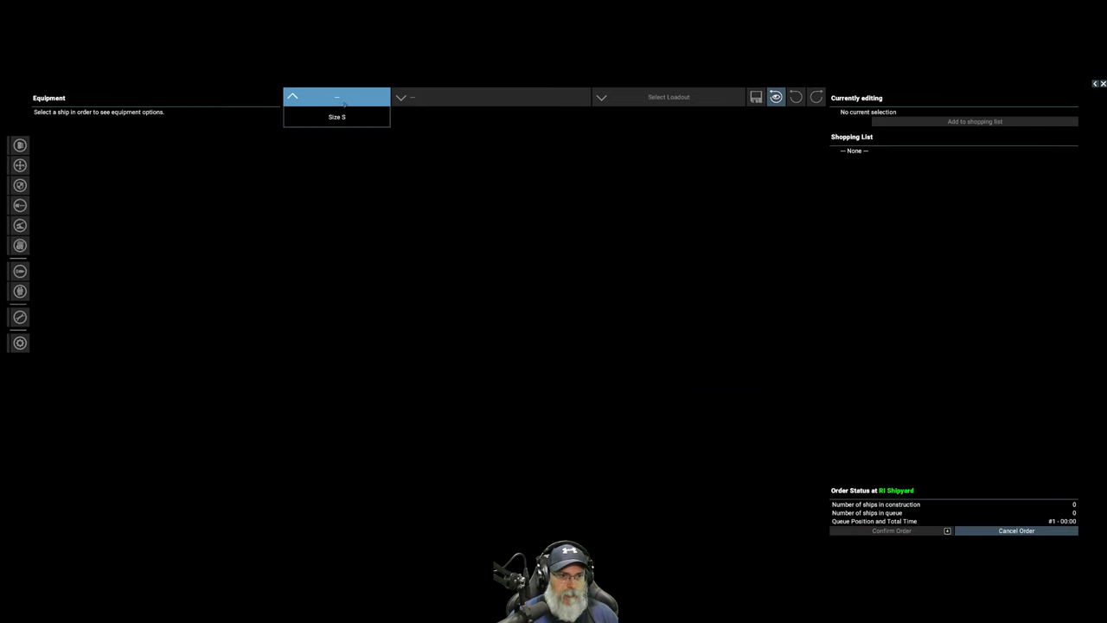
{"action": "left_click", "coordinate": [400, 97]}
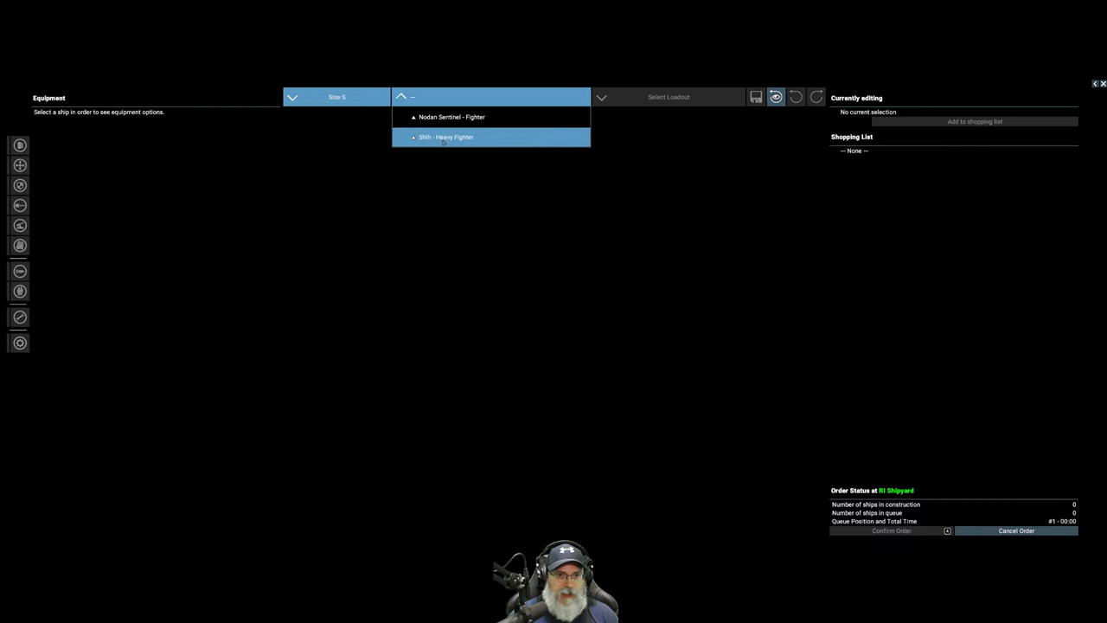
{"action": "left_click", "coordinate": [446, 136]}
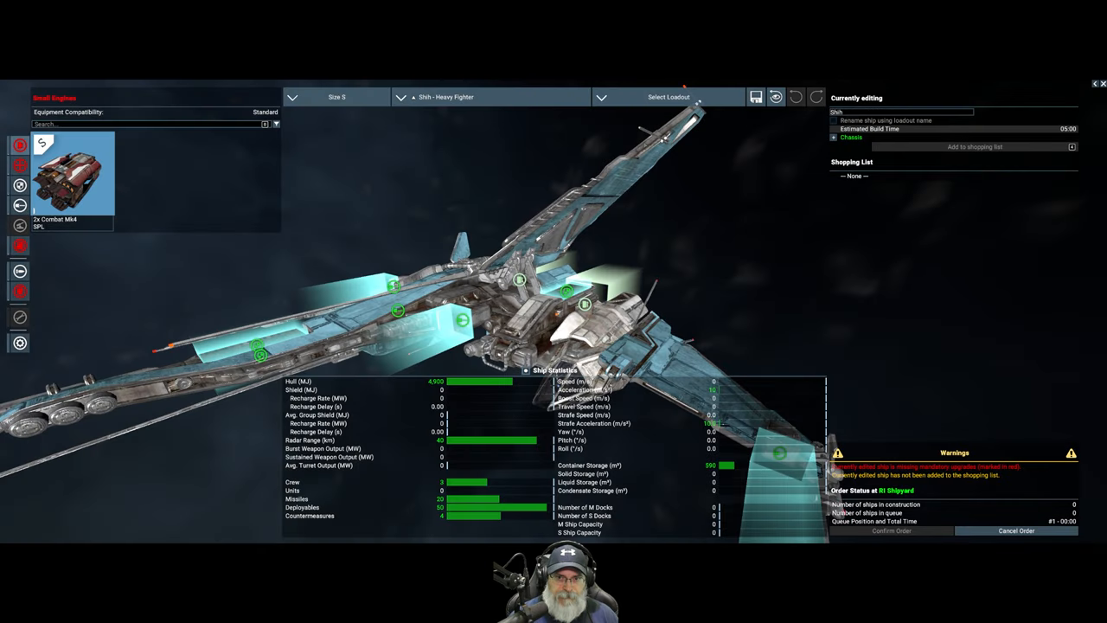
{"action": "left_click", "coordinate": [668, 96]}
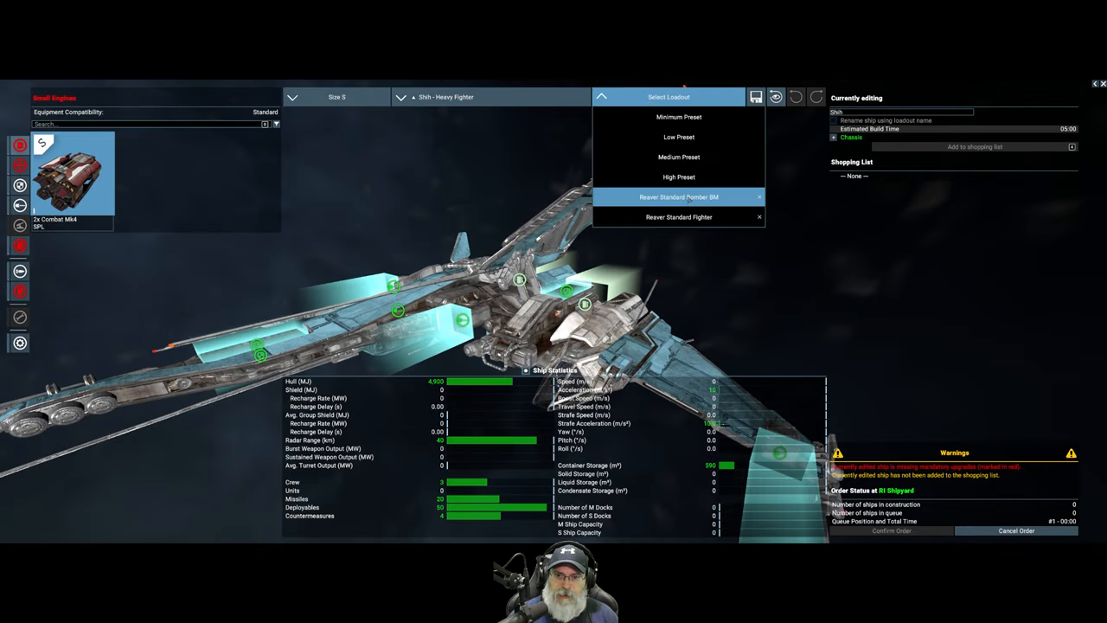
{"action": "left_click", "coordinate": [679, 216]}
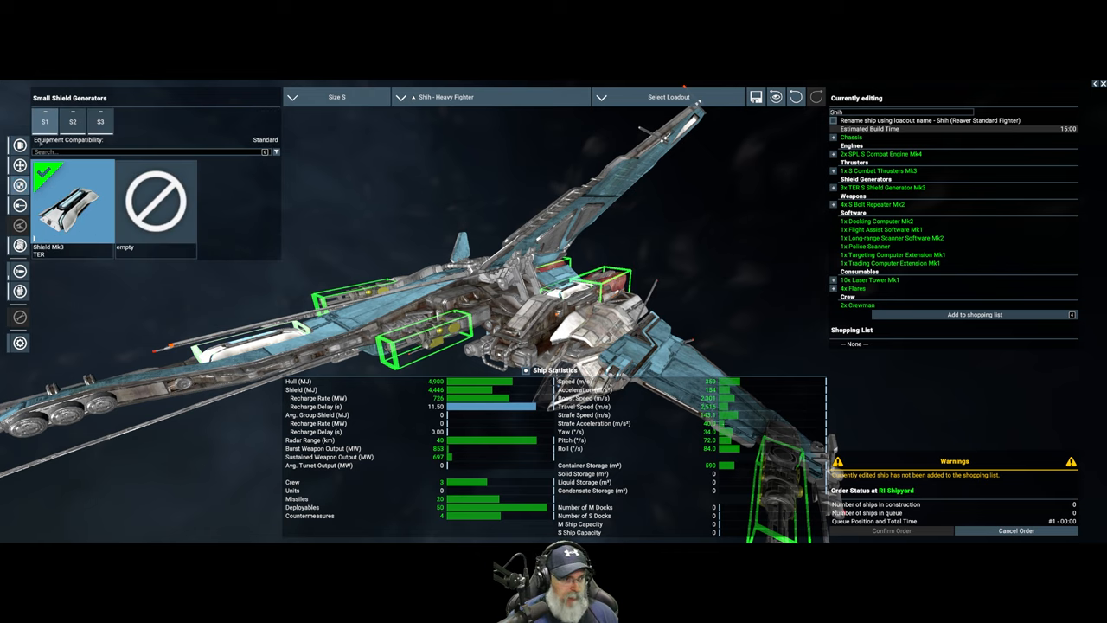
Review the Shih's shield slots, four weapon slots and consumables.
{"action": "left_click", "coordinate": [101, 120]}
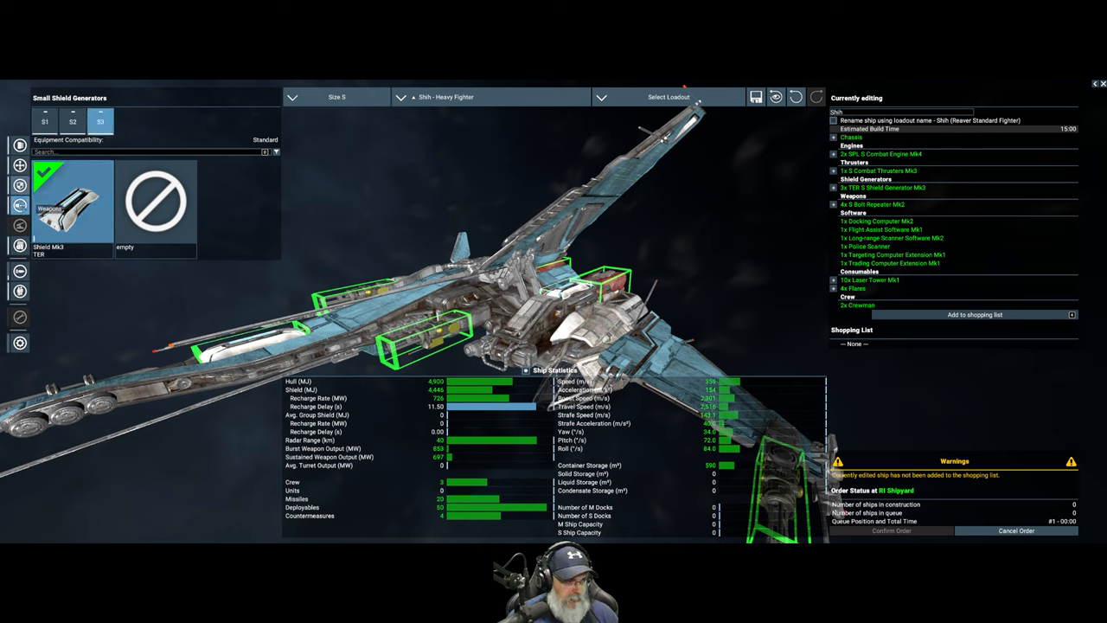
{"action": "left_click", "coordinate": [19, 207]}
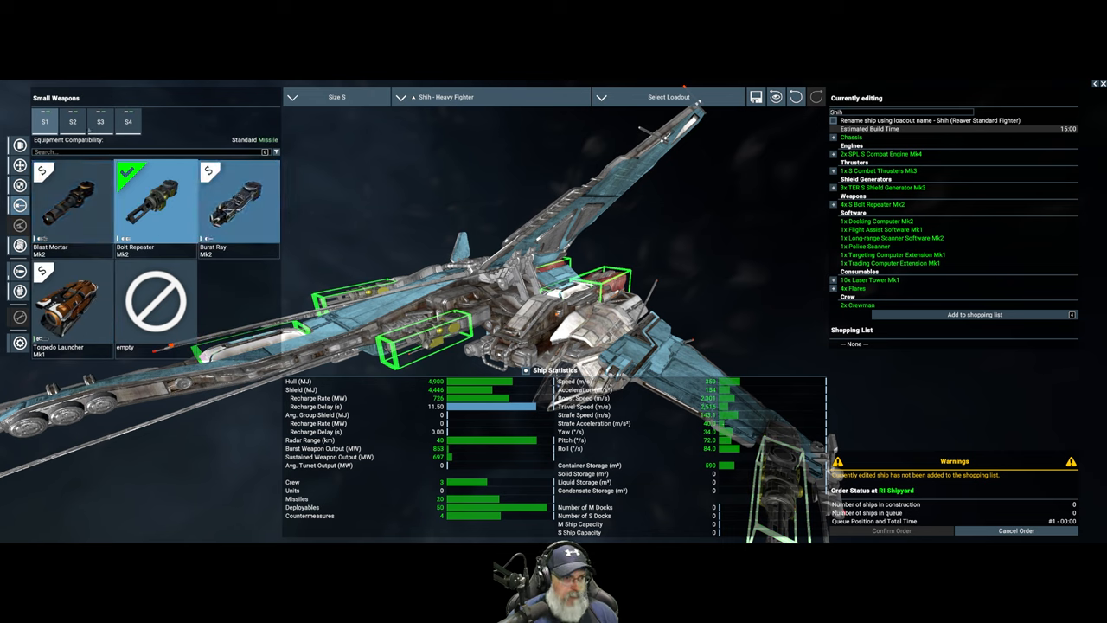
{"action": "left_click", "coordinate": [128, 121]}
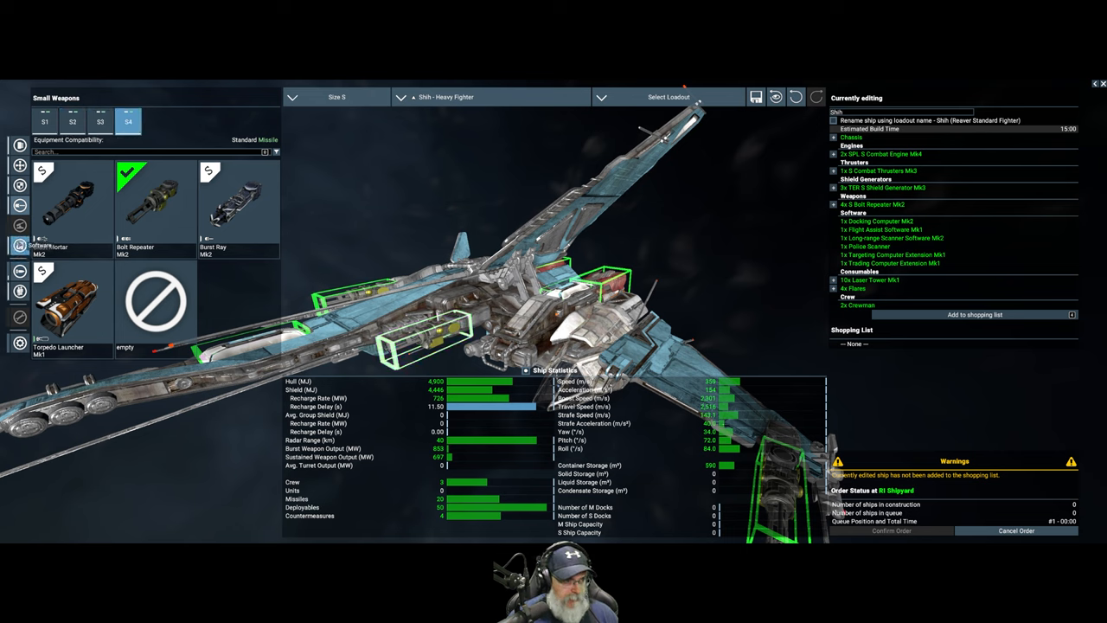
{"action": "left_click", "coordinate": [19, 245]}
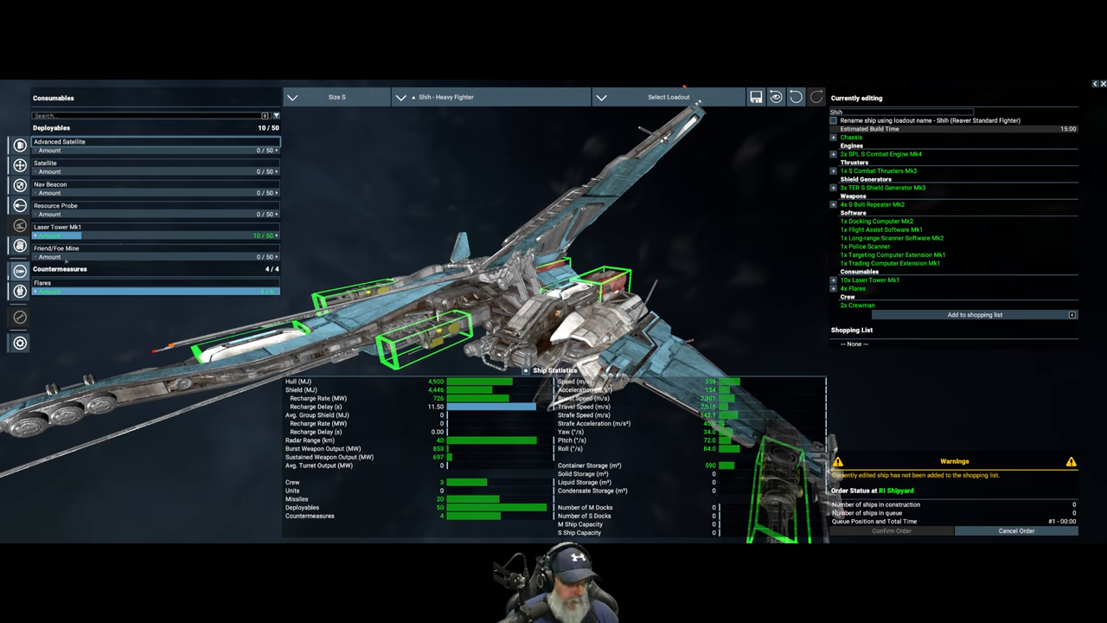
Review the Shih's crew assignment, full at three.
{"action": "left_click", "coordinate": [19, 291]}
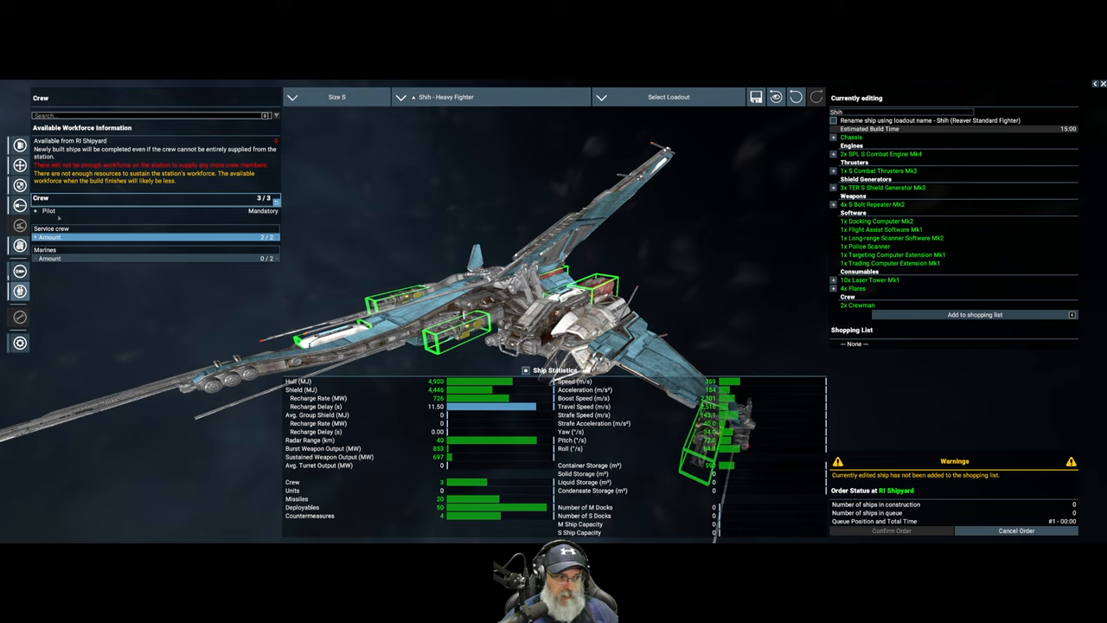
{"action": "mouse_move", "coordinate": [933, 408]}
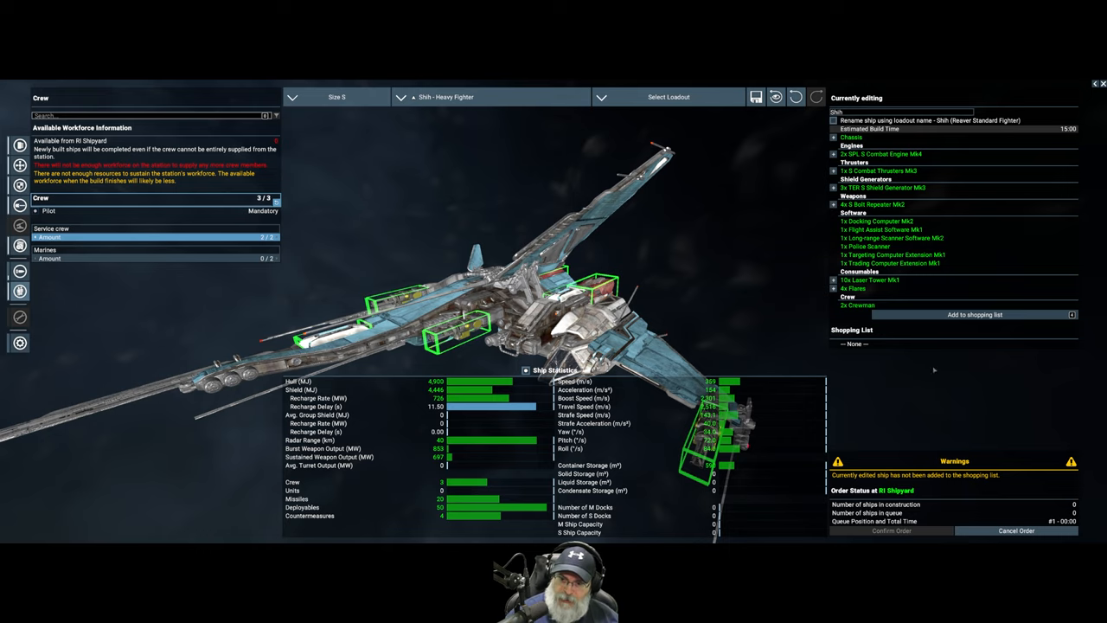
Add the configured Shih to the shopping list and confirm the order.
{"action": "left_click", "coordinate": [974, 314]}
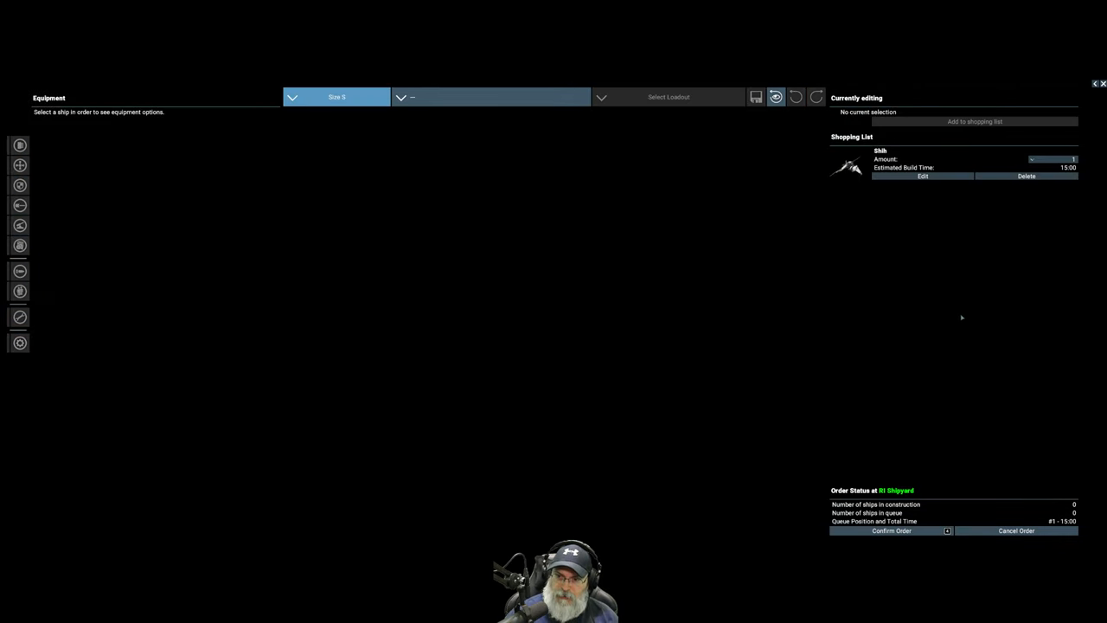
{"action": "left_click", "coordinate": [1052, 159]}
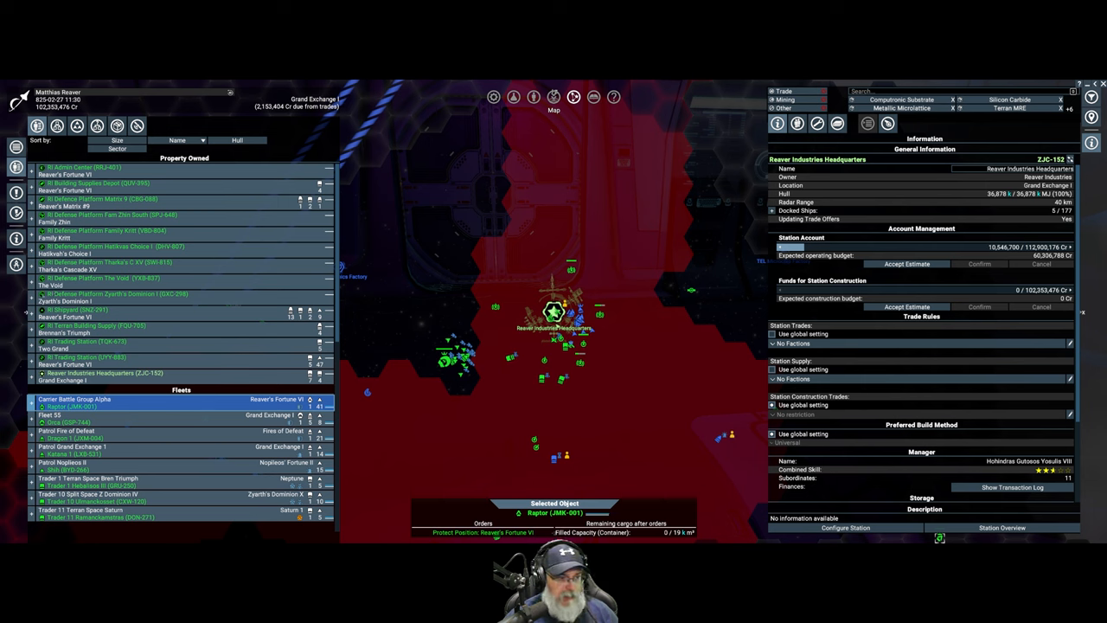
Expand RI Shipyard and its Ships in Construction list showing five Shih builds.
{"action": "left_click", "coordinate": [41, 309]}
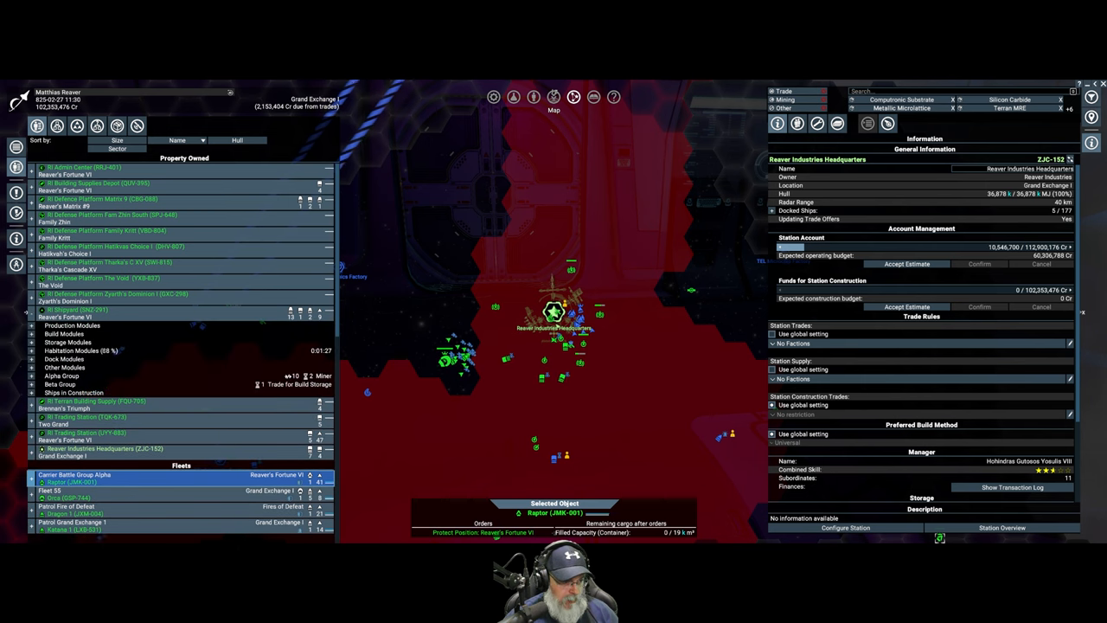
{"action": "left_click", "coordinate": [32, 392]}
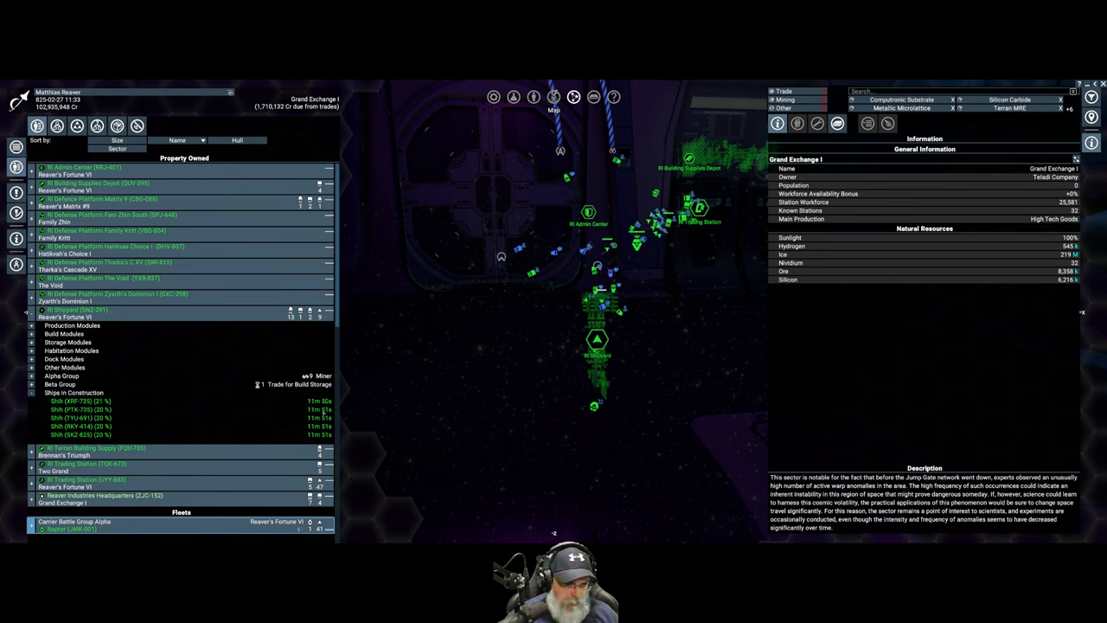
Inspect a Shih build in progress, then select RI Terran Building Supply.
{"action": "left_click", "coordinate": [78, 401]}
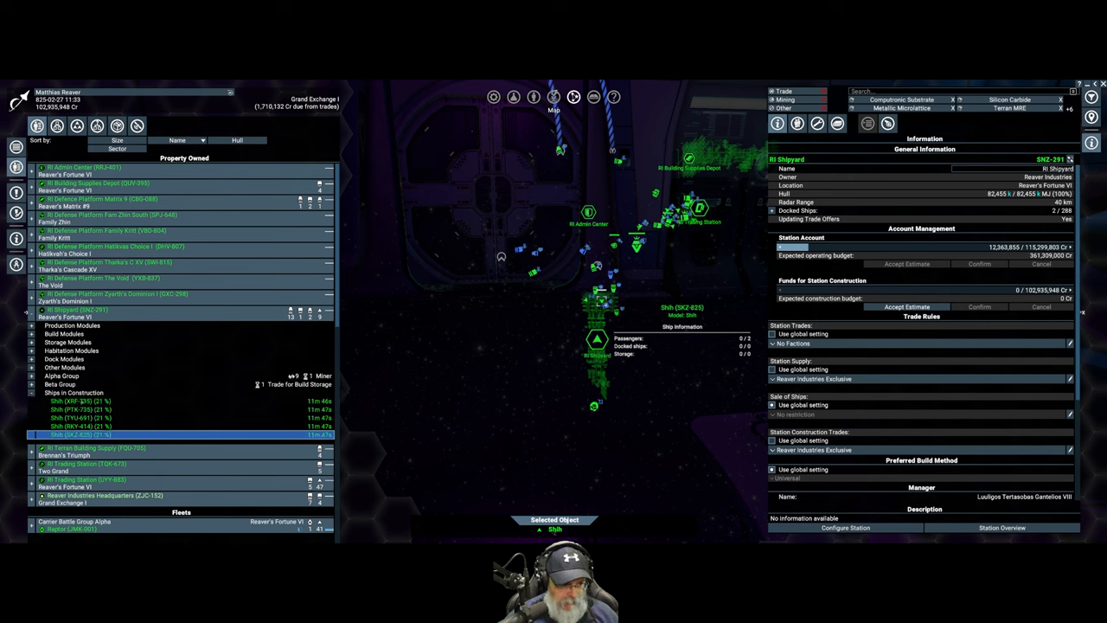
{"action": "left_click", "coordinate": [82, 400]}
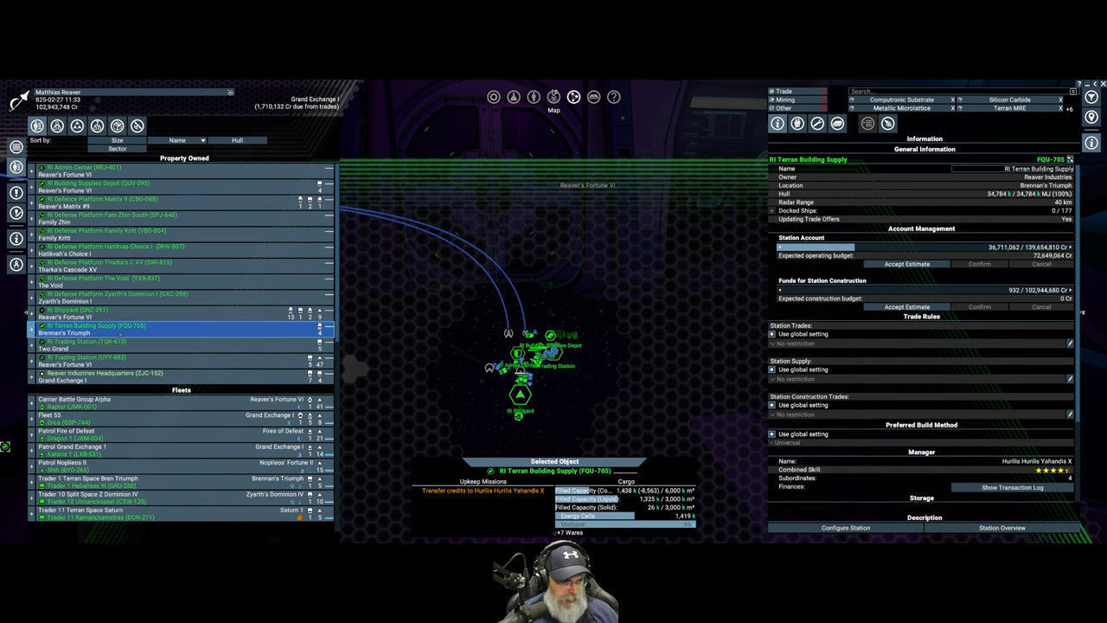
Bring up RI Terran Building Supply's actions to reach its station build plan.
{"action": "right_click", "coordinate": [94, 325]}
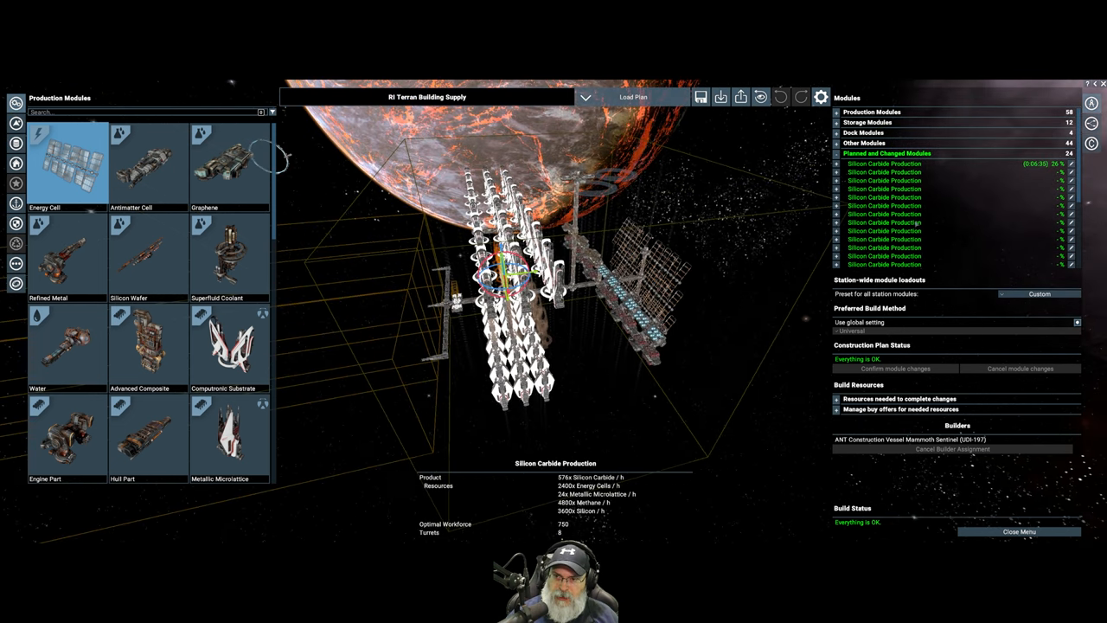
Expand RI Terran Building Supply and show RI Terran BT LG Miner 1's details, mining in Saturn 2.
{"action": "scroll", "scroll_direction": "down", "scroll_amount": 3}
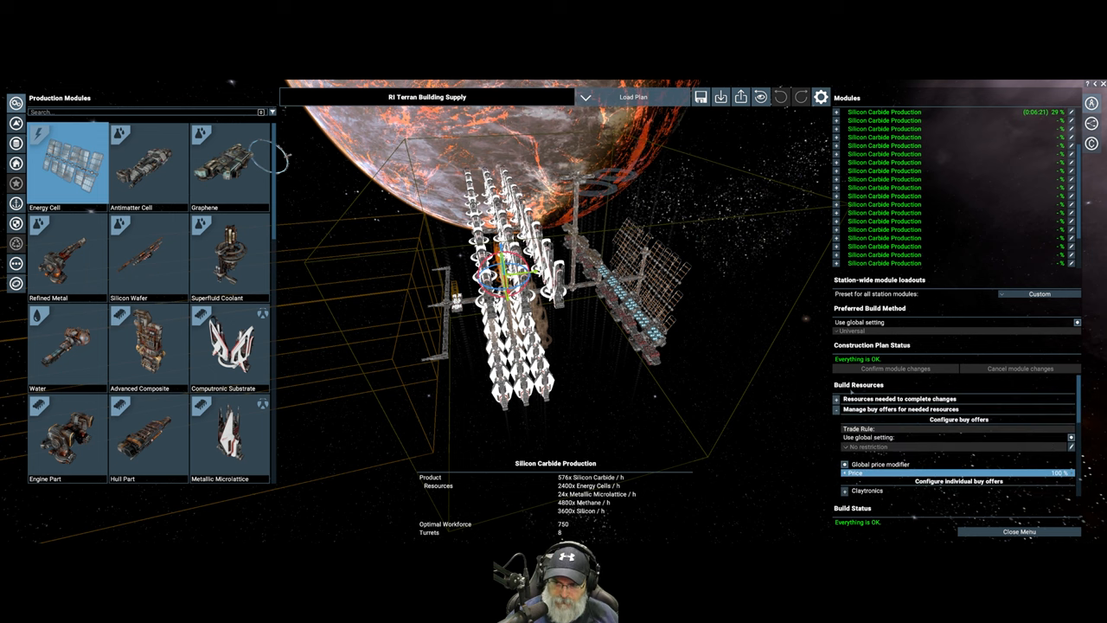
{"action": "left_click", "coordinate": [836, 399]}
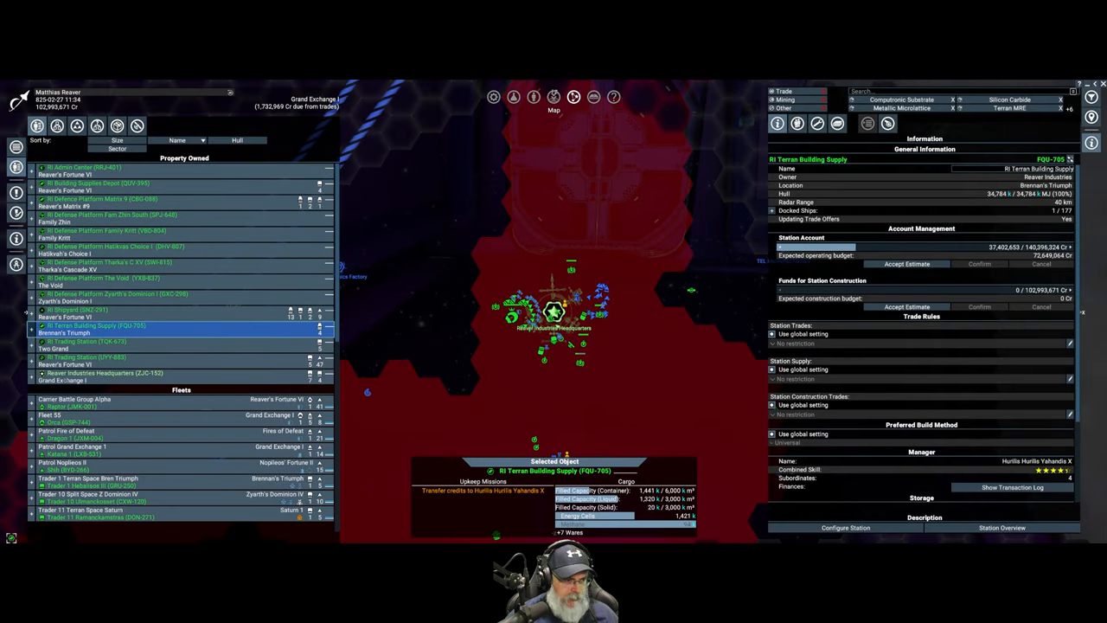
{"action": "left_click", "coordinate": [32, 341]}
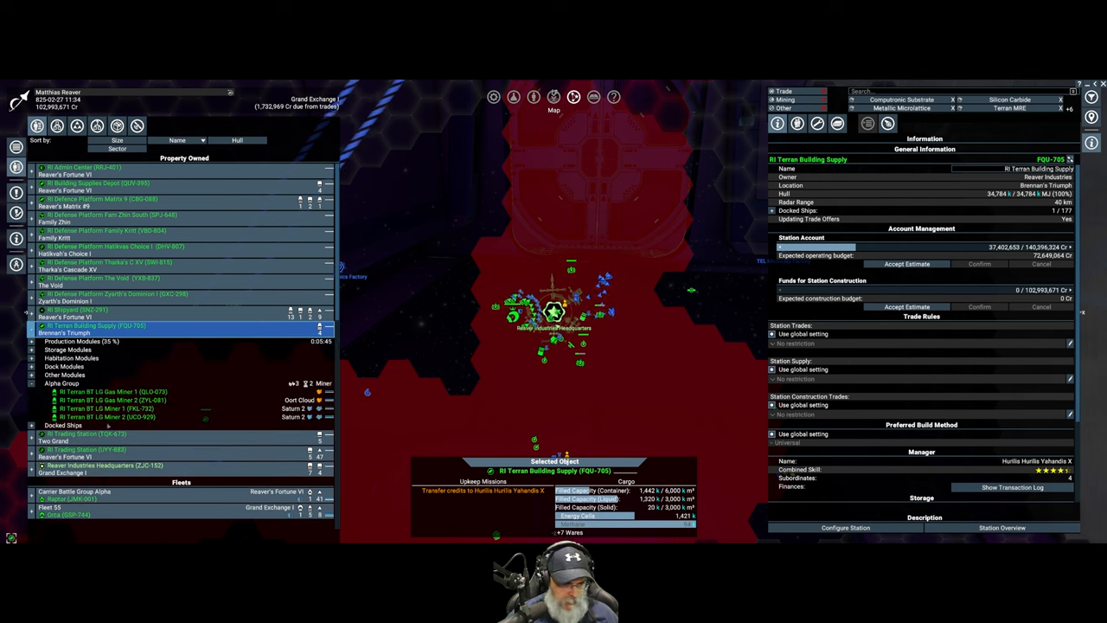
{"action": "left_click", "coordinate": [104, 407]}
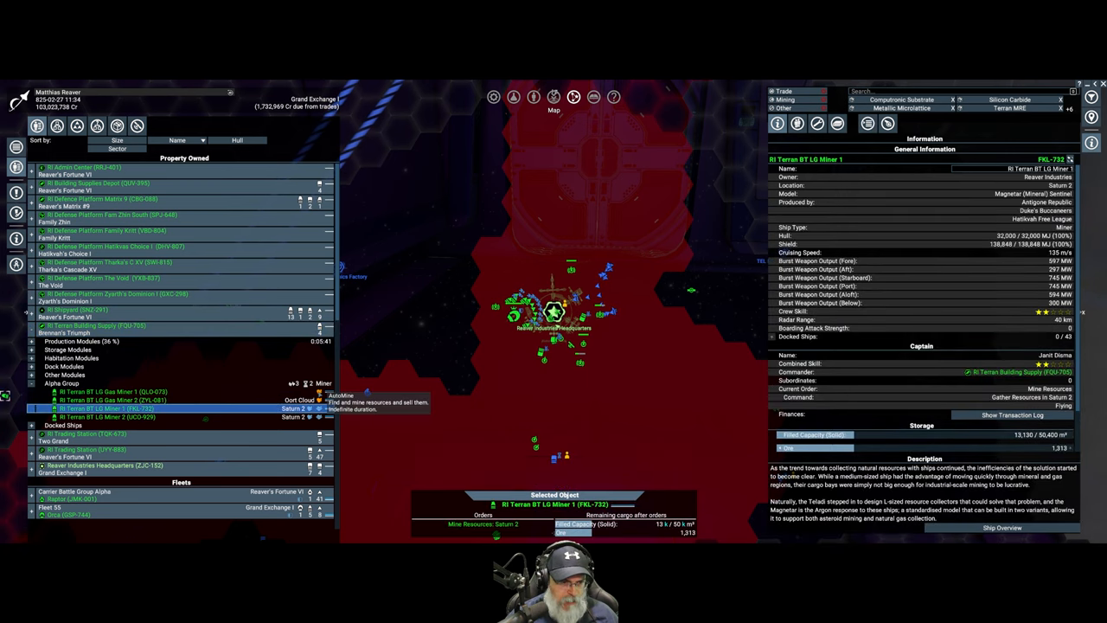
View Reaver Industries Headquarters, then RI Terran BT LG Gas Miner 1's full methane hold and failed orders.
{"action": "left_click", "coordinate": [113, 391]}
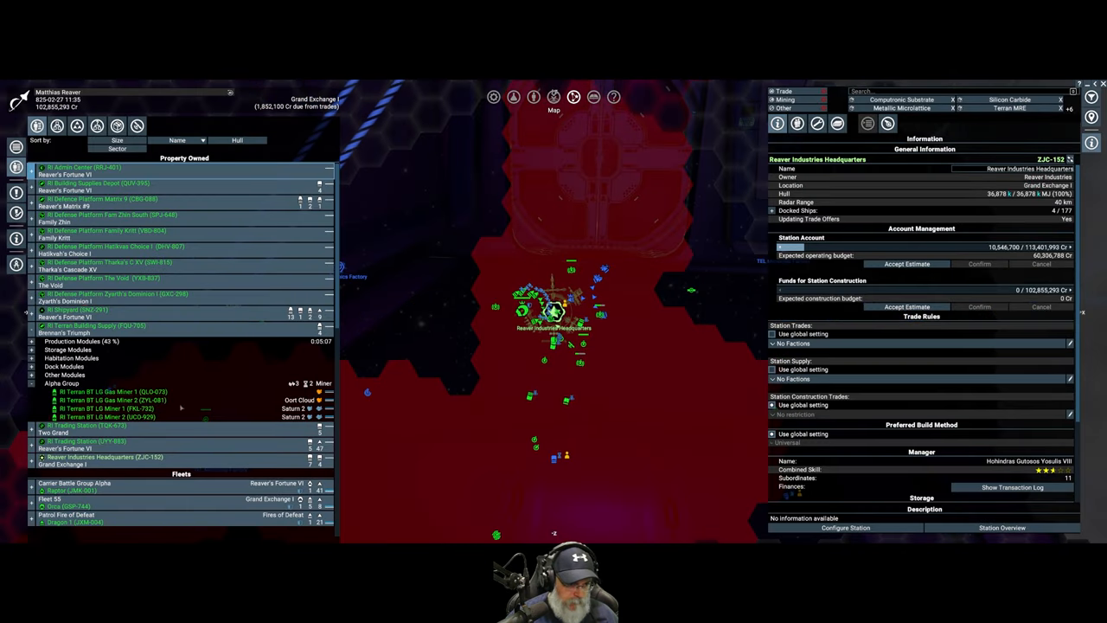
{"action": "left_click", "coordinate": [113, 391]}
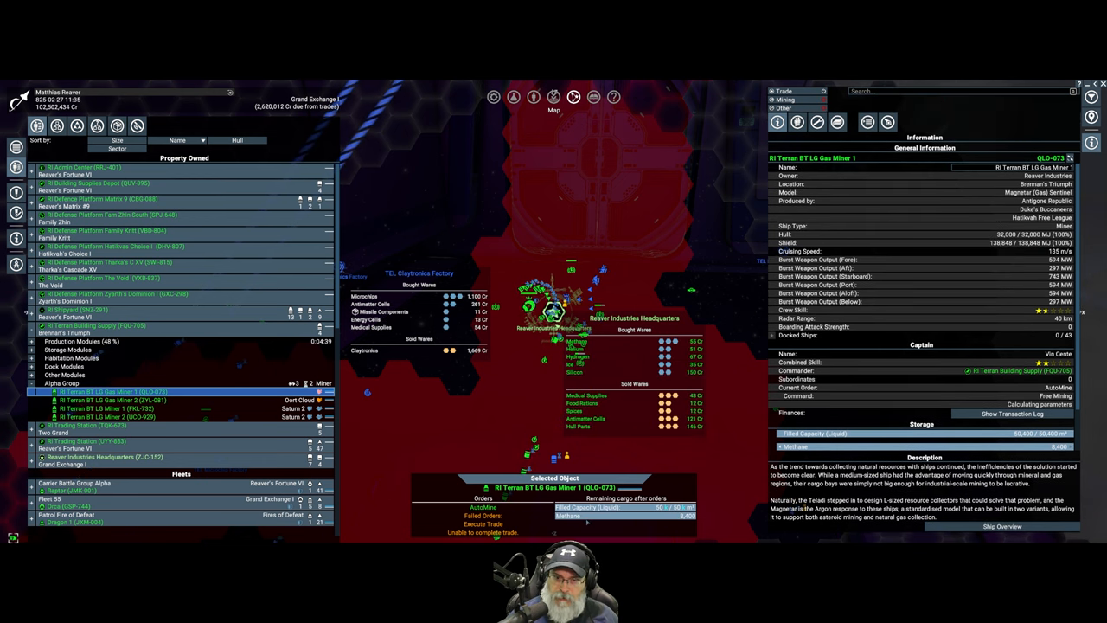
Filter the map's trade search to Methane, revealing PIO stations buying it.
{"action": "type", "text": "Methane"}
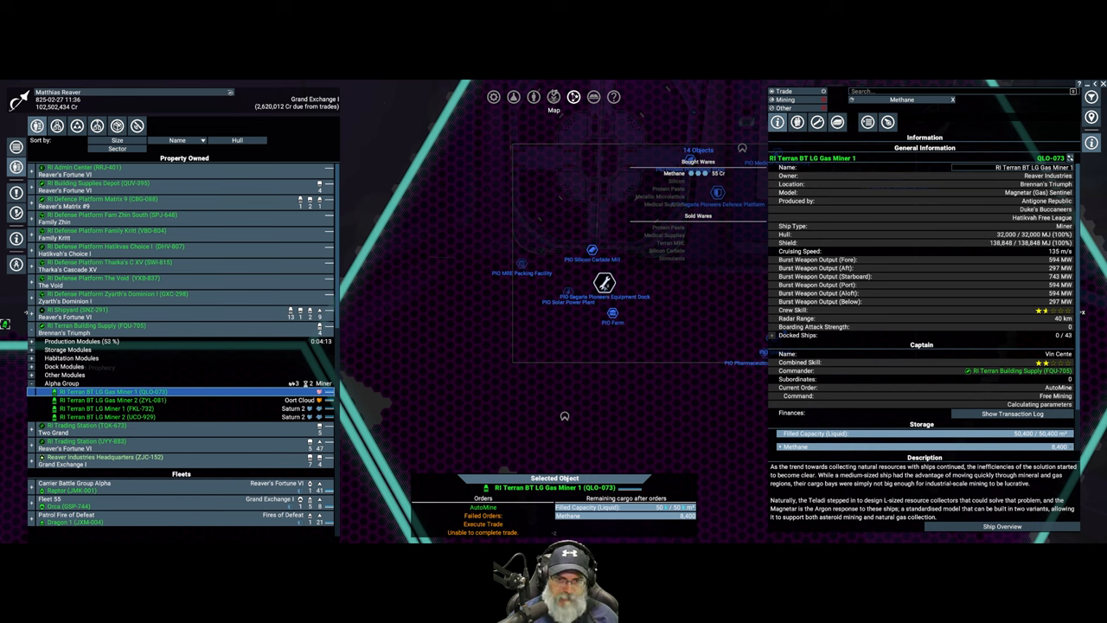
Order Gas Miner 1 to trade with the PIO station, then select Gas Miner 2.
{"action": "right_click", "coordinate": [606, 282]}
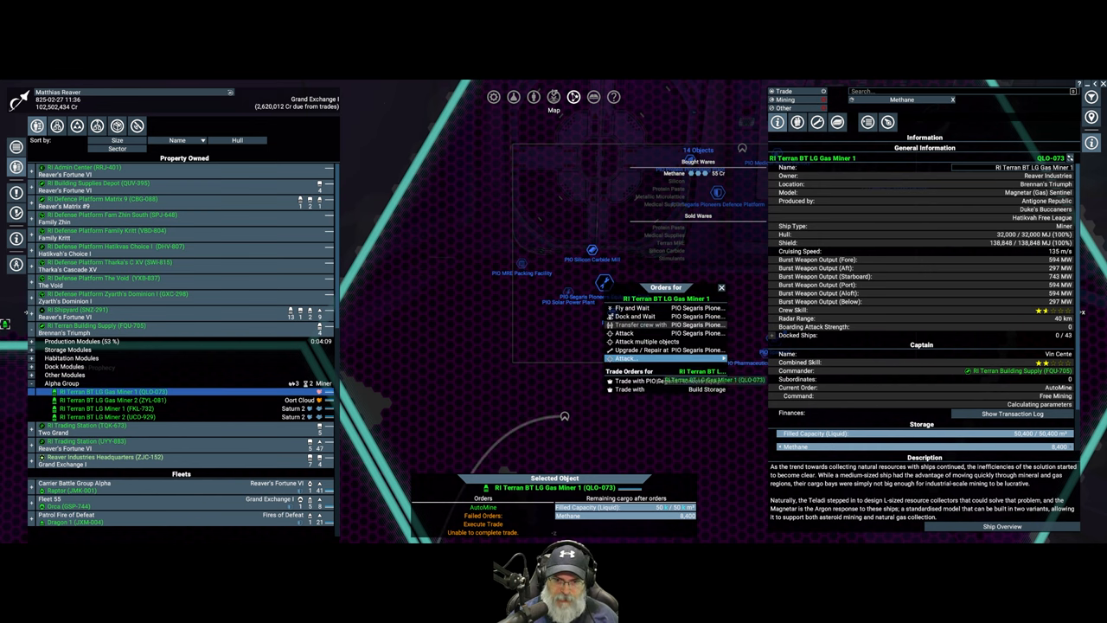
{"action": "left_click", "coordinate": [649, 380]}
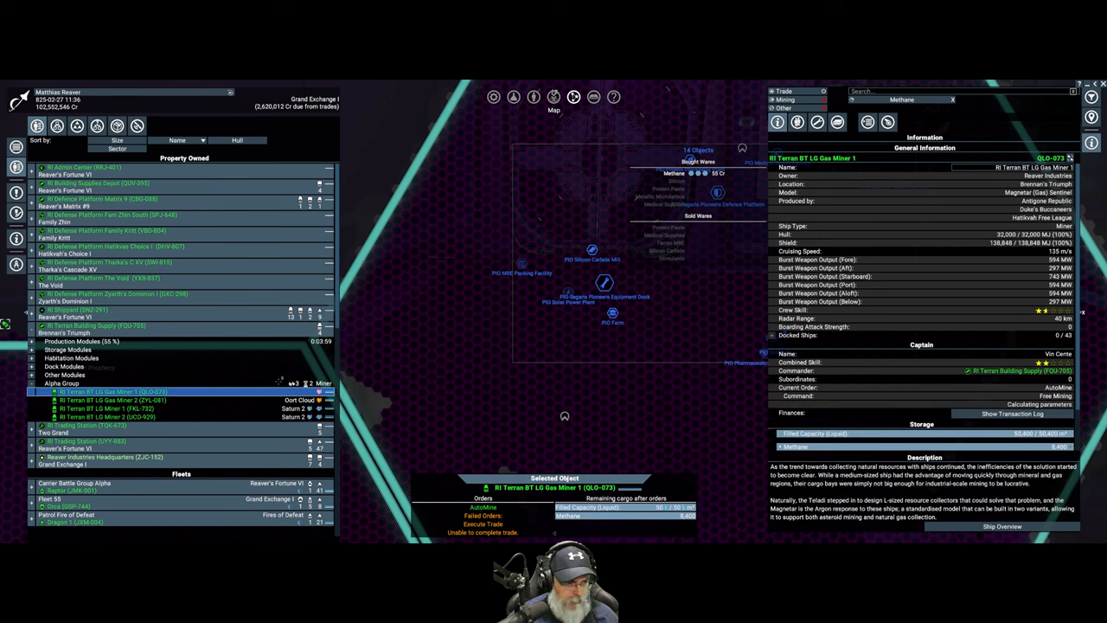
{"action": "mouse_move", "coordinate": [424, 346]}
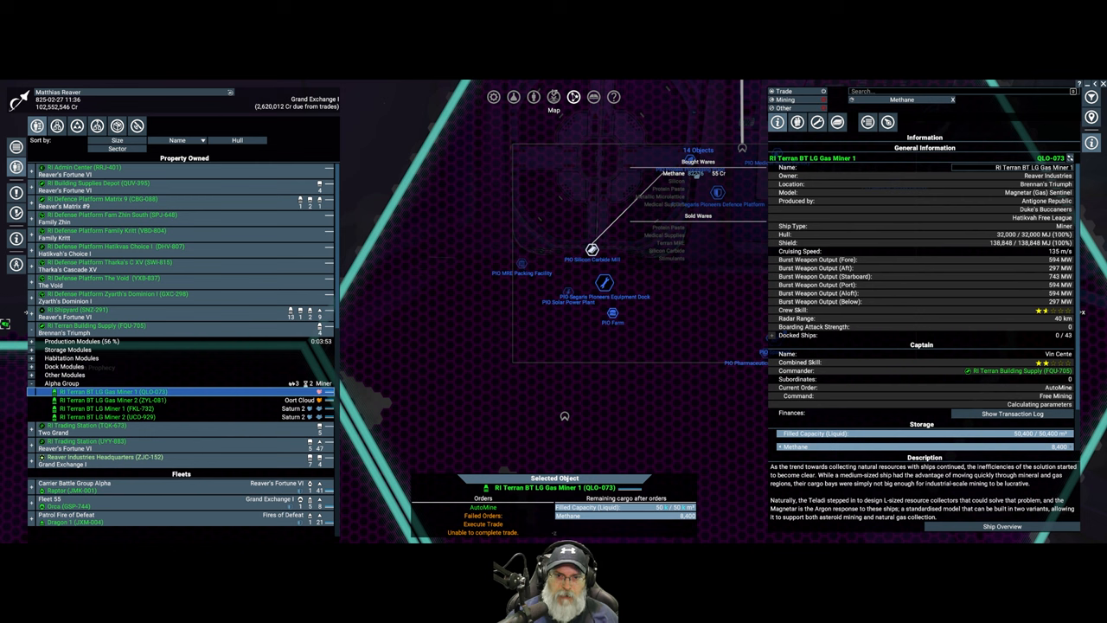
{"action": "right_click", "coordinate": [593, 249]}
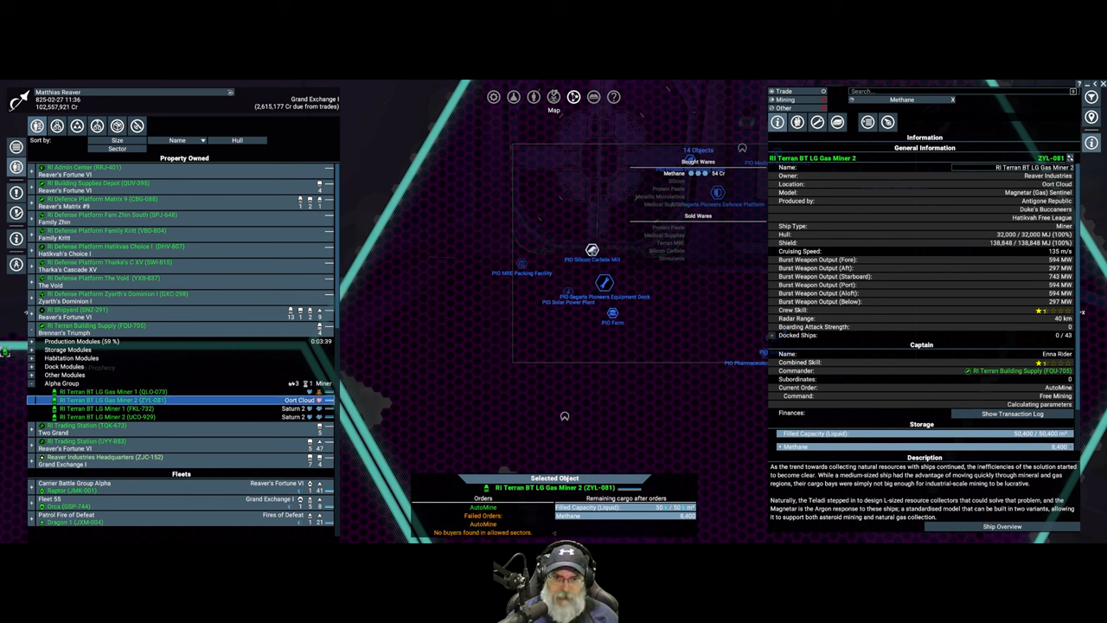
Order Gas Miner 2, with its full methane load, to trade with the PIO station.
{"action": "right_click", "coordinate": [593, 250]}
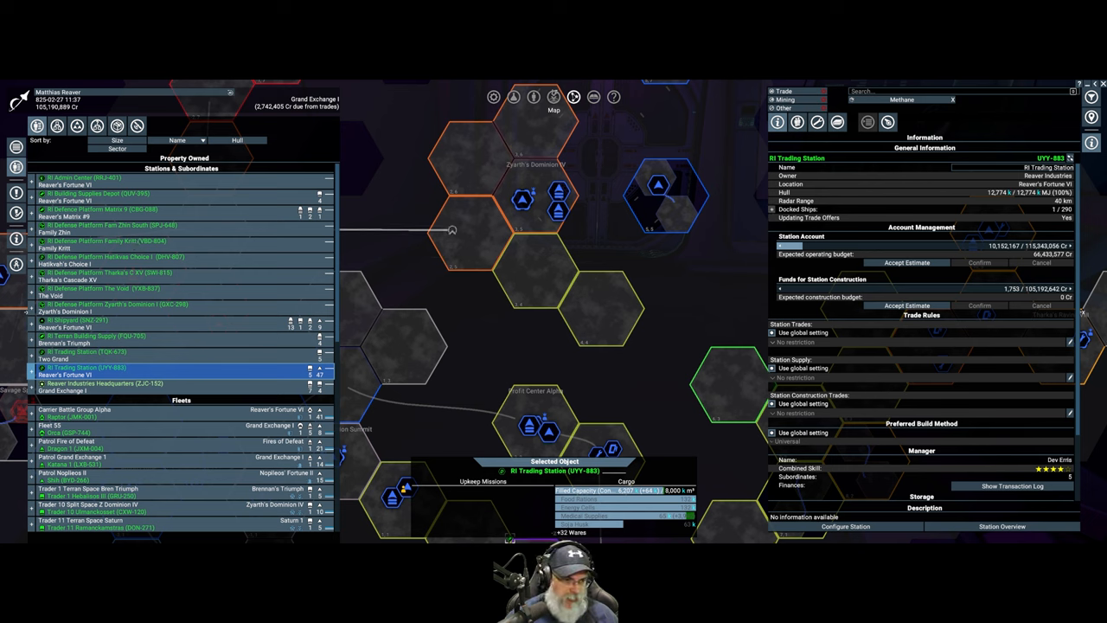
Show RI Defence Platform Matrix 9 (CBG-088) in the information panel.
{"action": "left_click", "coordinate": [100, 210]}
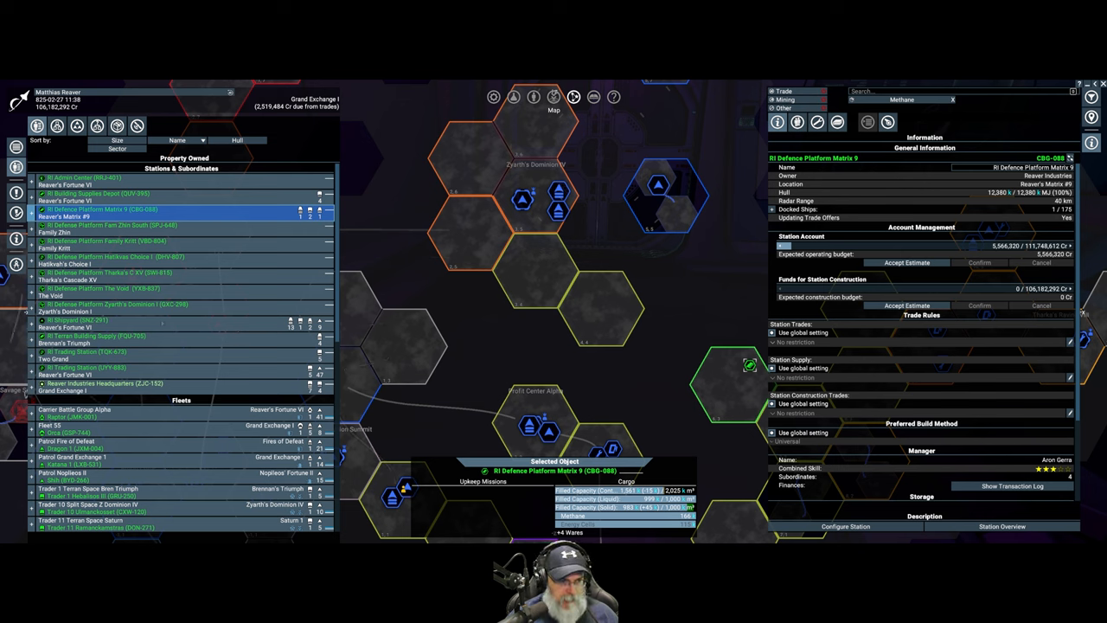
{"action": "scroll", "scroll_direction": "down", "scroll_amount": 3}
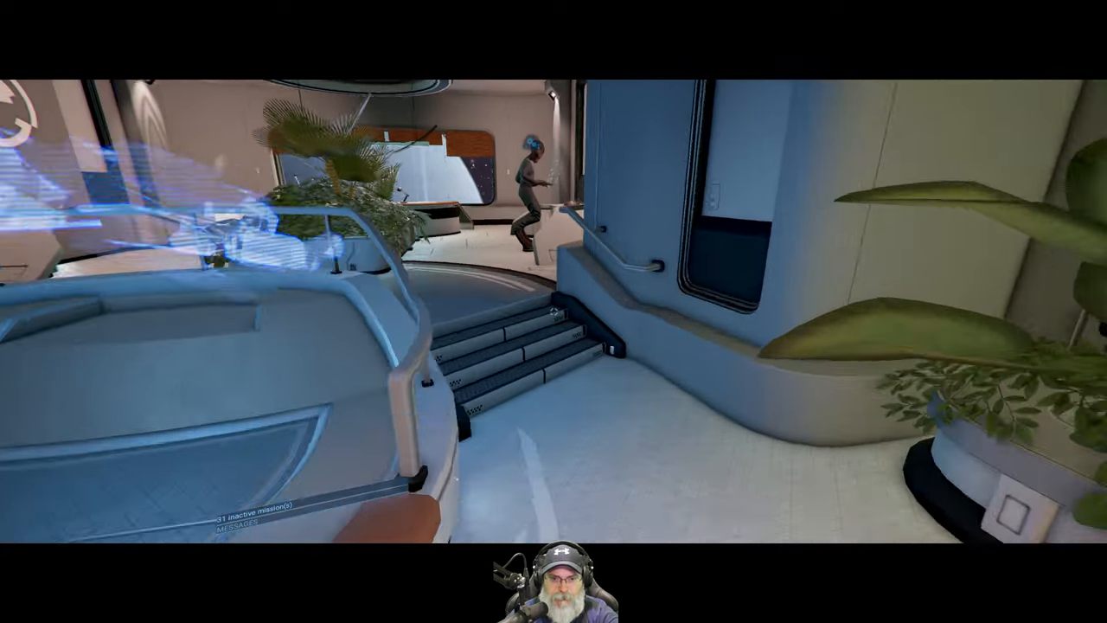
{"action": "mouse_move", "coordinate": [554, 311]}
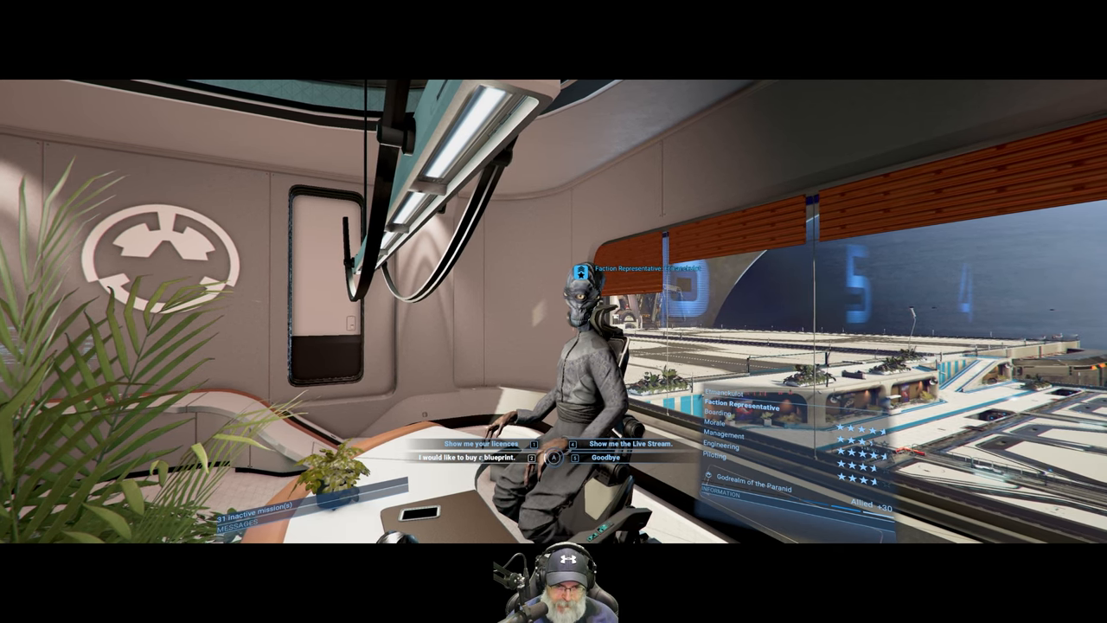
Ask the Paranid representative for blueprints and mark the small ships, including Pegasus Vanguard.
{"action": "left_click", "coordinate": [459, 459]}
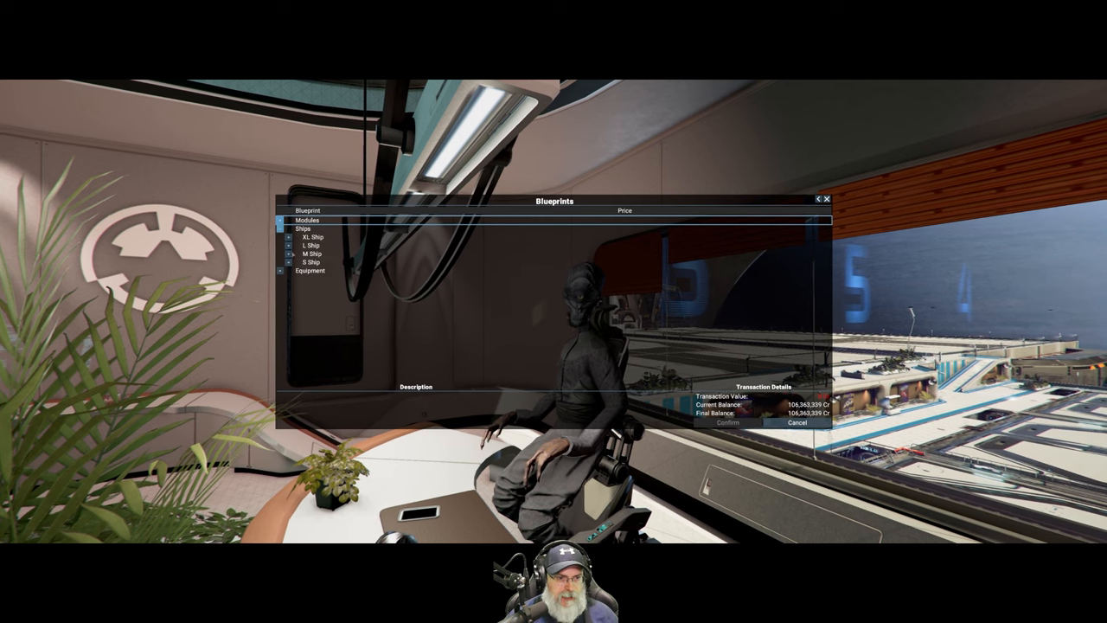
{"action": "left_click", "coordinate": [310, 263]}
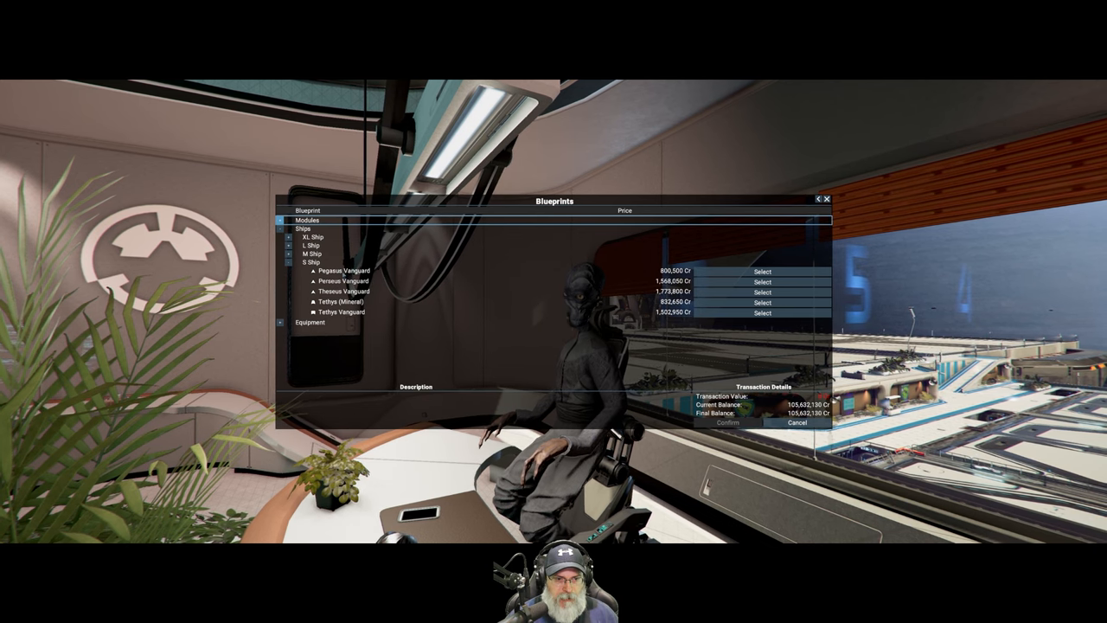
{"action": "left_click", "coordinate": [346, 271]}
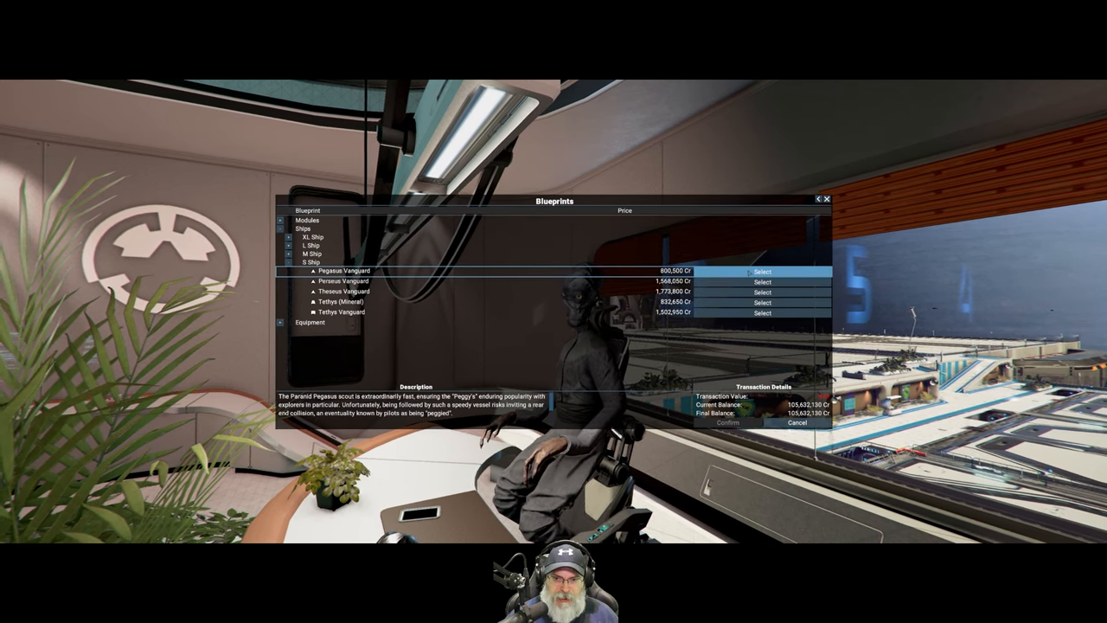
{"action": "left_click", "coordinate": [763, 281]}
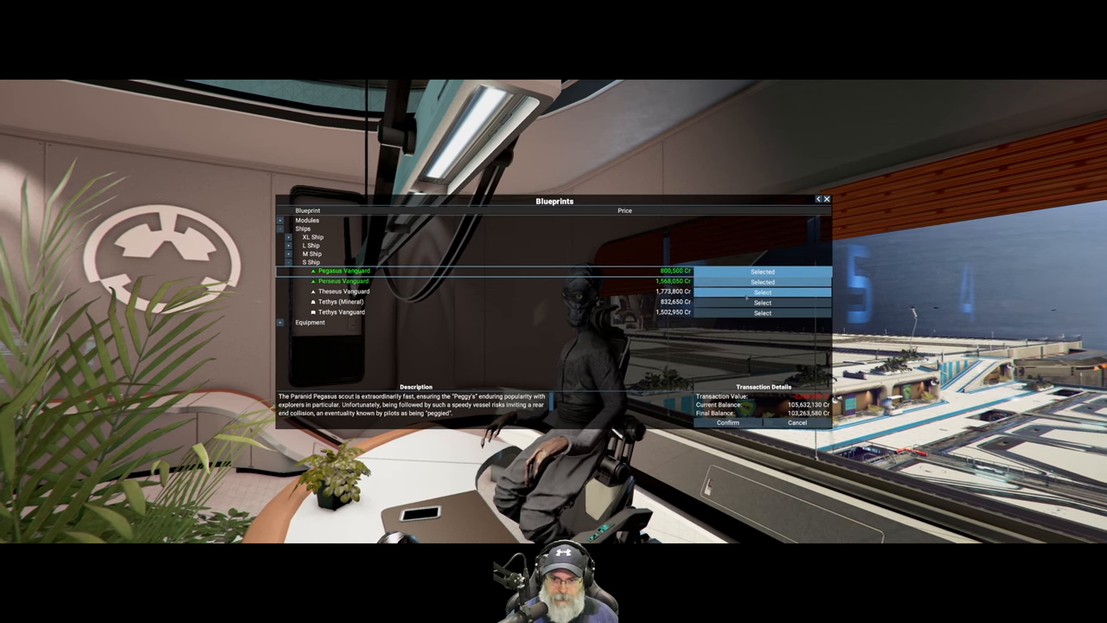
{"action": "left_click", "coordinate": [762, 313]}
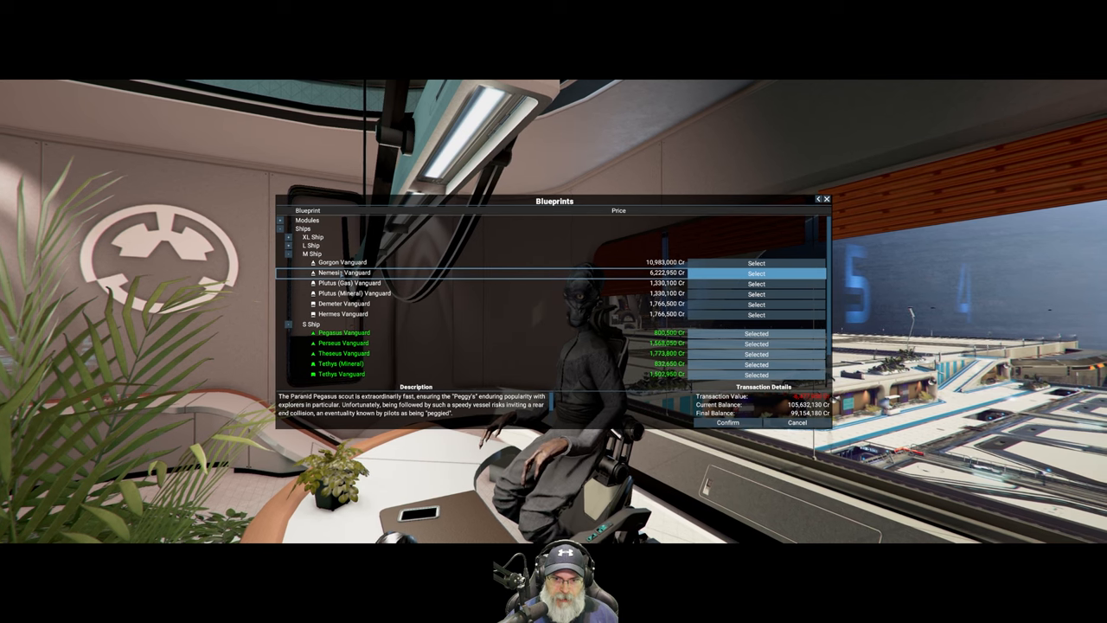
{"action": "mouse_move", "coordinate": [797, 423]}
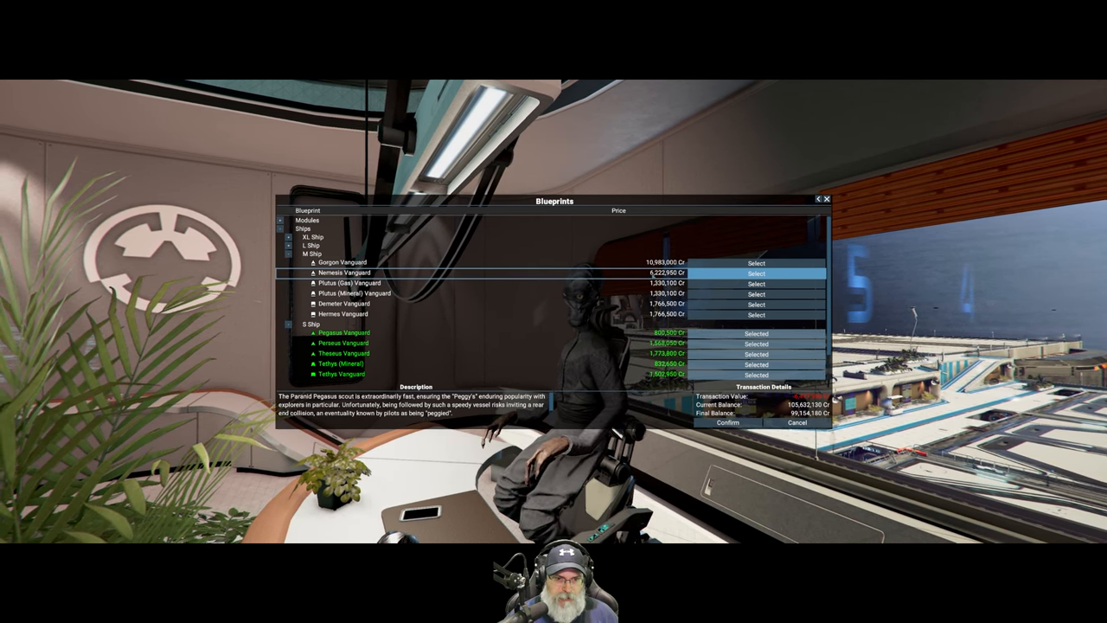
Mark the medium ship blueprints Nemesis, Plutus and Hermes Vanguard for purchase.
{"action": "left_click", "coordinate": [755, 274]}
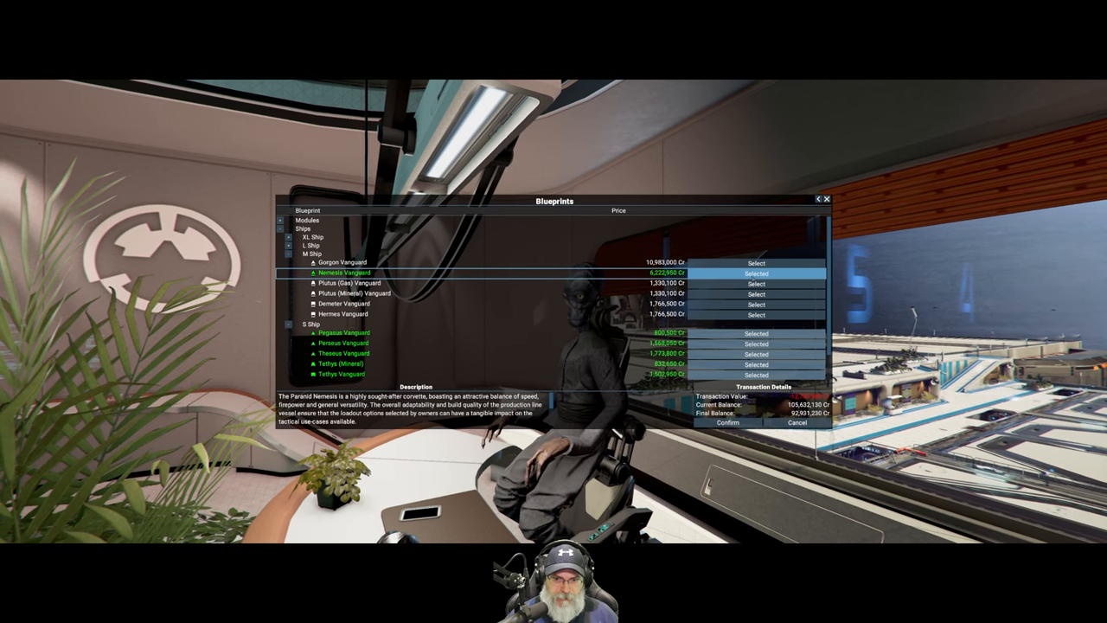
{"action": "left_click", "coordinate": [756, 284]}
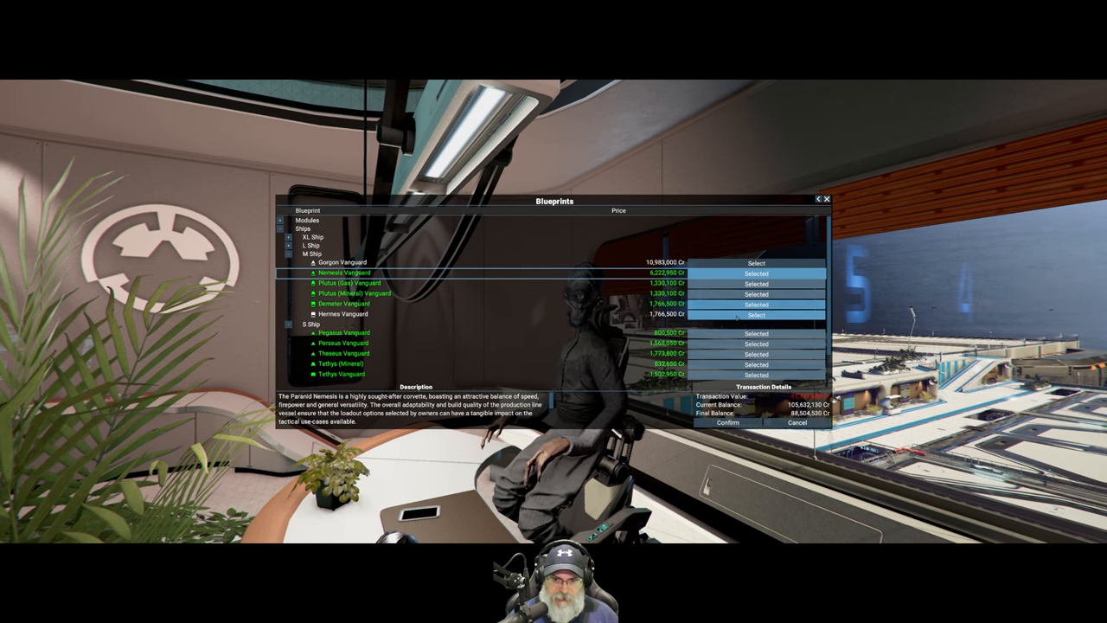
{"action": "left_click", "coordinate": [756, 314]}
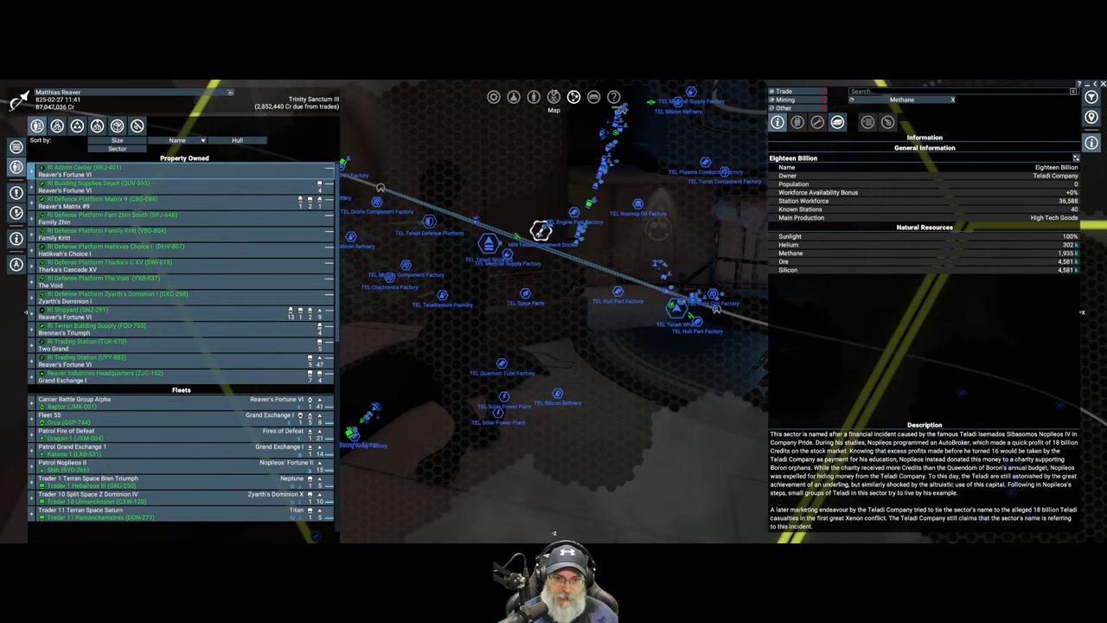
Teleport to the Teladi Trading Station in Hewa's Twin I from the map.
{"action": "right_click", "coordinate": [541, 230]}
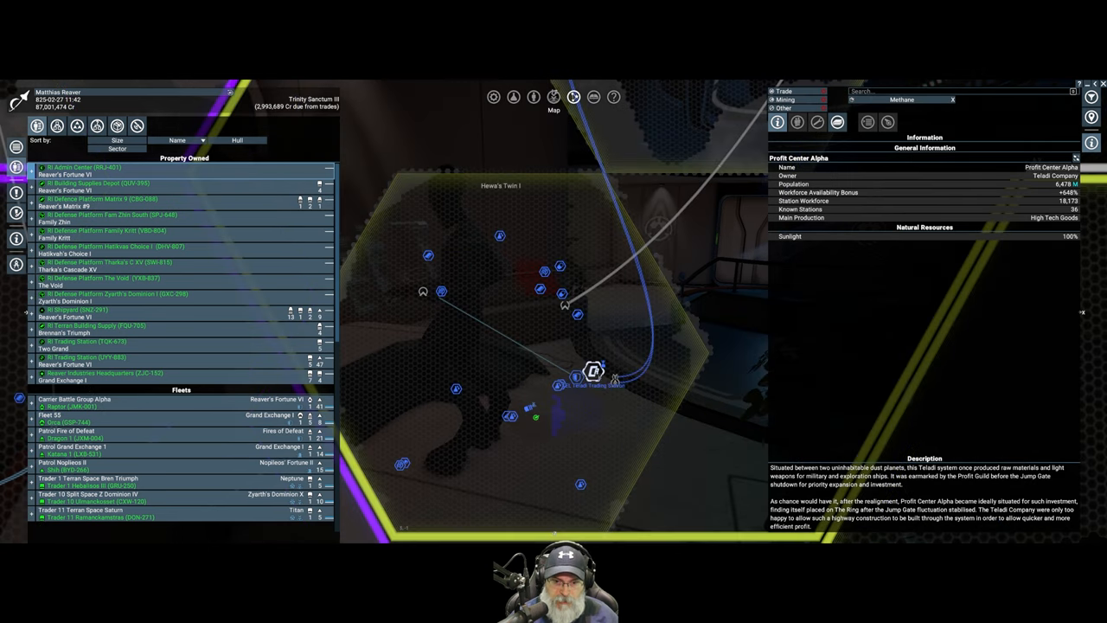
{"action": "right_click", "coordinate": [593, 371]}
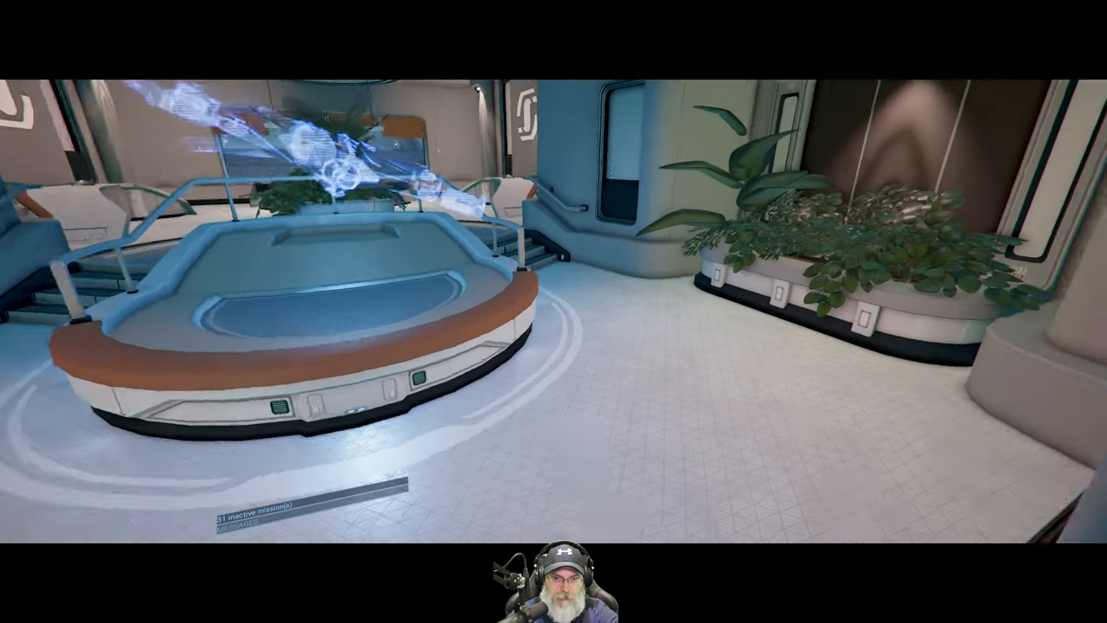
{"action": "mouse_move", "coordinate": [553, 311]}
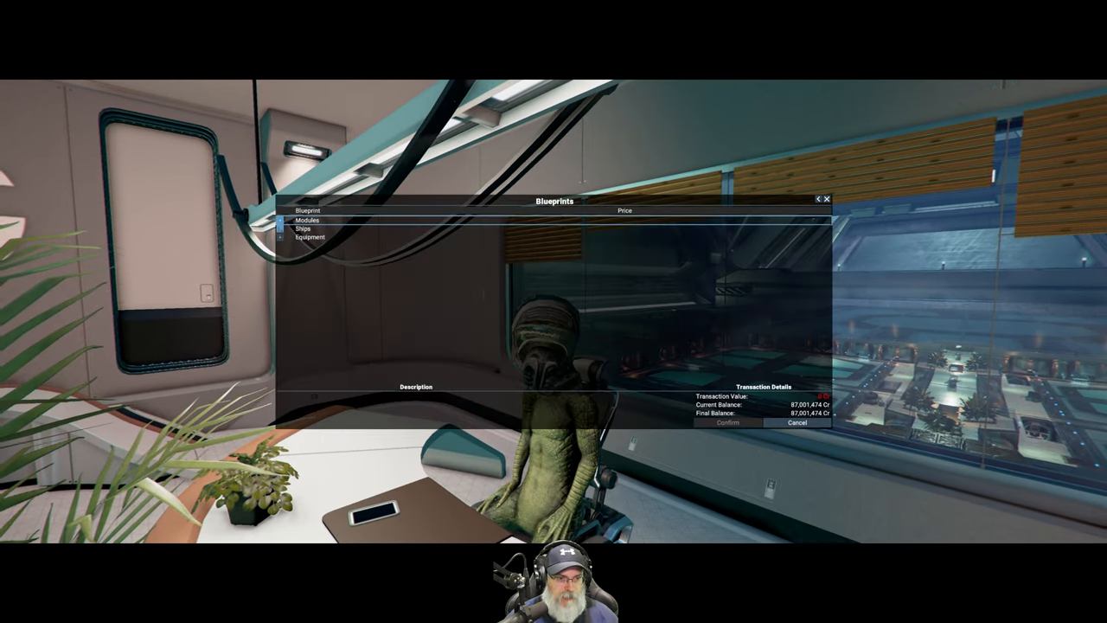
Mark Teladi small and medium ship blueprints (Buzzard, Peregrine Vanguard and more) and confirm the purchase.
{"action": "left_click", "coordinate": [302, 228]}
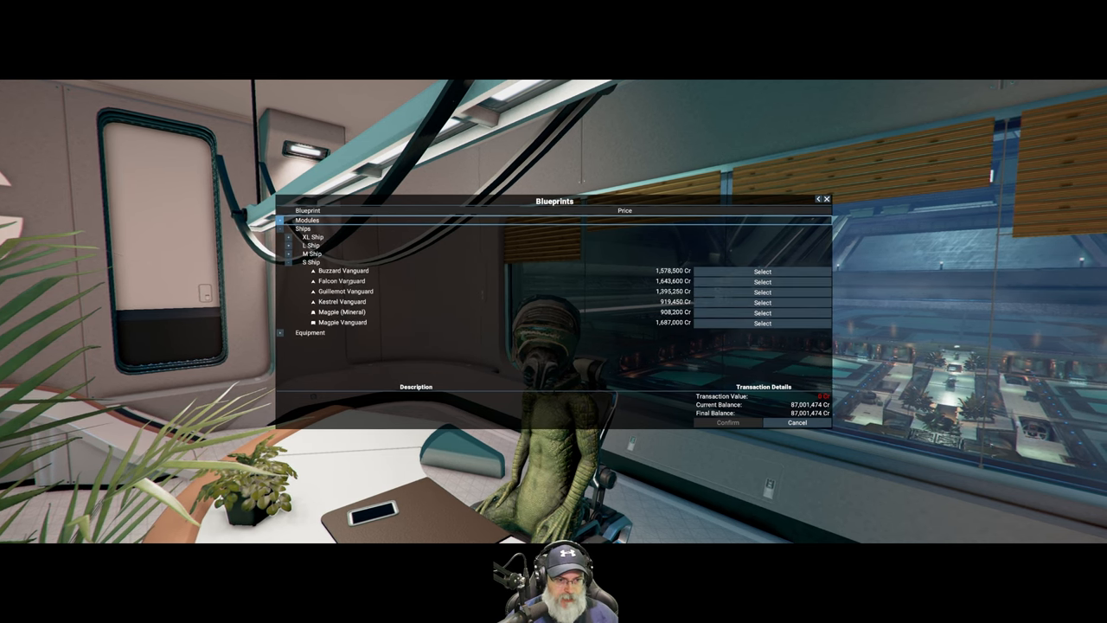
{"action": "left_click", "coordinate": [343, 270]}
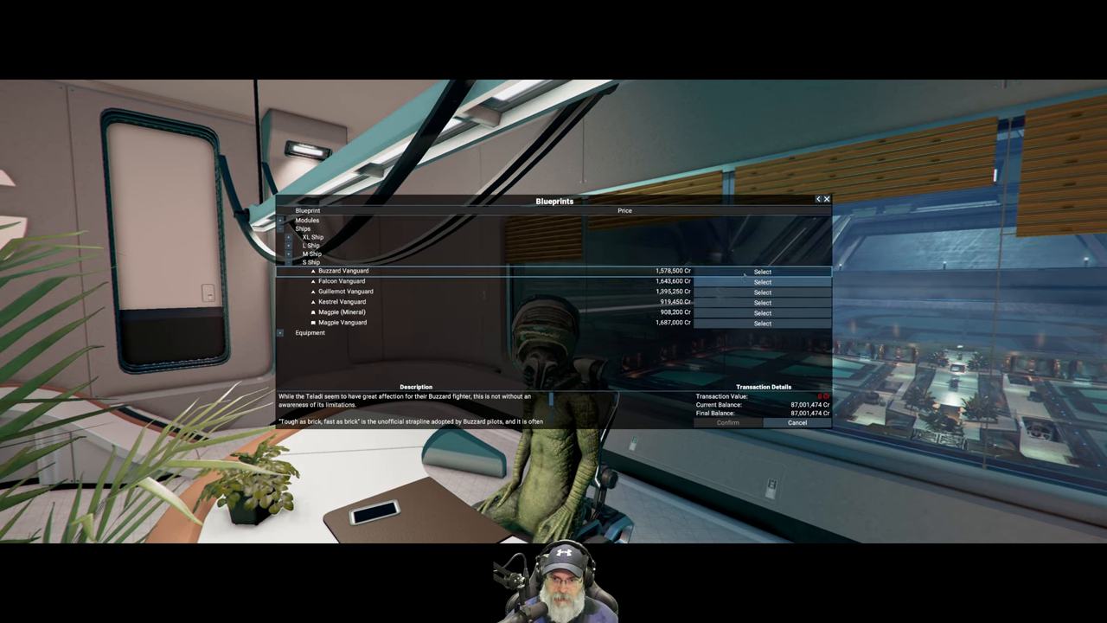
{"action": "left_click", "coordinate": [762, 313]}
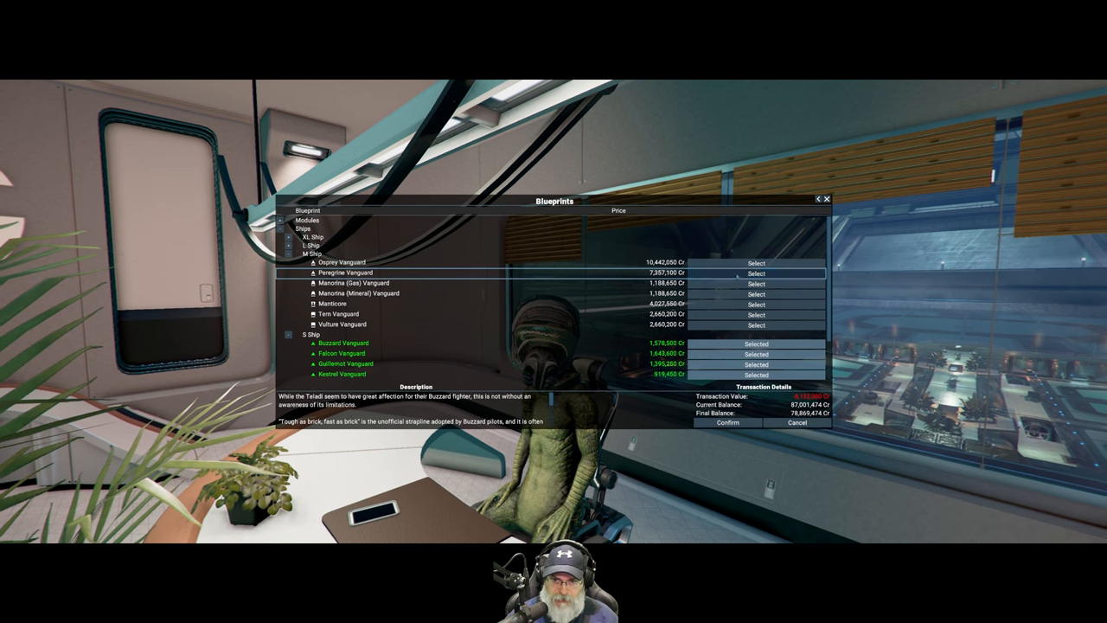
{"action": "left_click", "coordinate": [756, 272]}
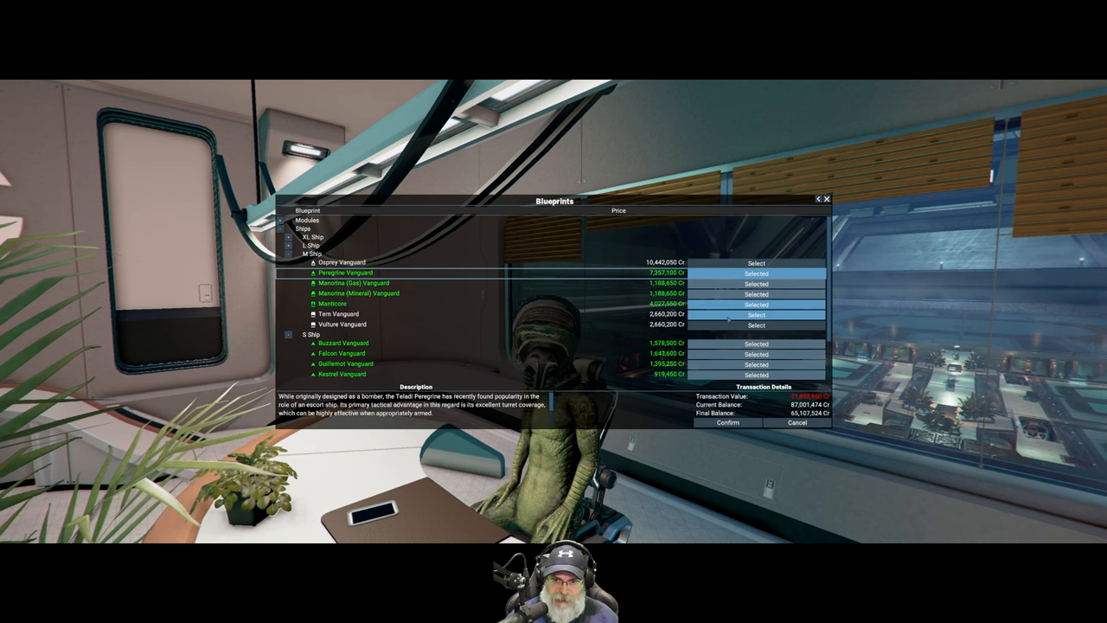
{"action": "left_click", "coordinate": [756, 325]}
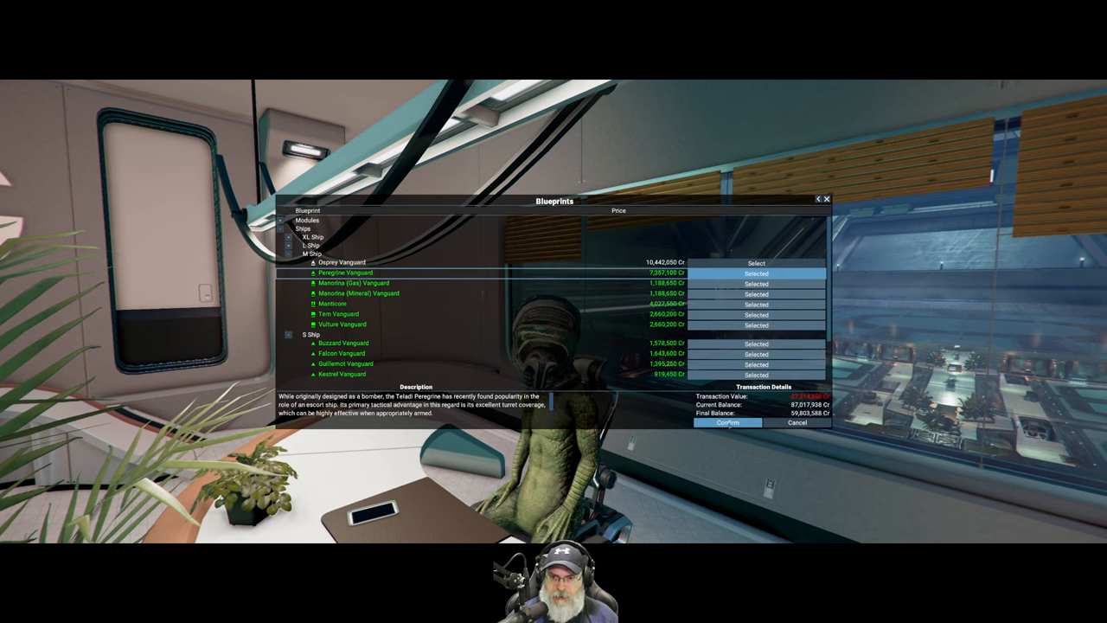
{"action": "left_click", "coordinate": [729, 423]}
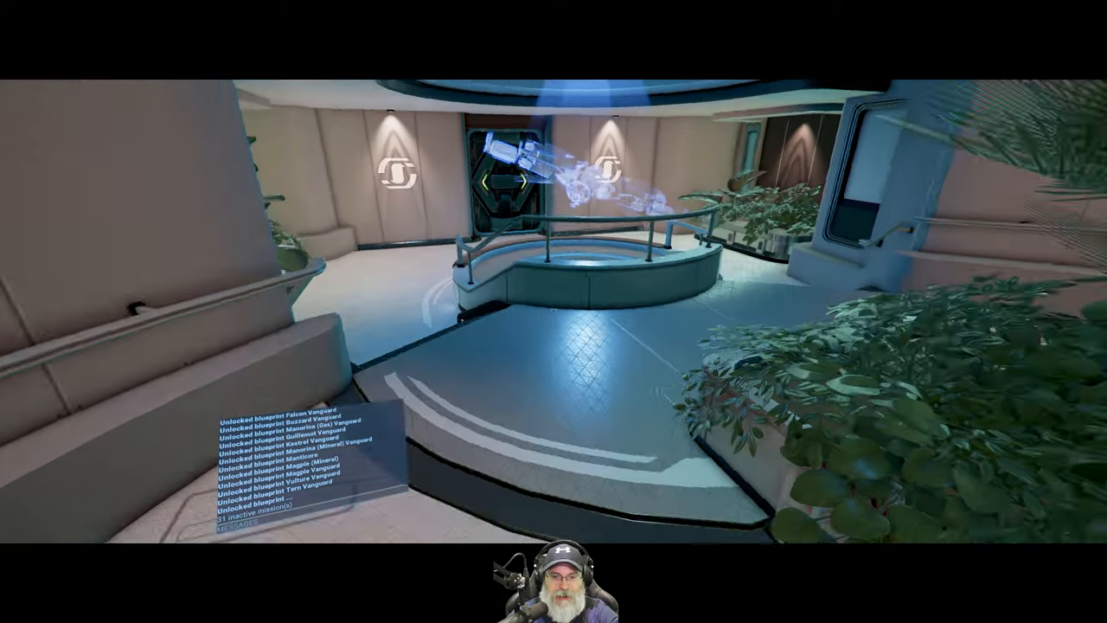
{"action": "mouse_move", "coordinate": [554, 312]}
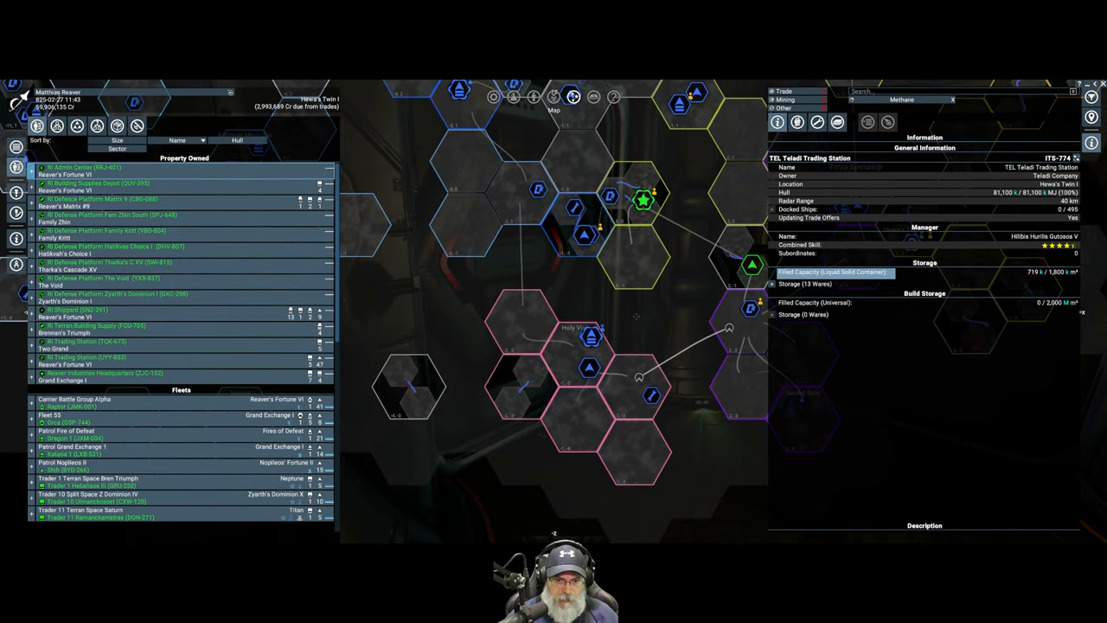
Travel via transporter to the HOP Paranid Shipyard and walk into its lobby.
{"action": "right_click", "coordinate": [588, 327]}
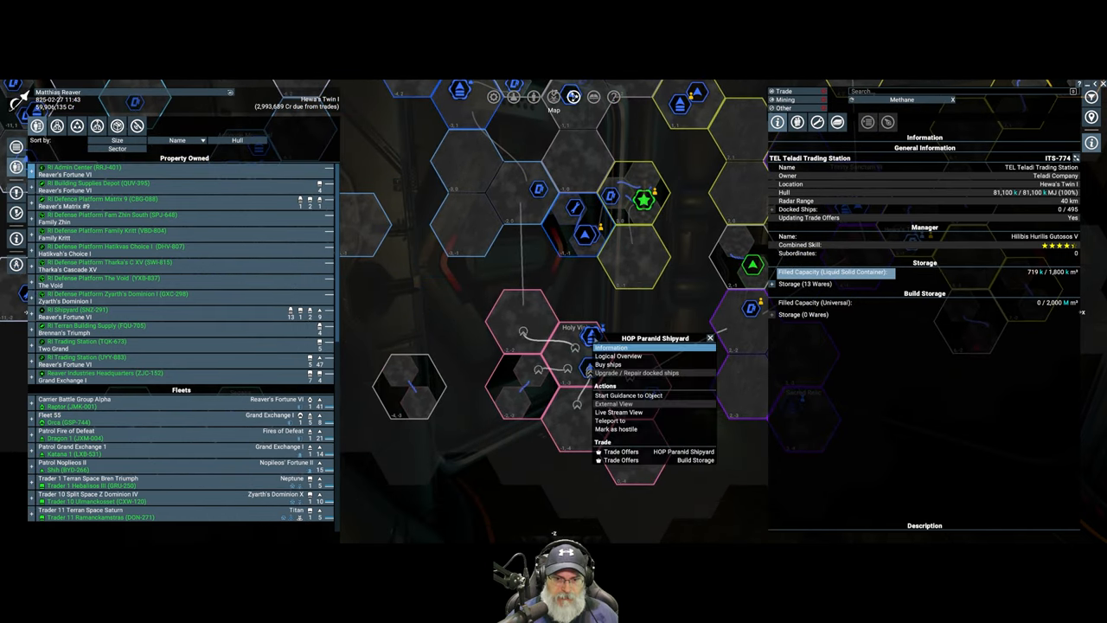
{"action": "mouse_move", "coordinate": [616, 421]}
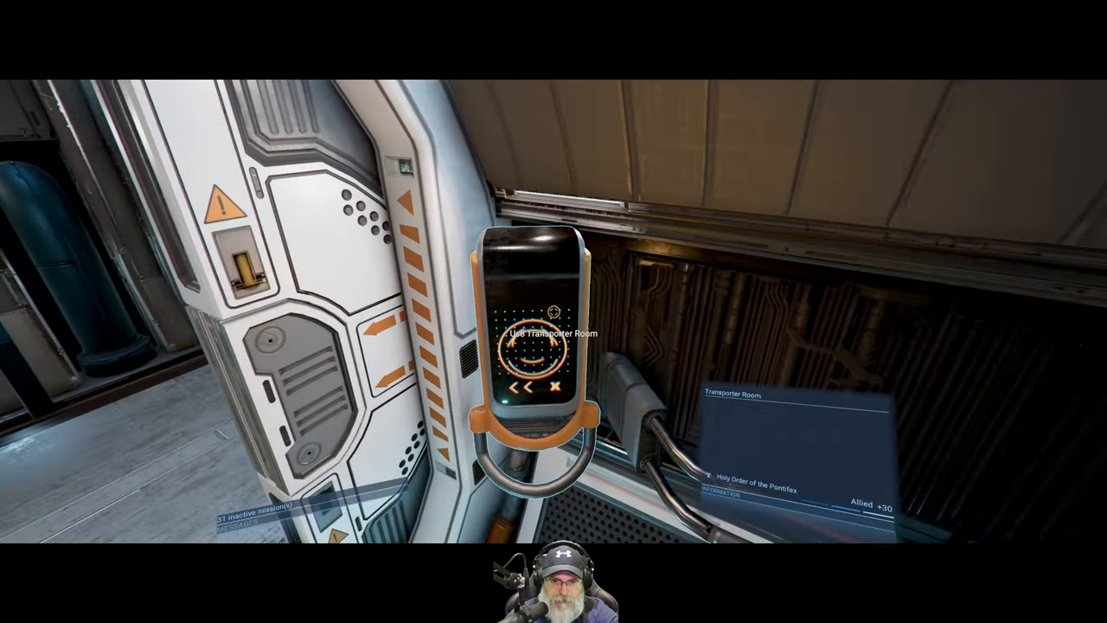
{"action": "left_click", "coordinate": [550, 334]}
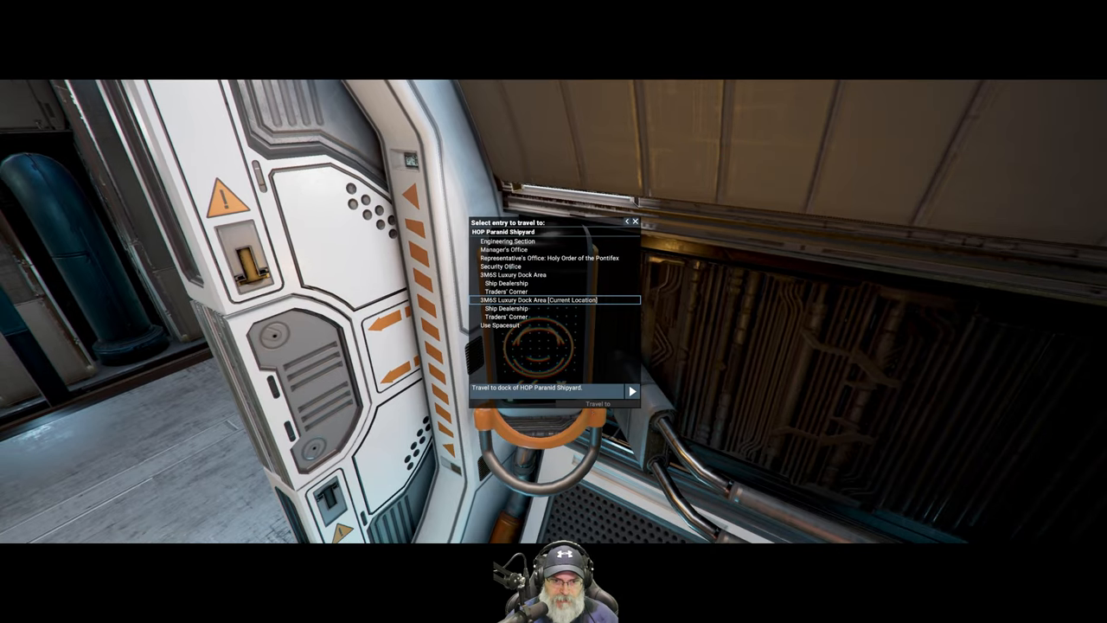
{"action": "left_click", "coordinate": [599, 404]}
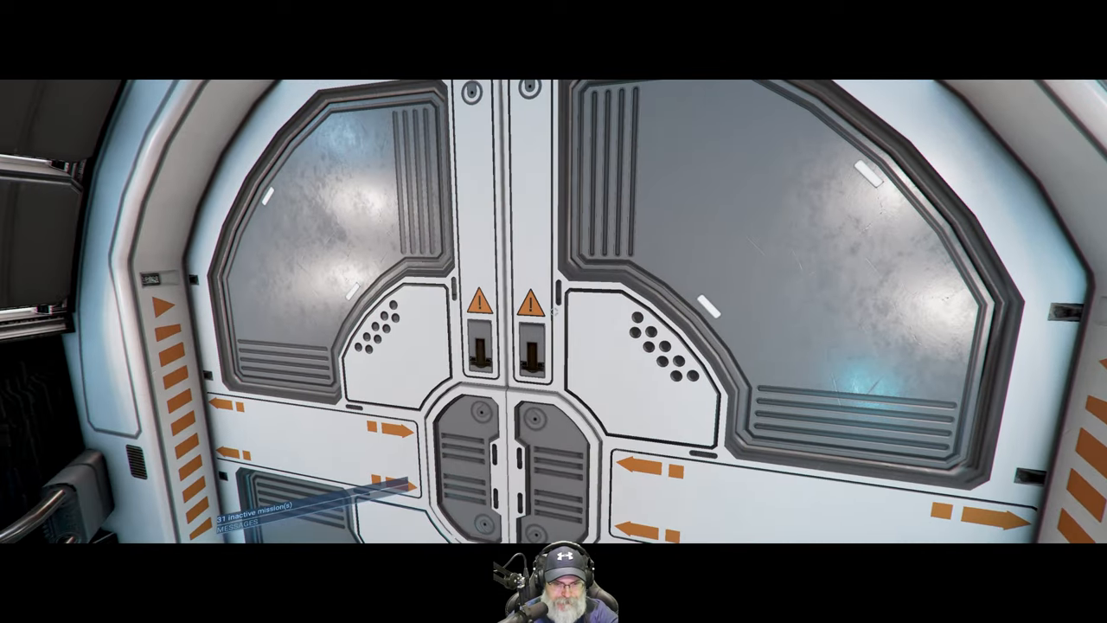
{"action": "key", "text": "w"}
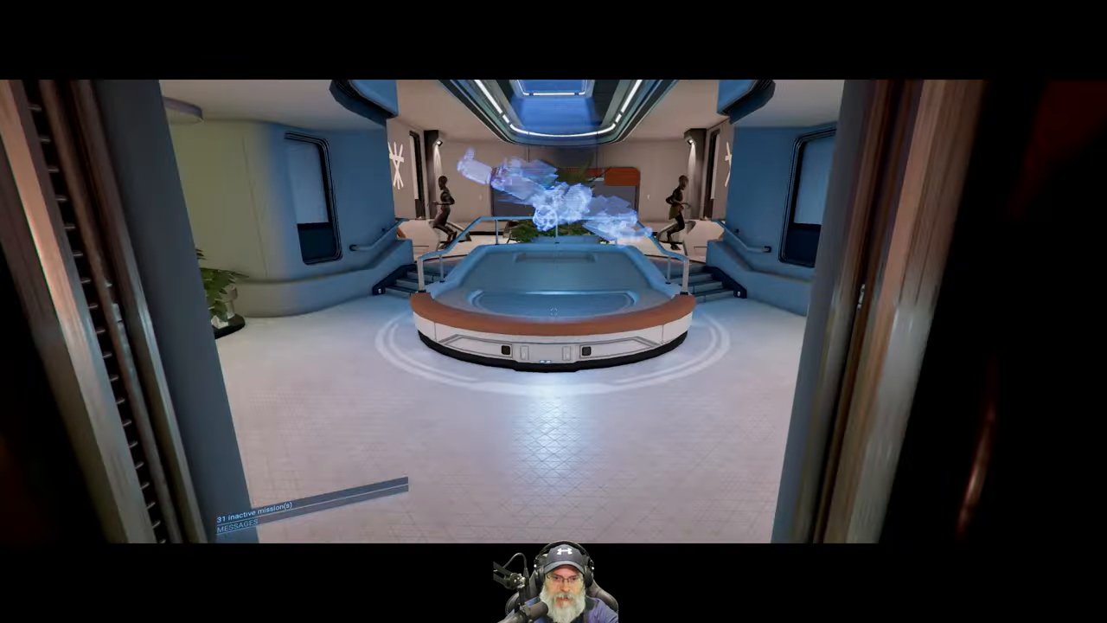
{"action": "mouse_move", "coordinate": [553, 312]}
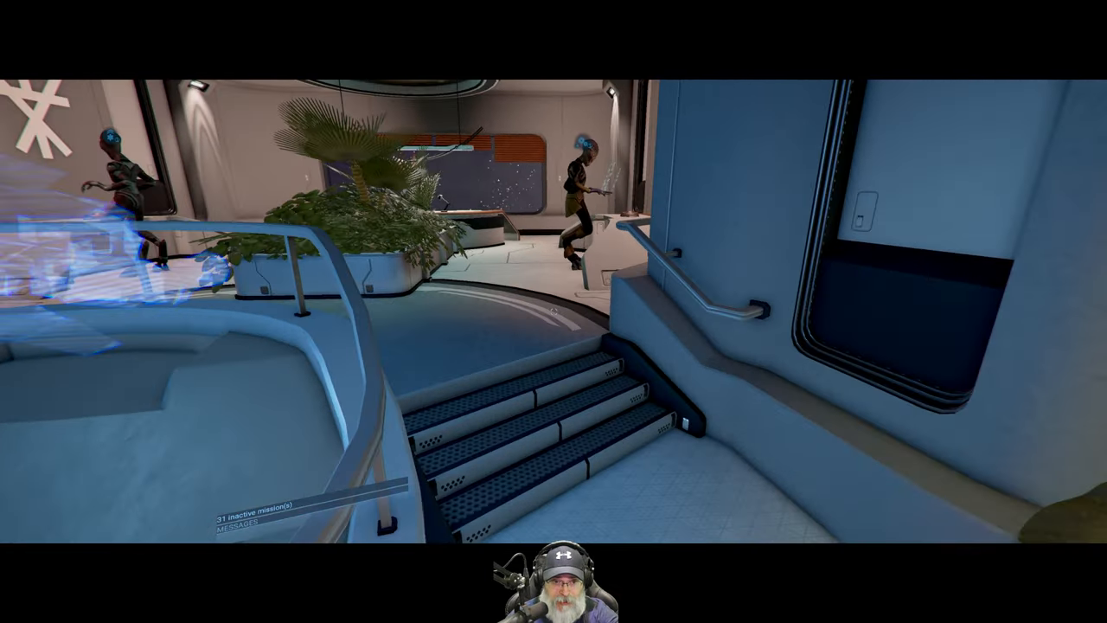
{"action": "mouse_move", "coordinate": [554, 311]}
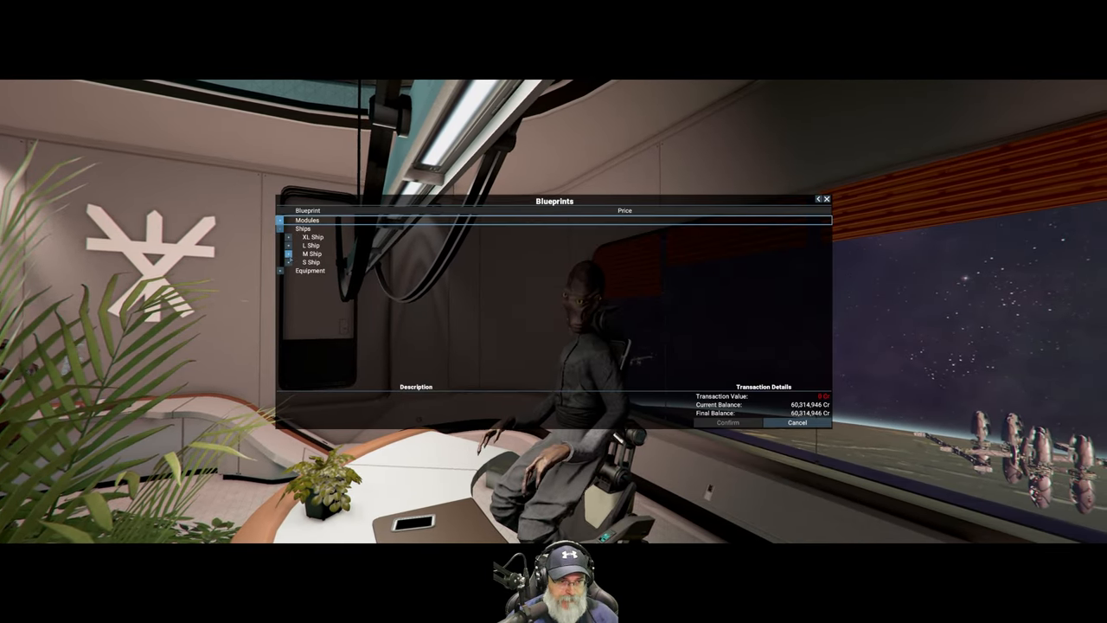
Buy the Ares S-ship blueprint from the HOP representative, then browse the ship categories again.
{"action": "left_click", "coordinate": [311, 261]}
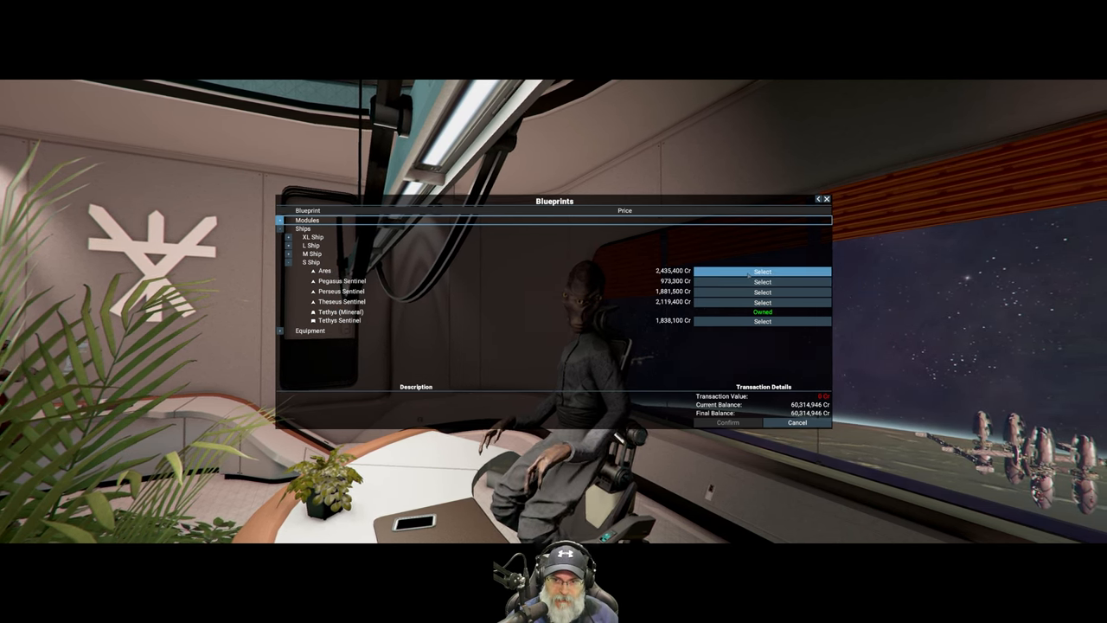
{"action": "left_click", "coordinate": [762, 271]}
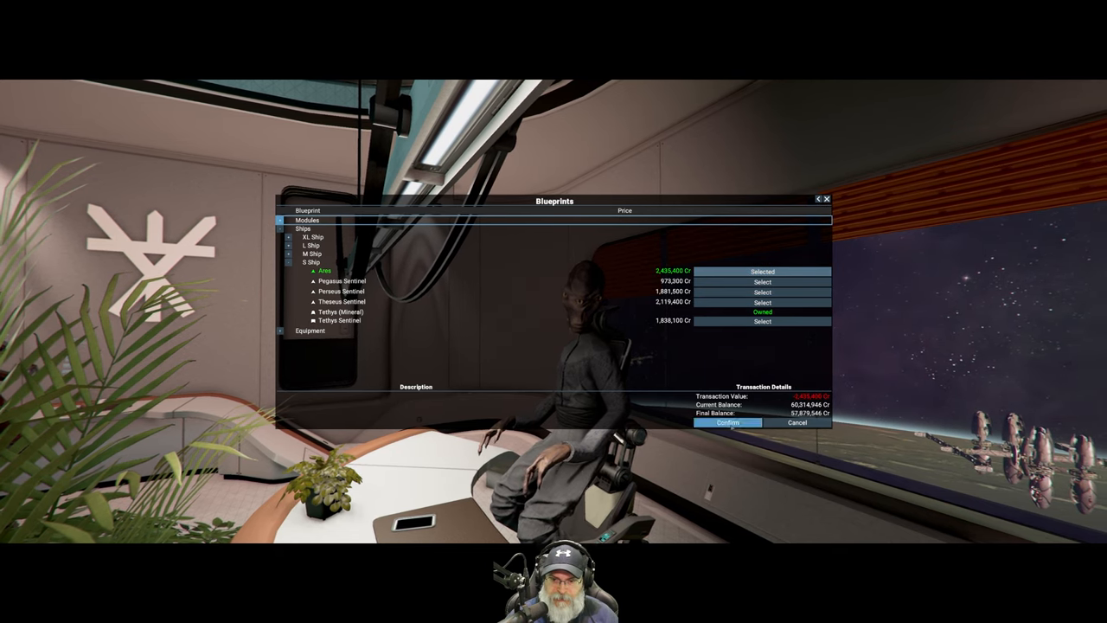
{"action": "left_click", "coordinate": [728, 423]}
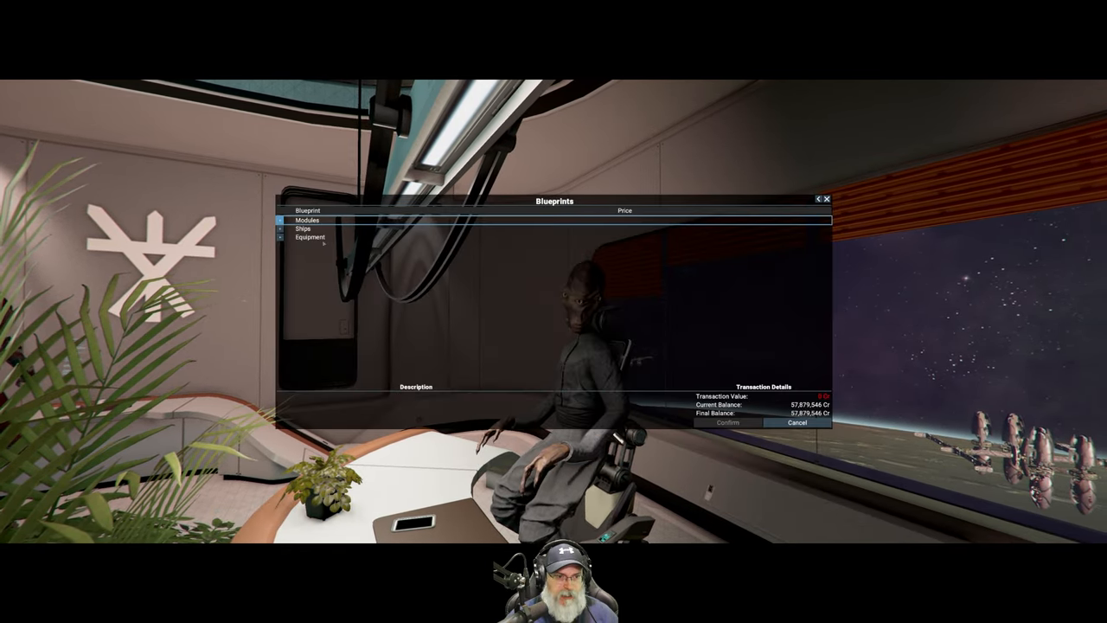
{"action": "left_click", "coordinate": [303, 228]}
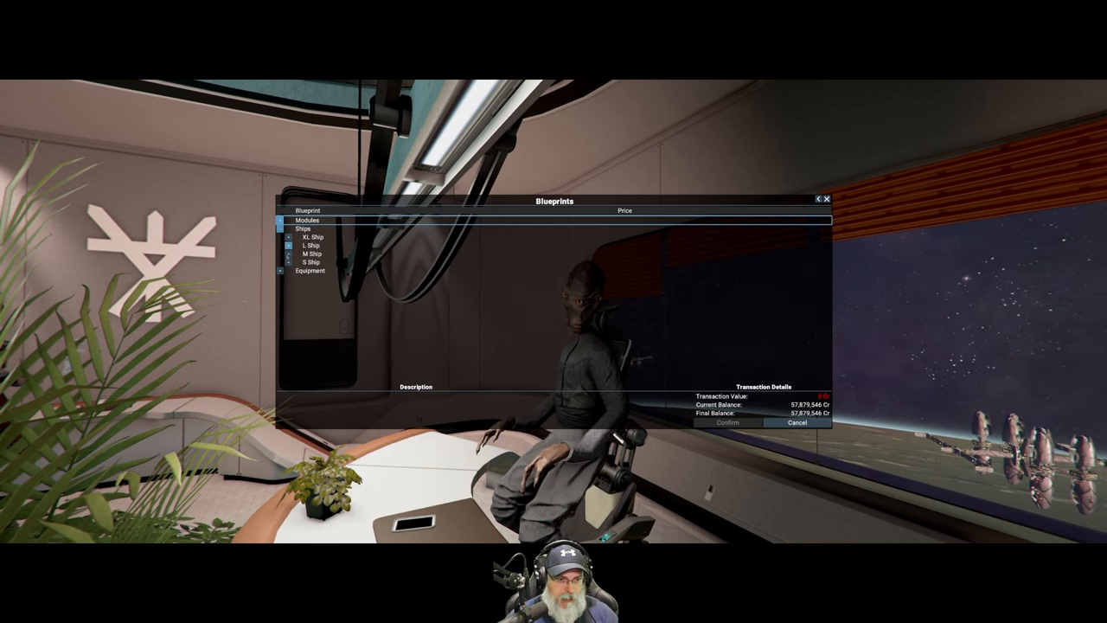
{"action": "left_click", "coordinate": [311, 253]}
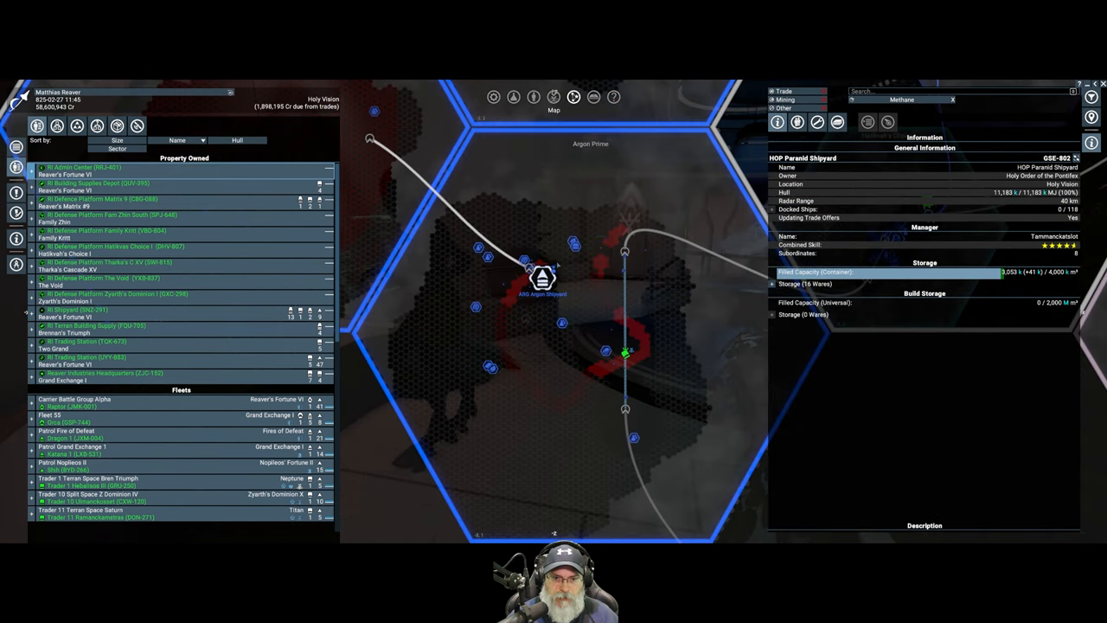
Bring up actions for the Argon Shipyard on the map to travel there.
{"action": "right_click", "coordinate": [542, 276]}
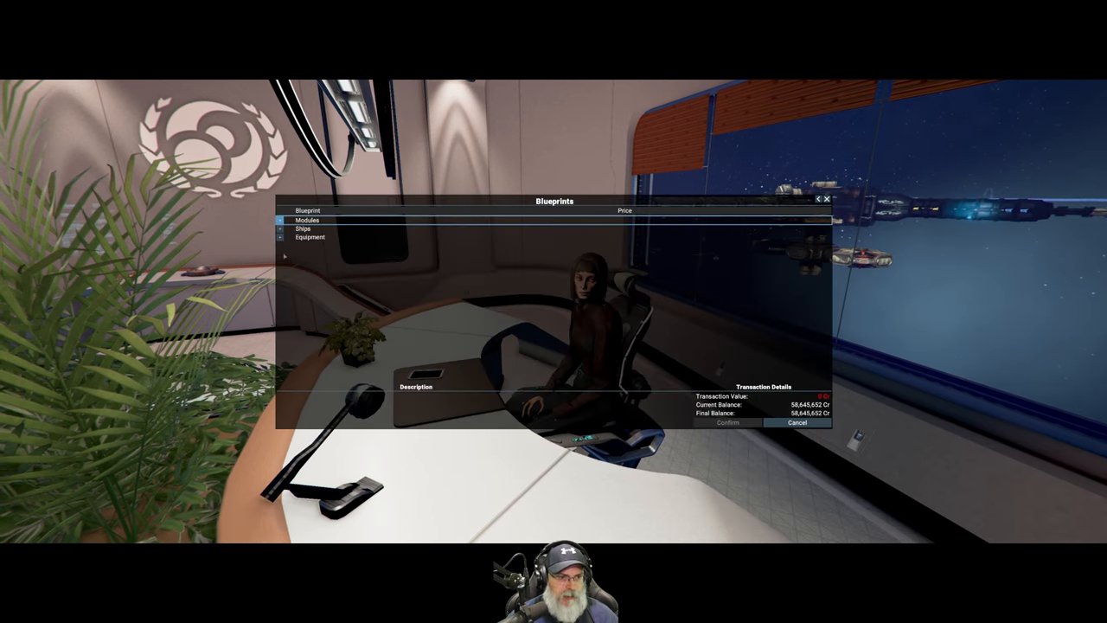
Buy the small and medium Vanguard ship blueprints from the Argon representative.
{"action": "left_click", "coordinate": [282, 228]}
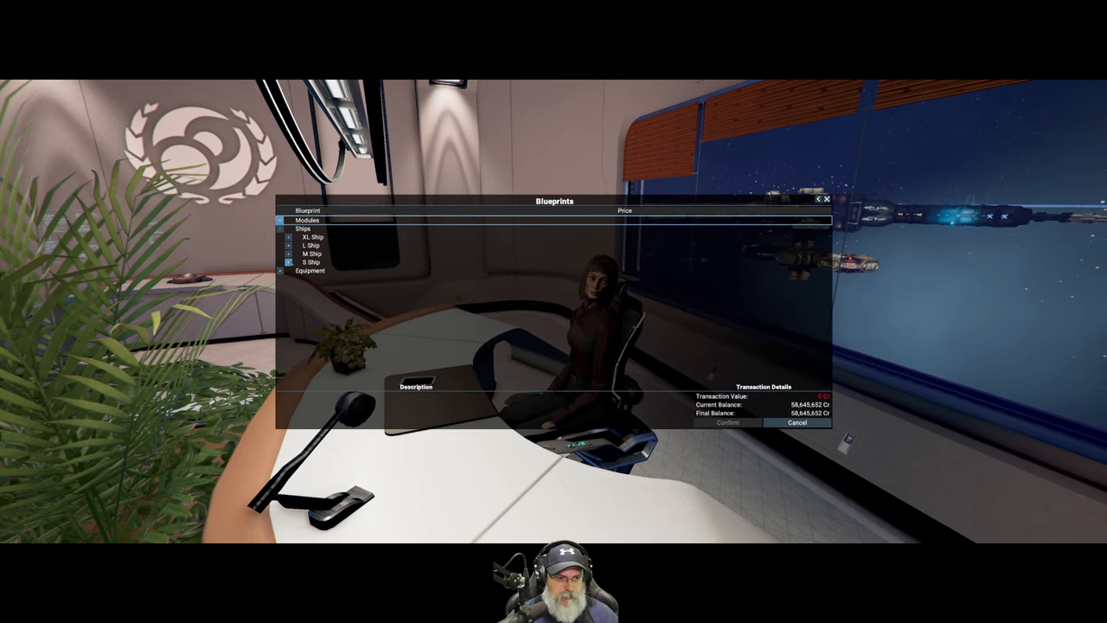
{"action": "left_click", "coordinate": [289, 261]}
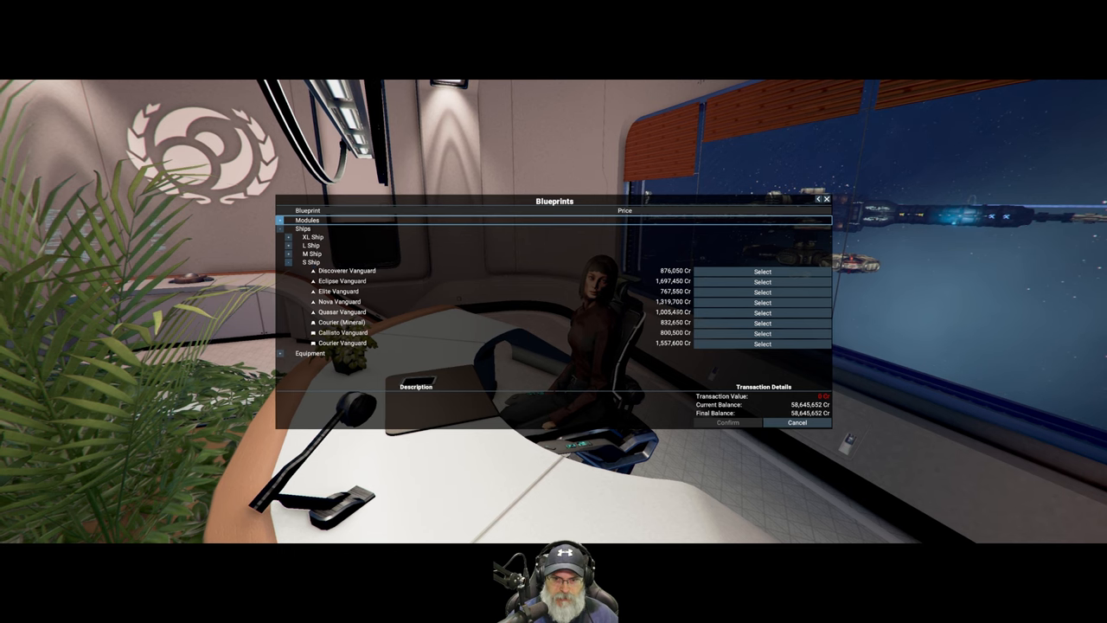
{"action": "left_click", "coordinate": [762, 271]}
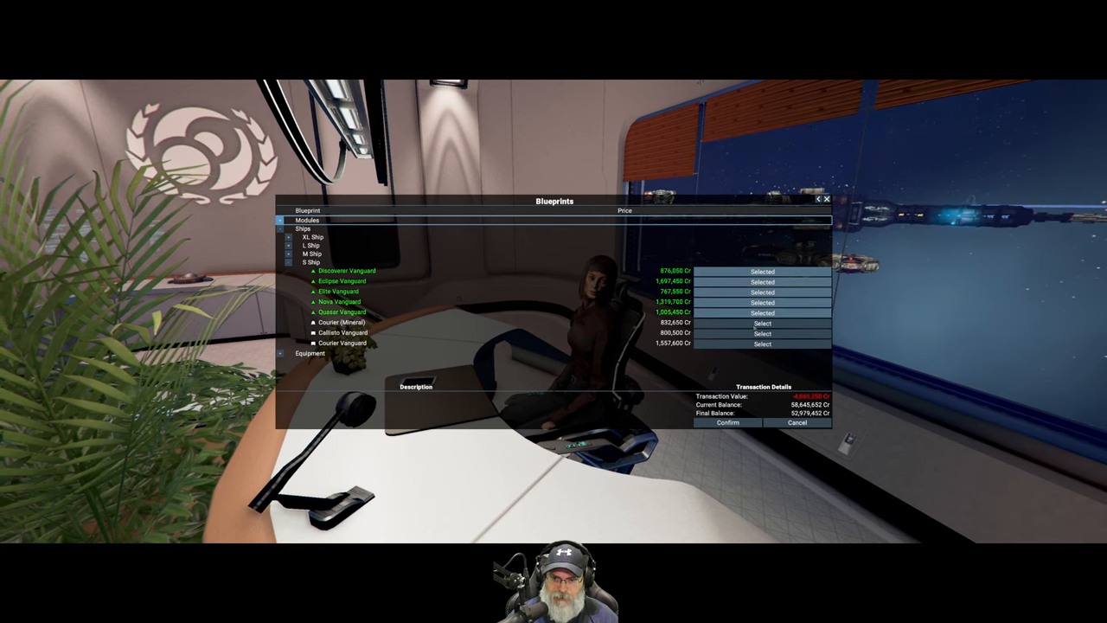
{"action": "left_click", "coordinate": [762, 343]}
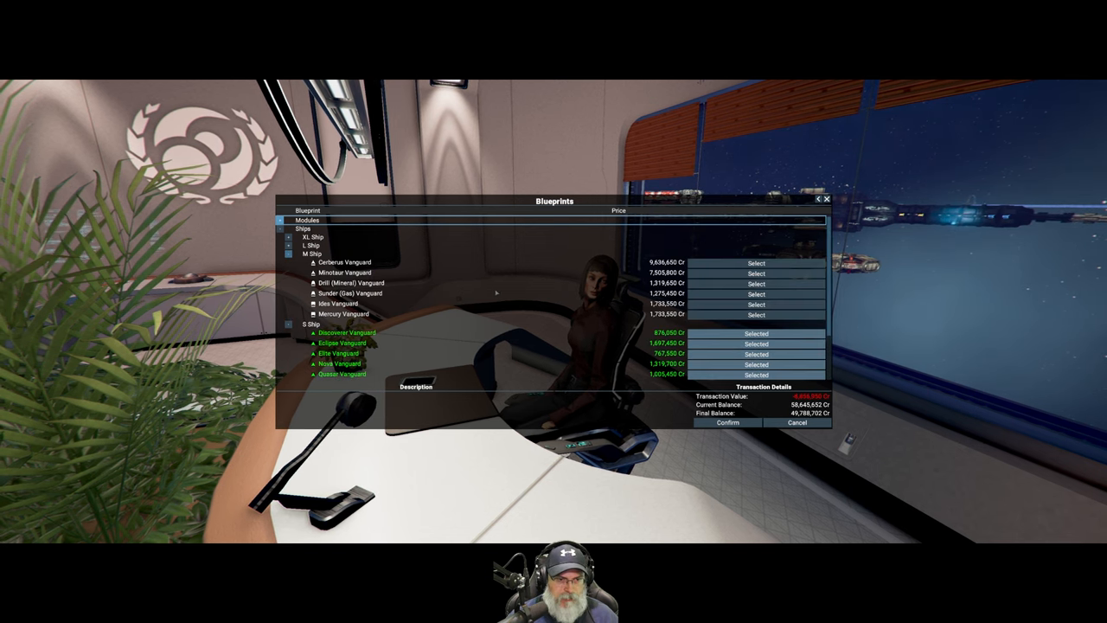
{"action": "mouse_move", "coordinate": [756, 273]}
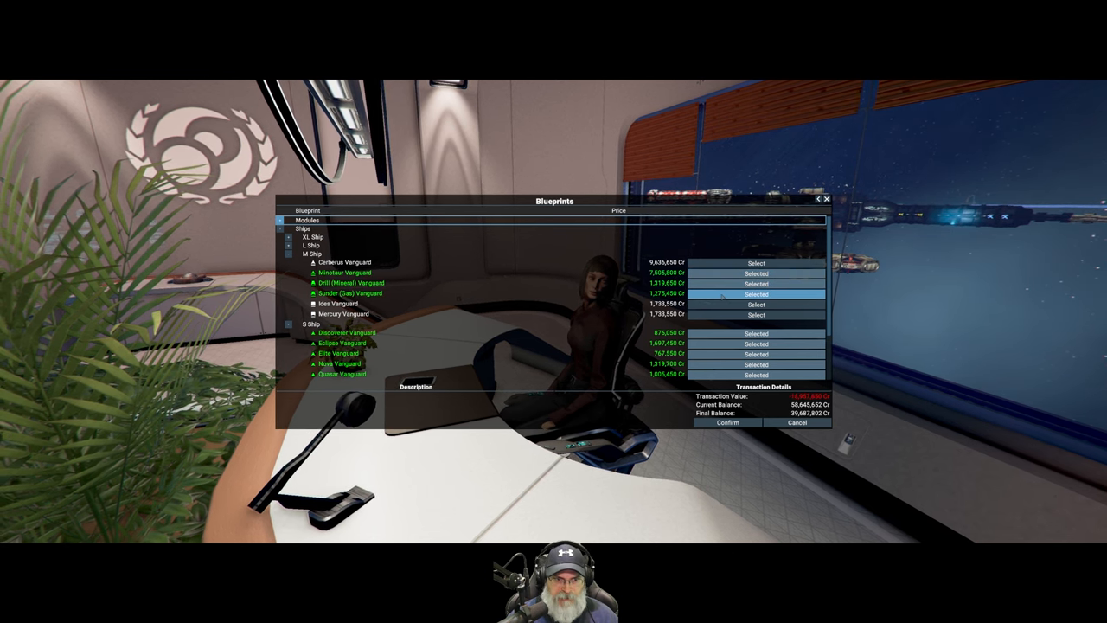
{"action": "left_click", "coordinate": [756, 314]}
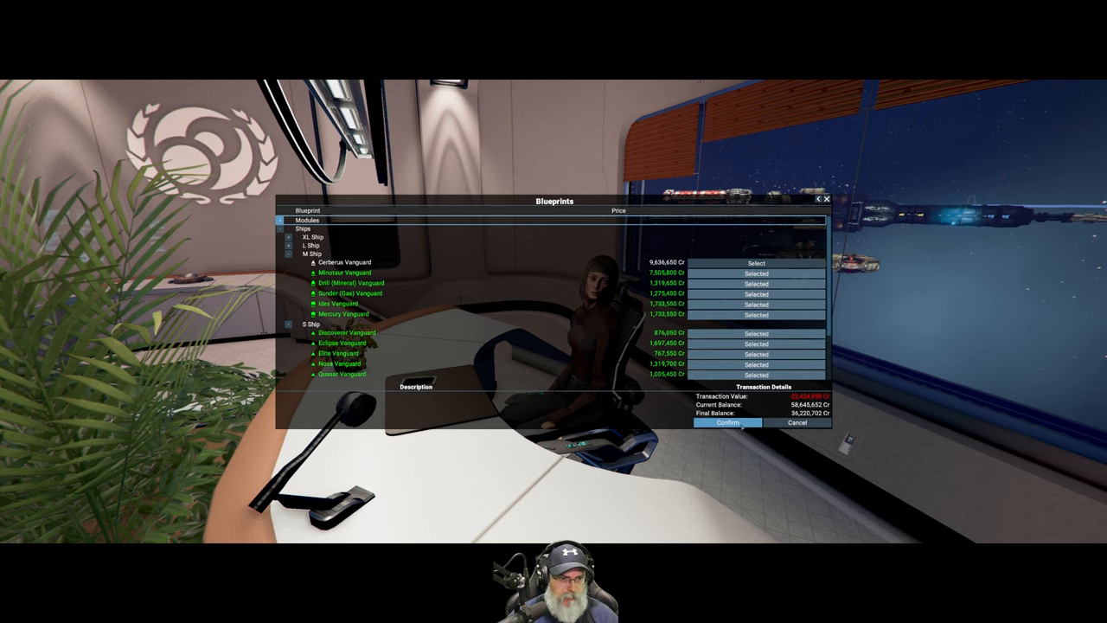
{"action": "left_click", "coordinate": [728, 423]}
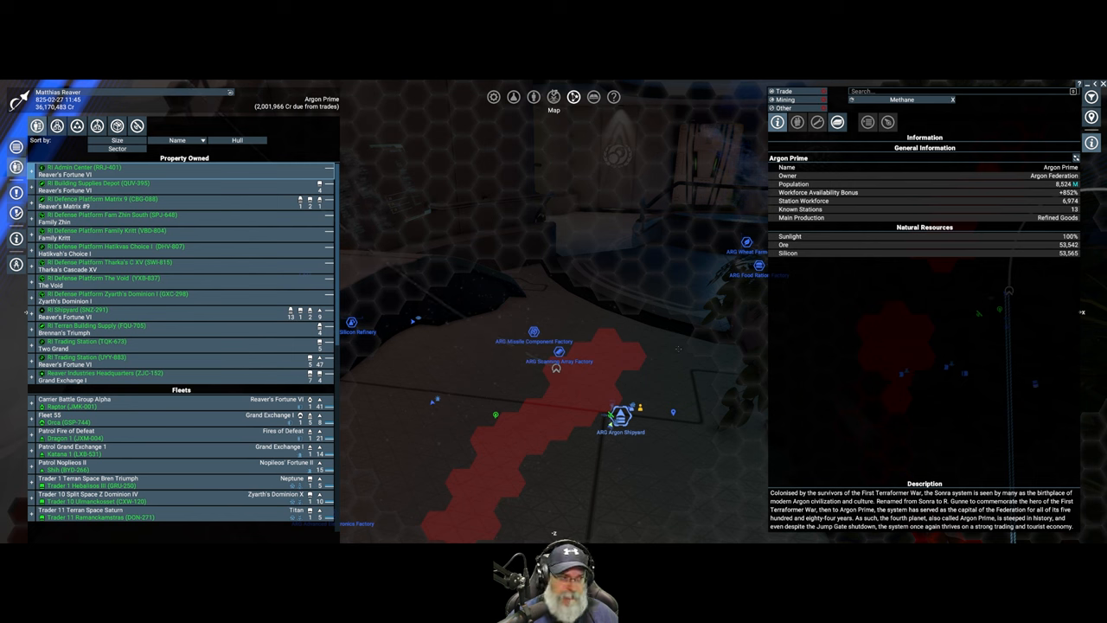
Expand the RI Shipyard in owned property and bring up its actions menu.
{"action": "scroll", "scroll_direction": "down", "scroll_amount": 3}
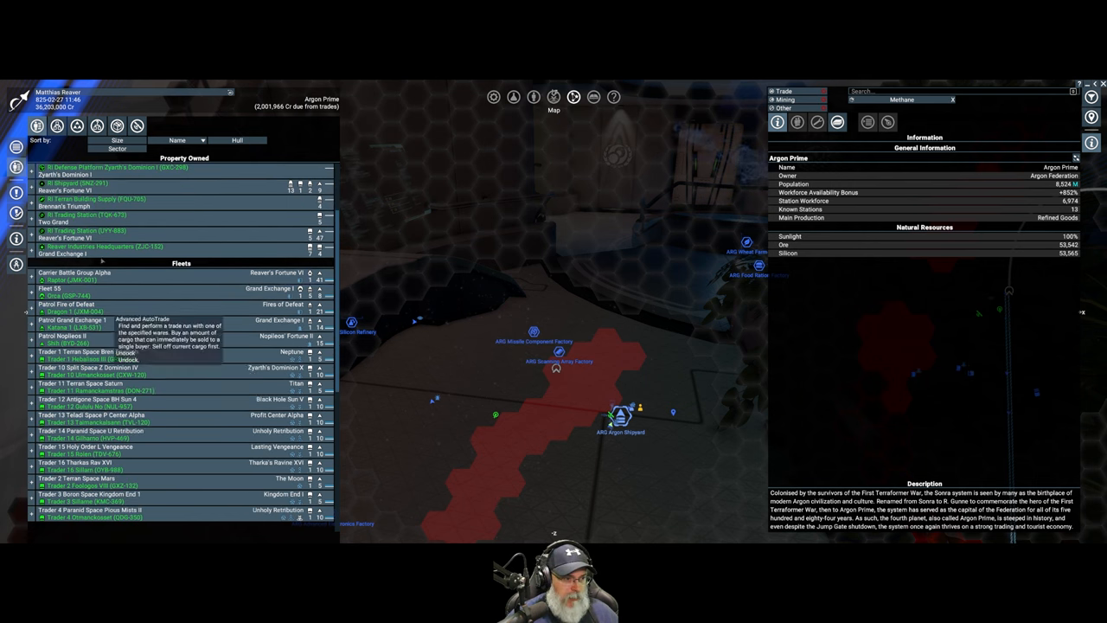
{"action": "left_click", "coordinate": [74, 246]}
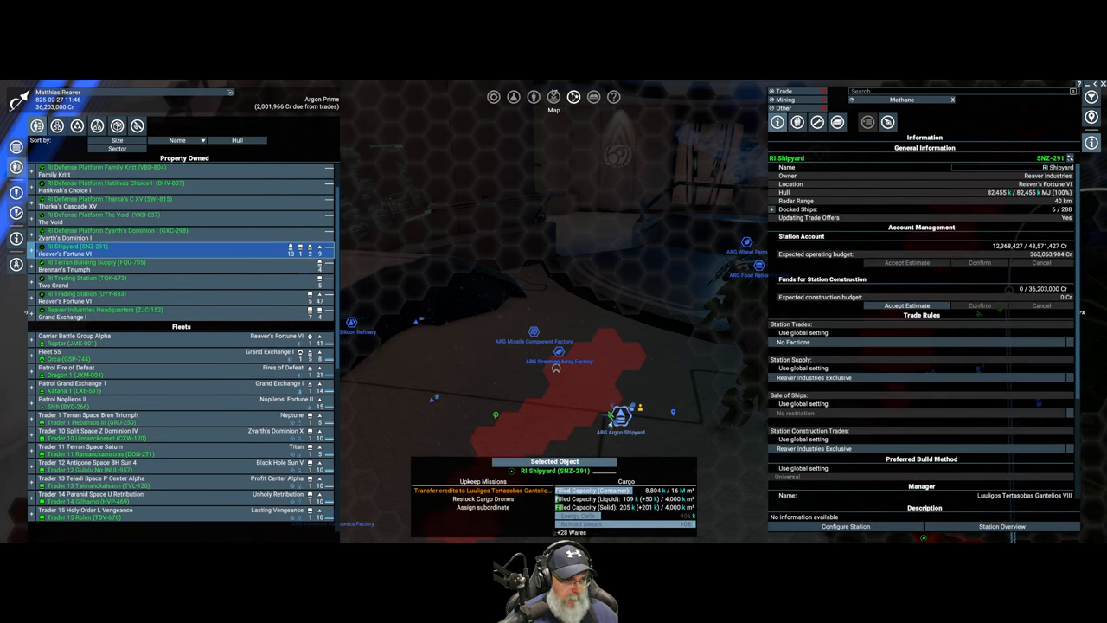
{"action": "left_click", "coordinate": [40, 246]}
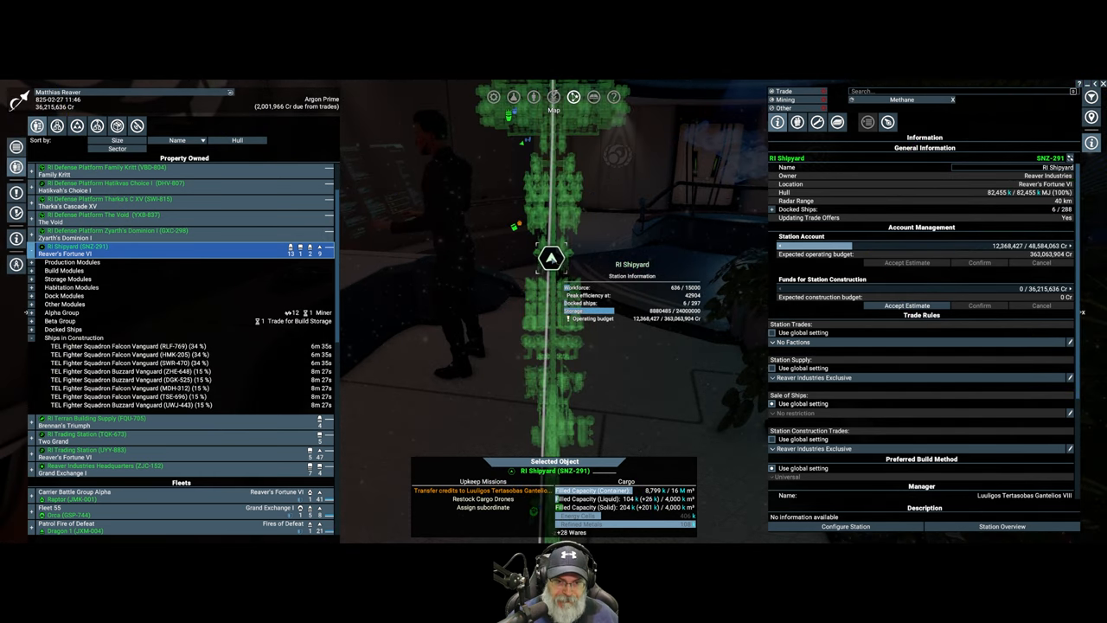
{"action": "right_click", "coordinate": [551, 257]}
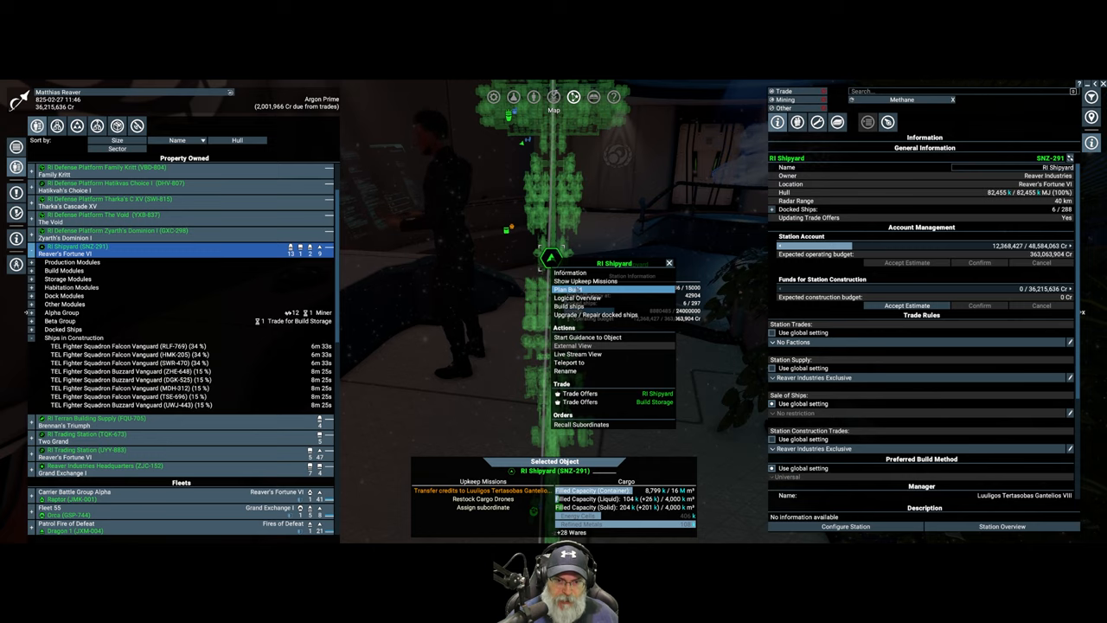
Start a small-ship order and configure a Shih heavy fighter with the Reaver Standard Bomber BM loadout.
{"action": "left_click", "coordinate": [570, 307]}
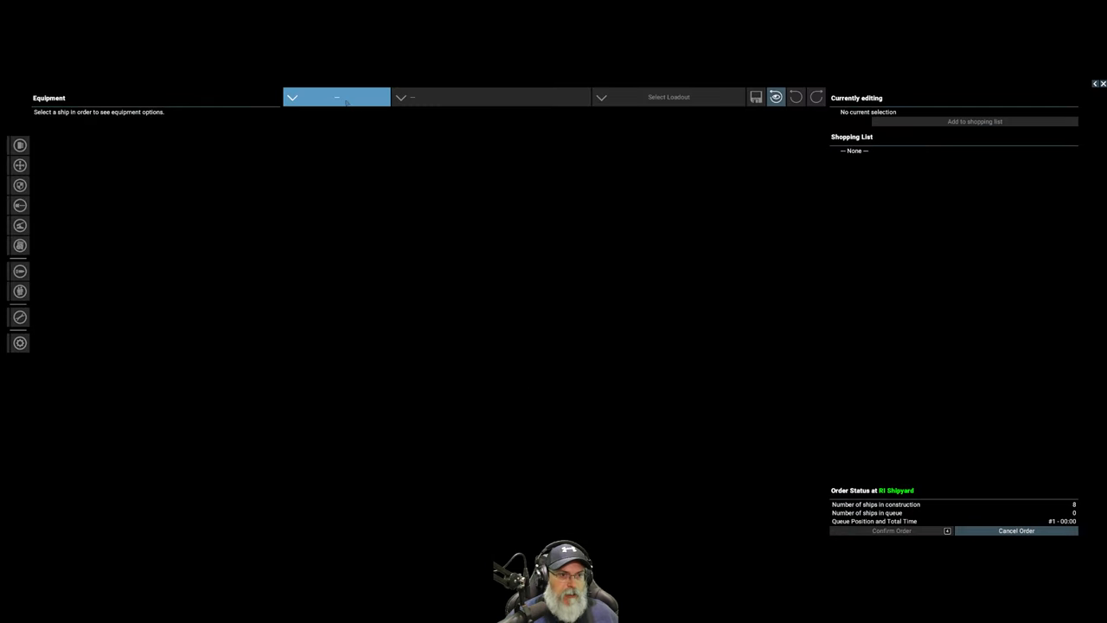
{"action": "left_click", "coordinate": [335, 97]}
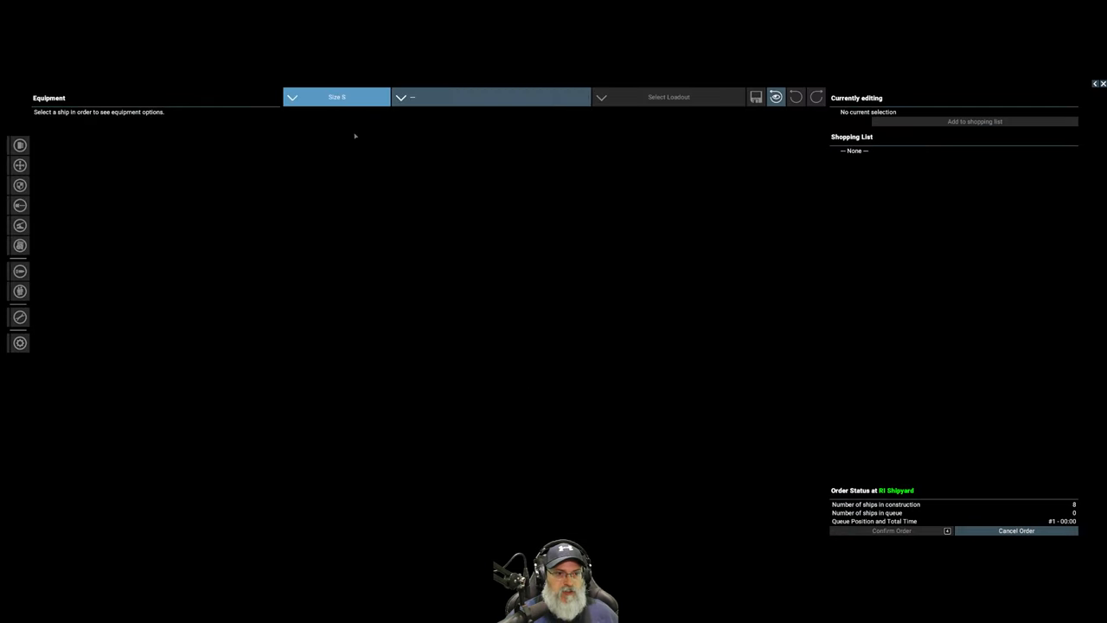
{"action": "left_click", "coordinate": [490, 96]}
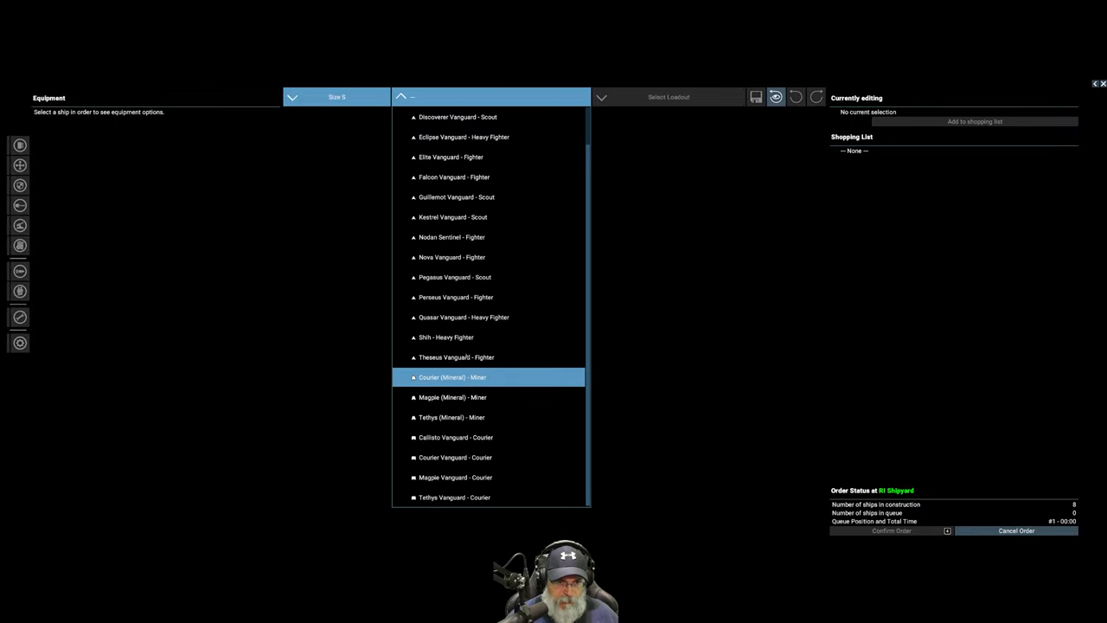
{"action": "left_click", "coordinate": [446, 337]}
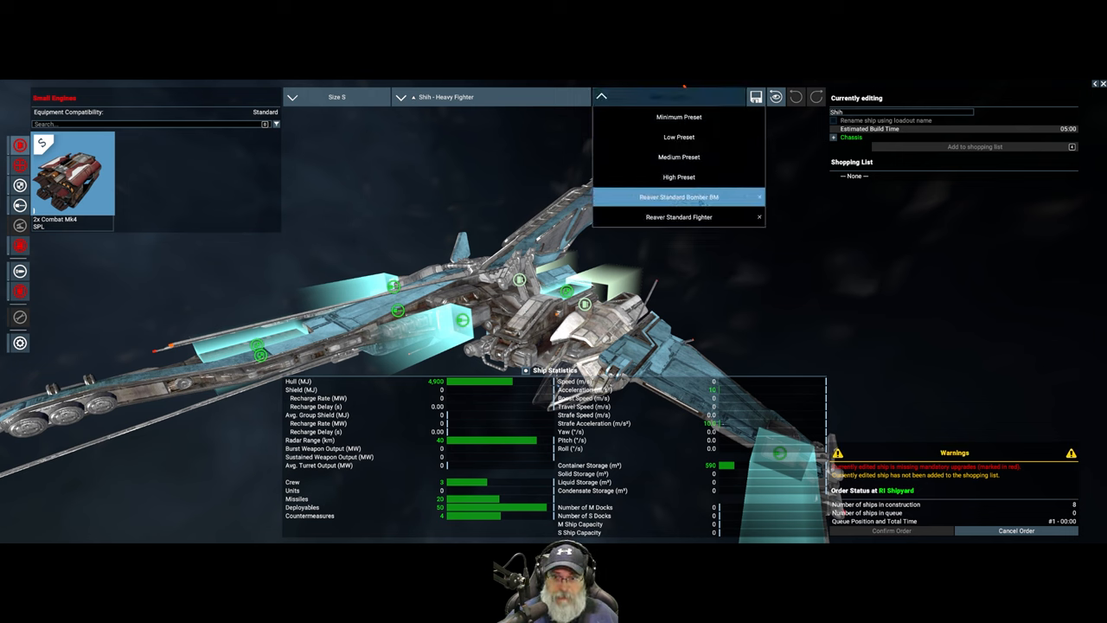
{"action": "left_click", "coordinate": [679, 196]}
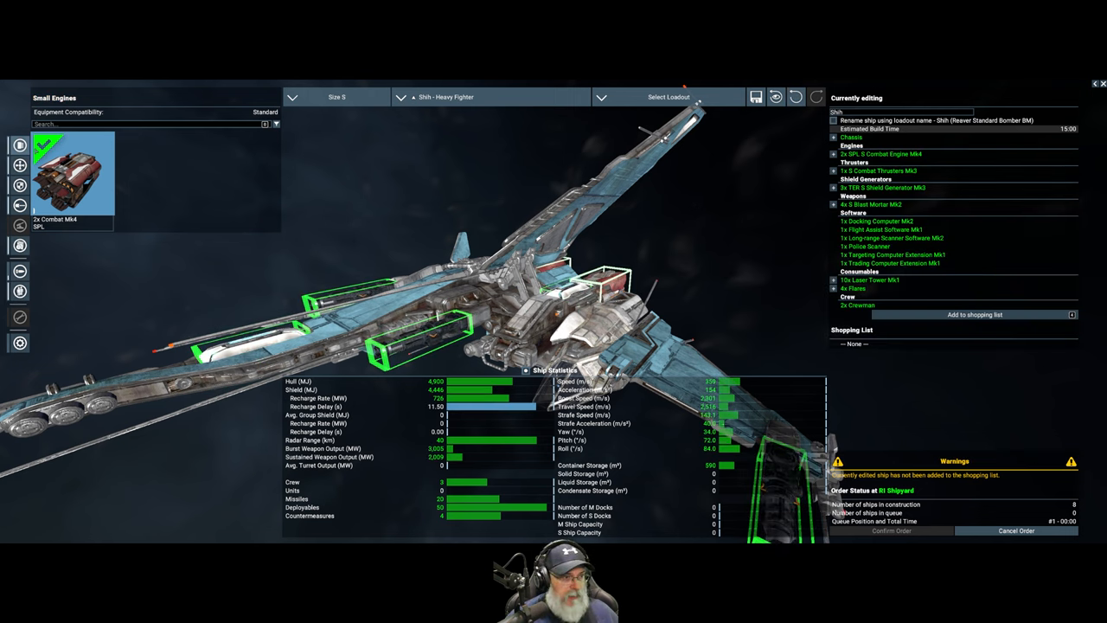
Review the Shih's thruster and small weapon options, selecting multiple weapon slots.
{"action": "left_click", "coordinate": [19, 225]}
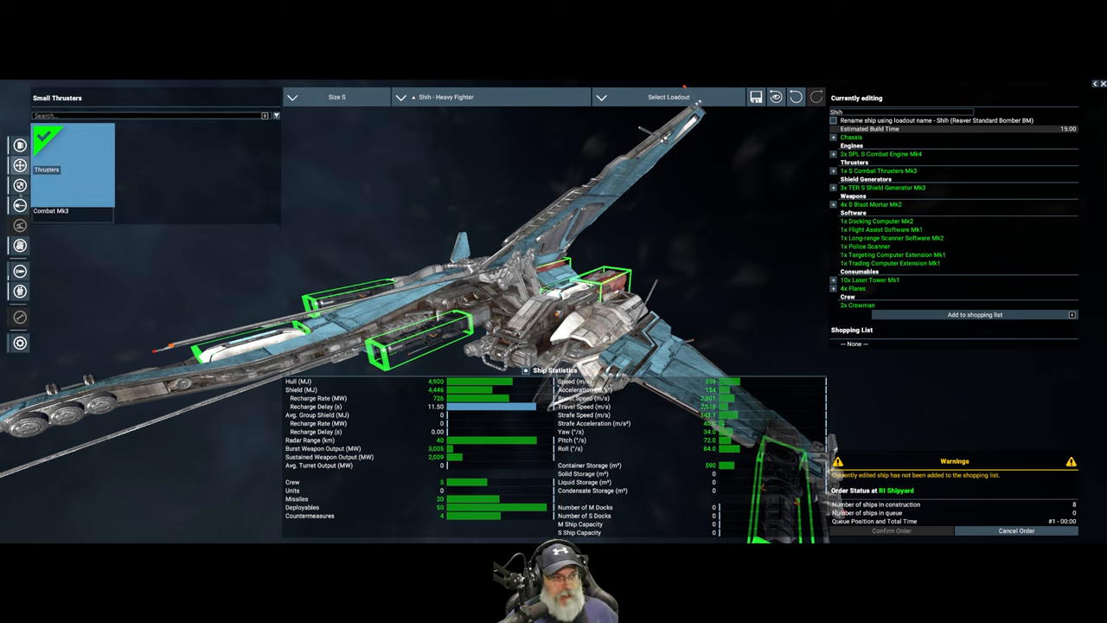
{"action": "left_click", "coordinate": [19, 186]}
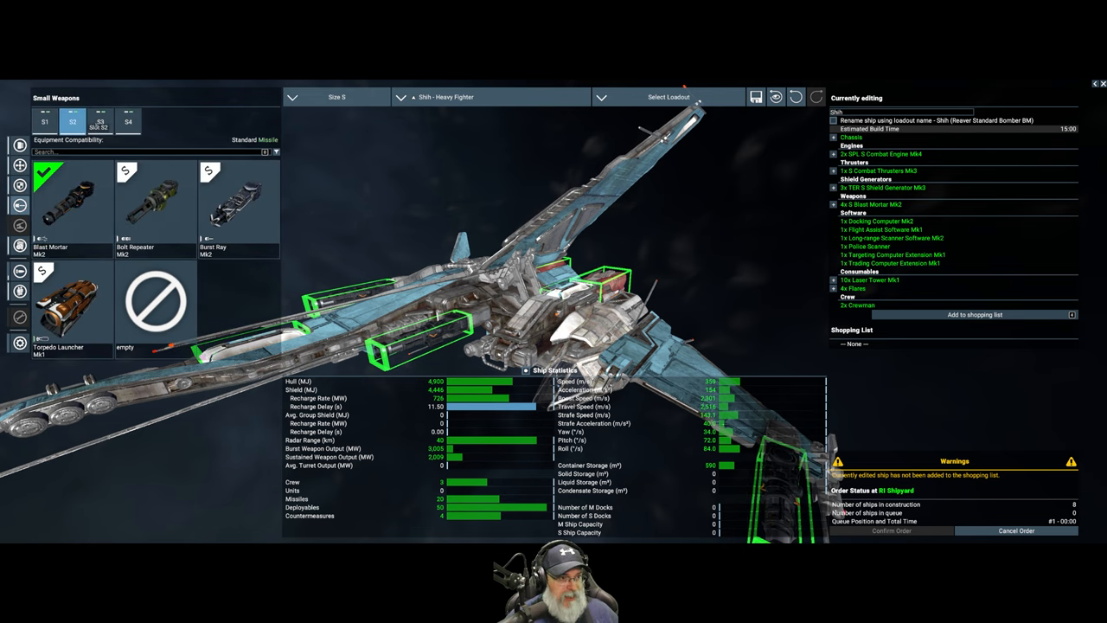
{"action": "left_click", "coordinate": [45, 122]}
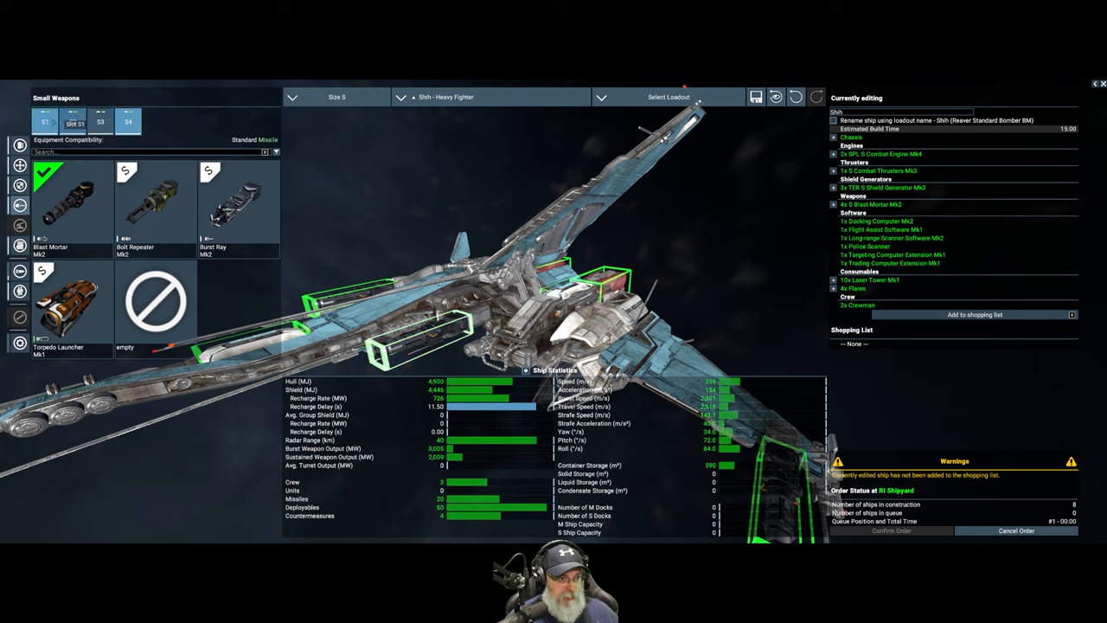
{"action": "left_click", "coordinate": [156, 300]}
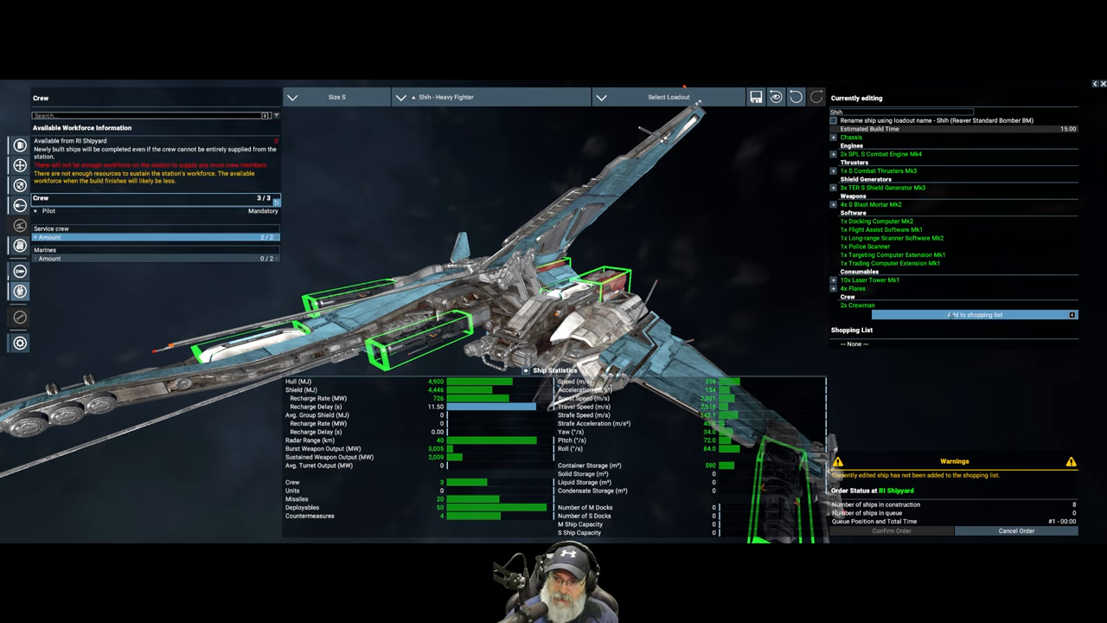
Add the configured Shih to the shopping list with an amount of 20.
{"action": "left_click", "coordinate": [975, 314]}
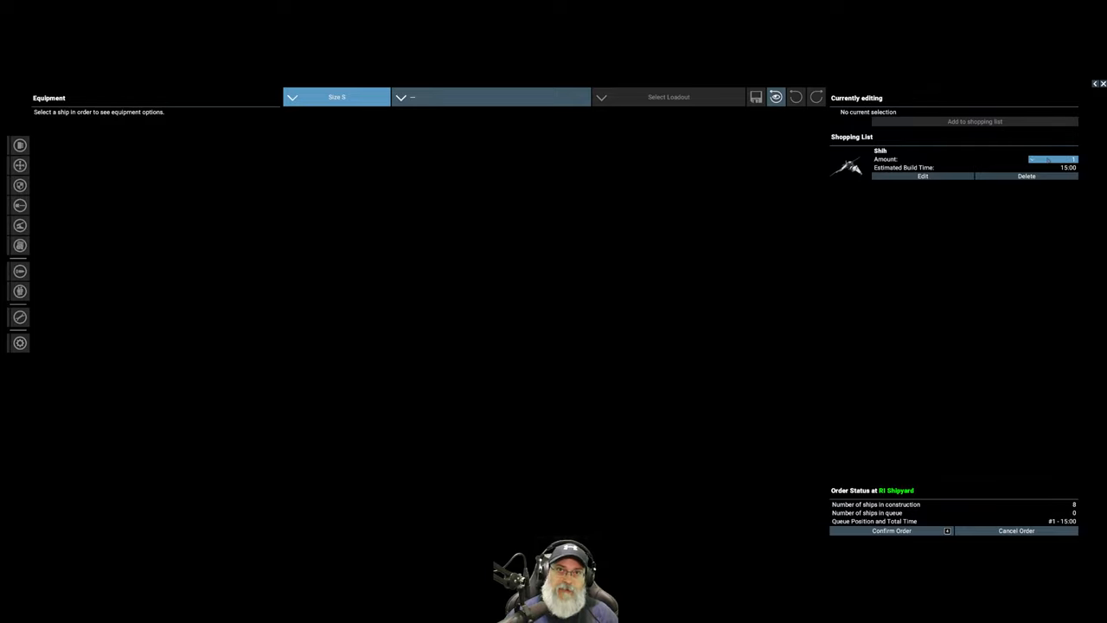
{"action": "left_click", "coordinate": [1053, 159]}
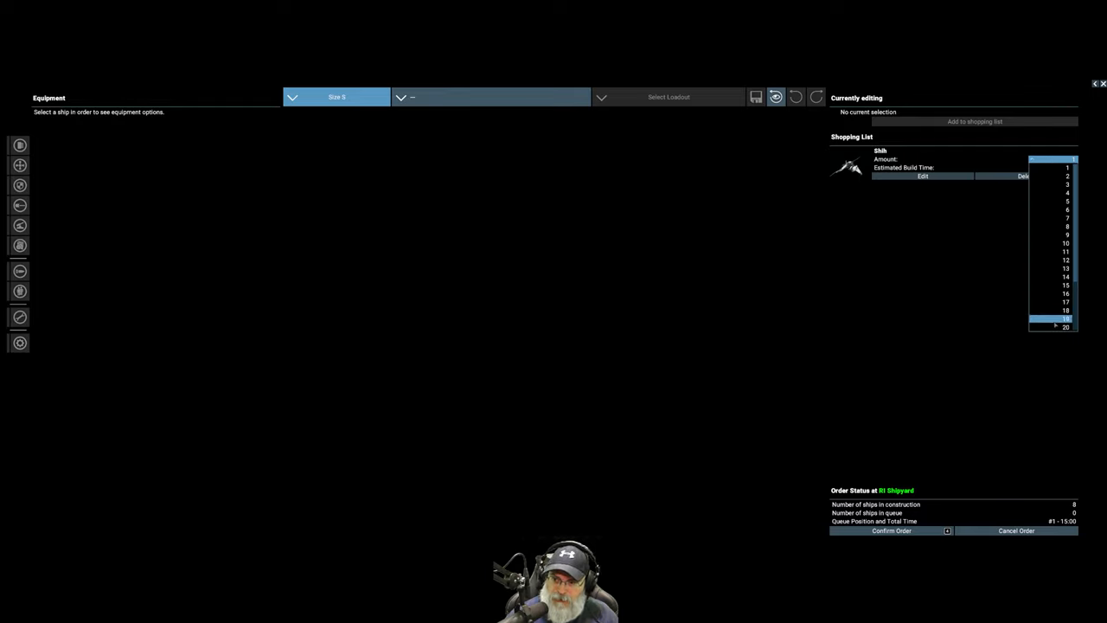
{"action": "left_click", "coordinate": [1066, 326]}
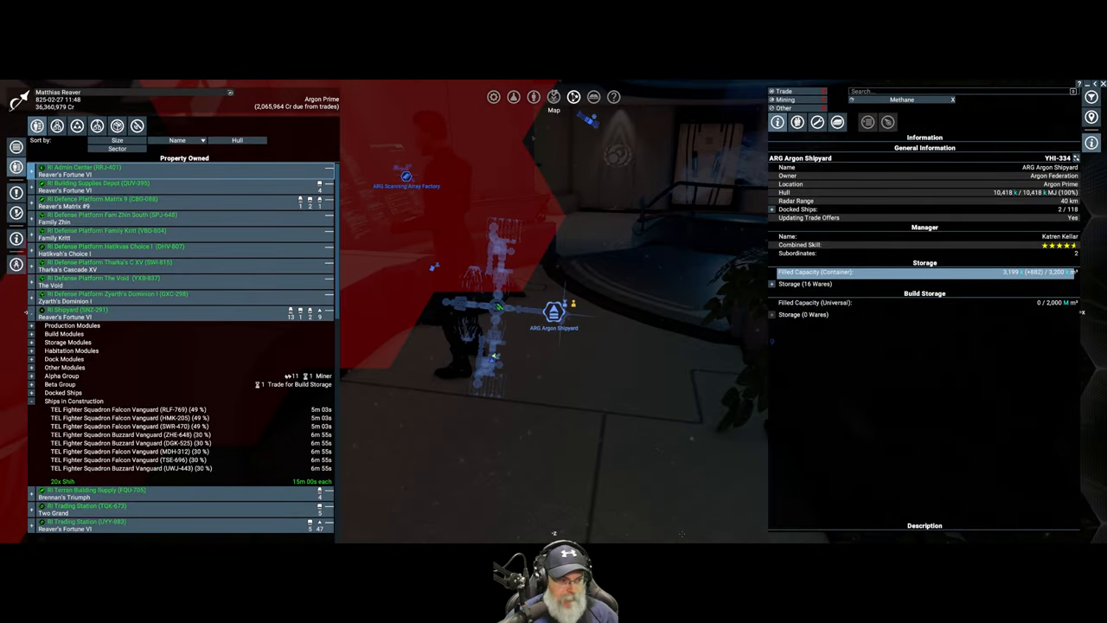
Scroll the Property Owned list toward the finished Shih fighters.
{"action": "scroll", "scroll_direction": "down", "scroll_amount": 3}
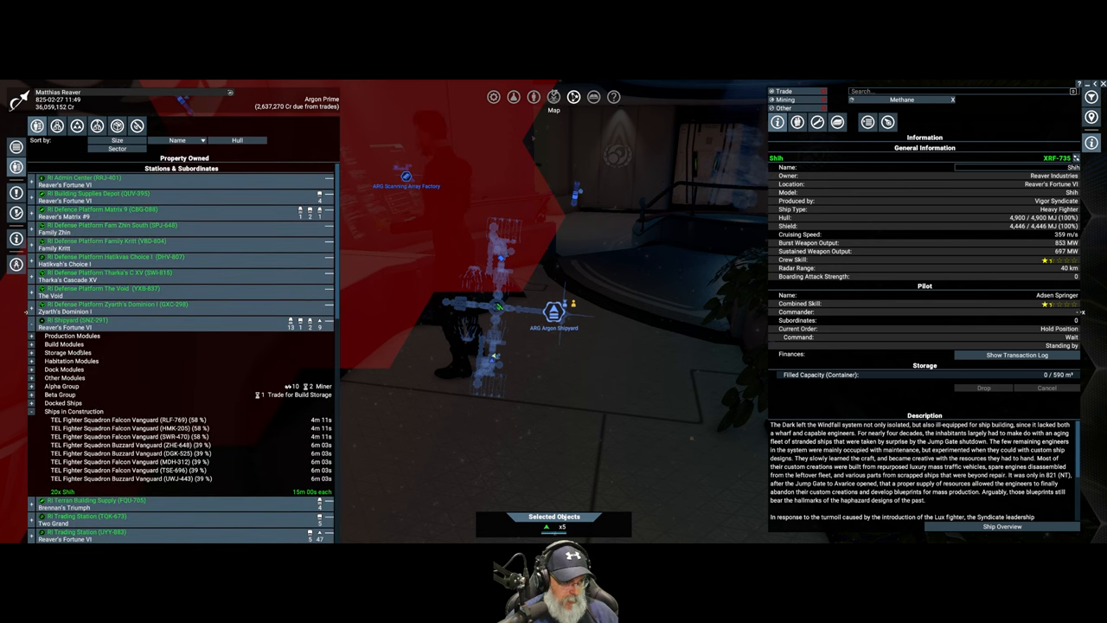
Assign the selected Shih fighters to intercept for the Raptor's Alpha Group.
{"action": "scroll", "scroll_direction": "down", "scroll_amount": 3}
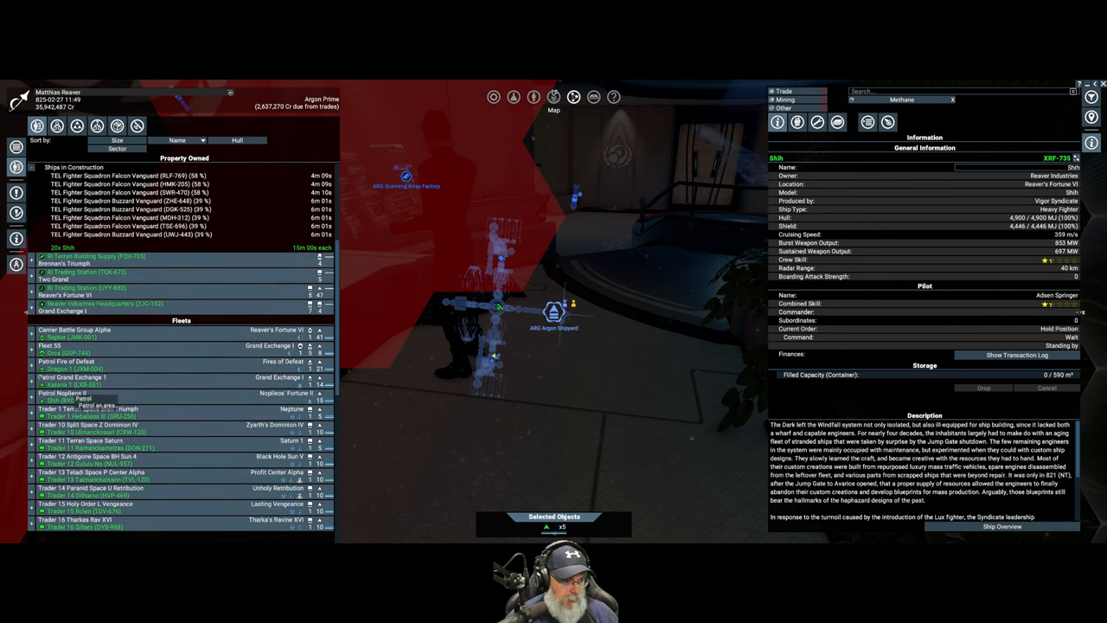
{"action": "left_click", "coordinate": [41, 345]}
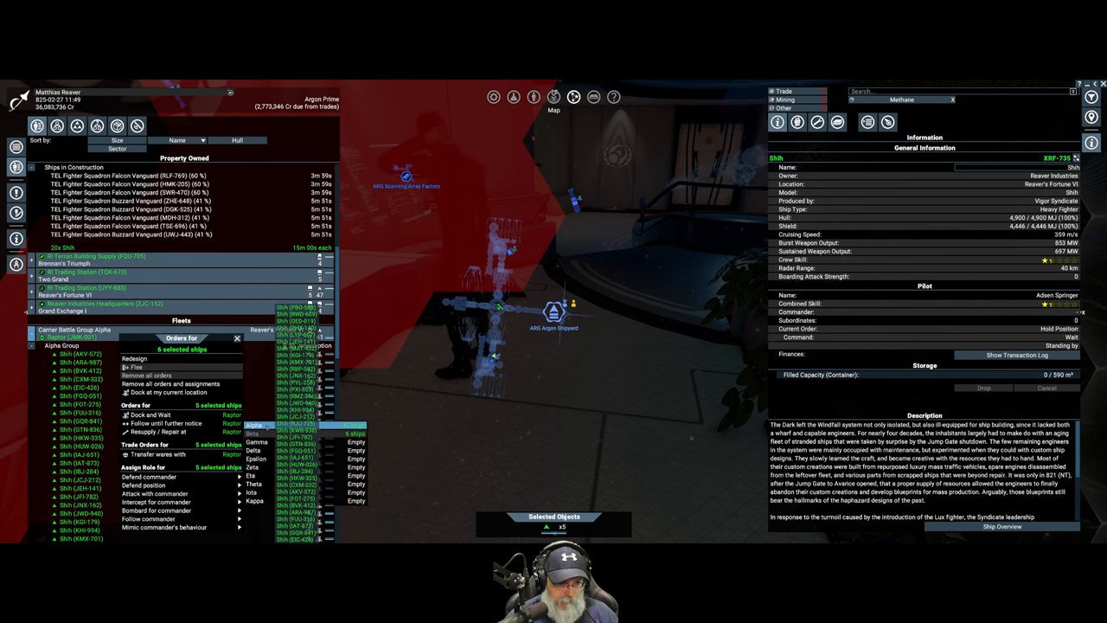
{"action": "left_click", "coordinate": [155, 502]}
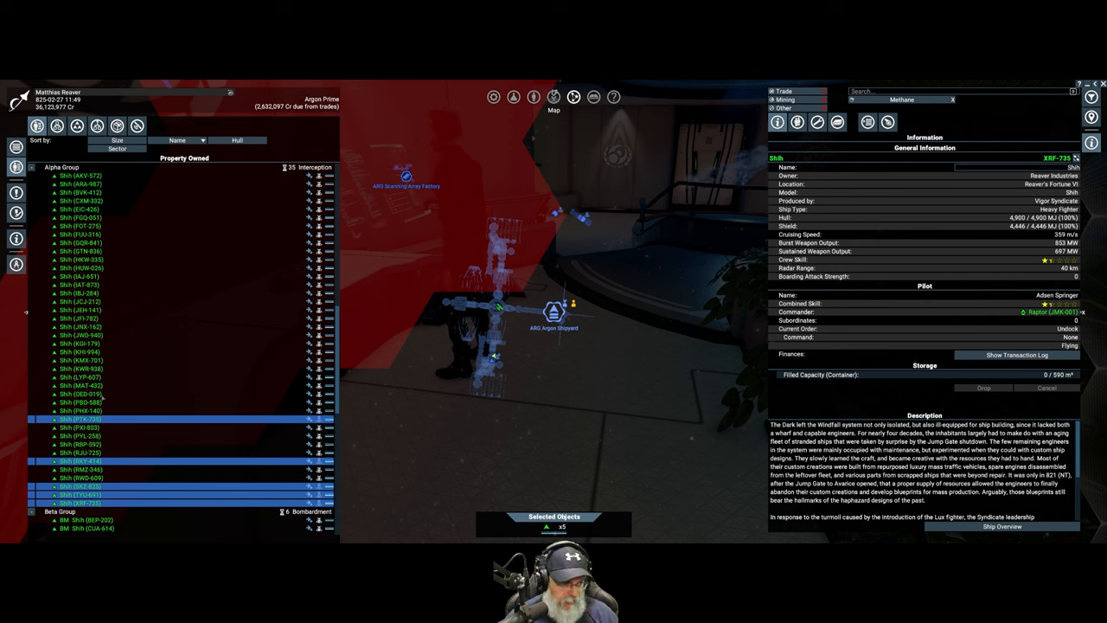
{"action": "scroll", "scroll_direction": "down", "scroll_amount": 3}
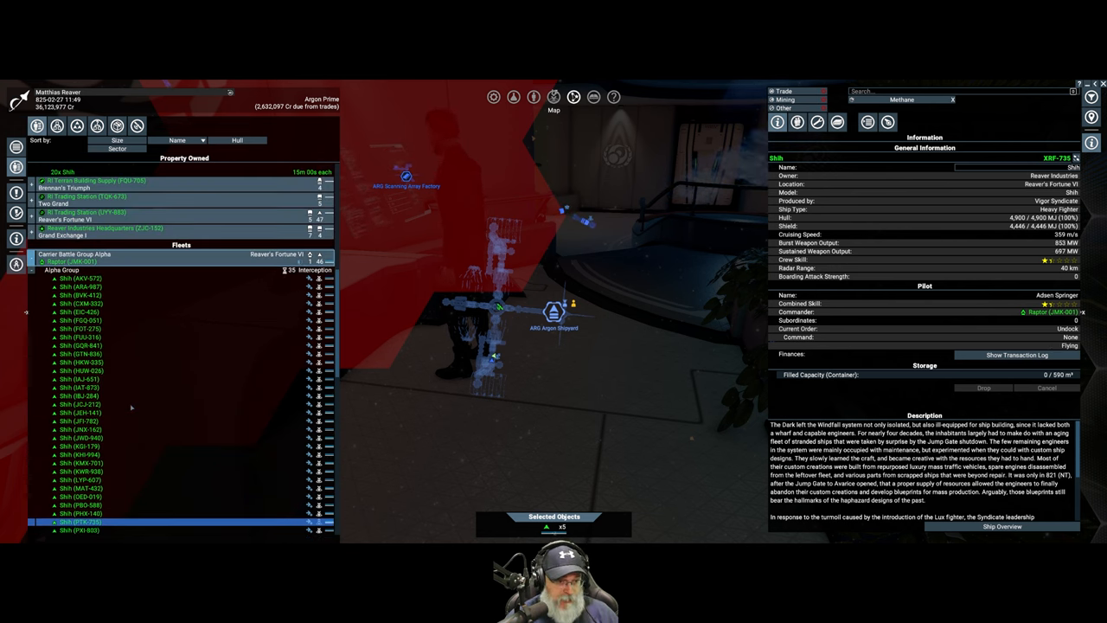
{"action": "scroll", "scroll_direction": "down", "scroll_amount": 3}
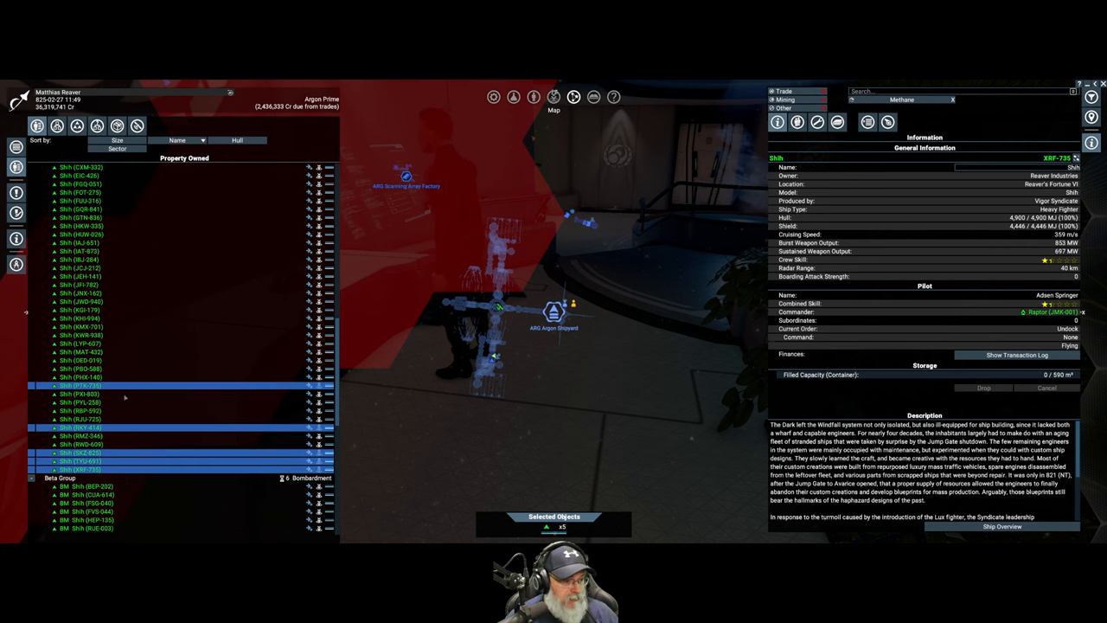
{"action": "scroll", "scroll_direction": "down", "scroll_amount": 3}
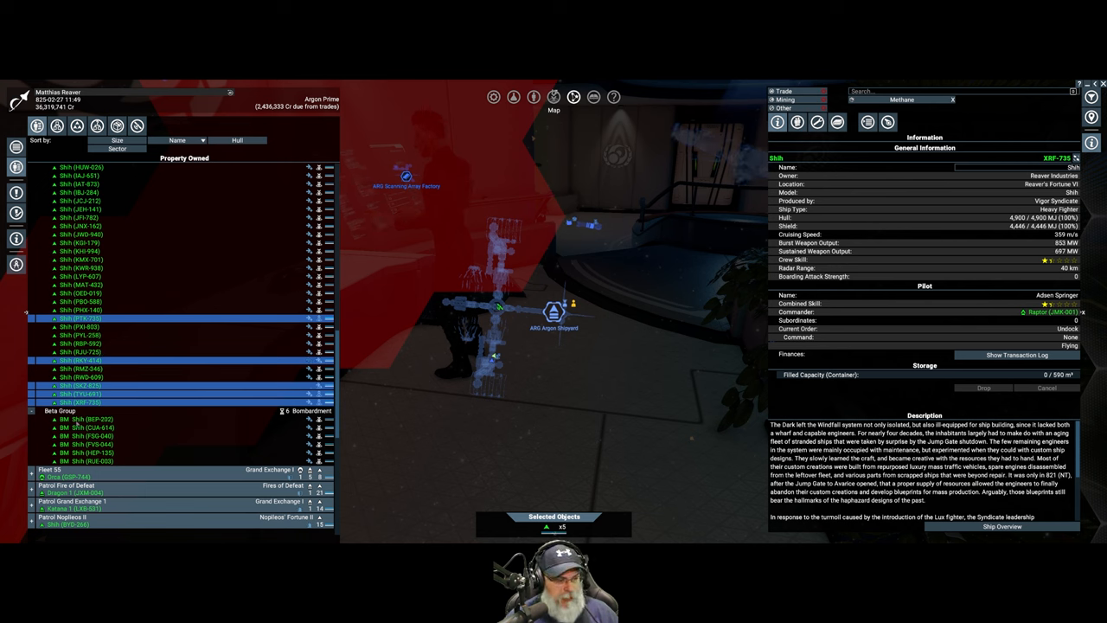
{"action": "left_click", "coordinate": [87, 419]}
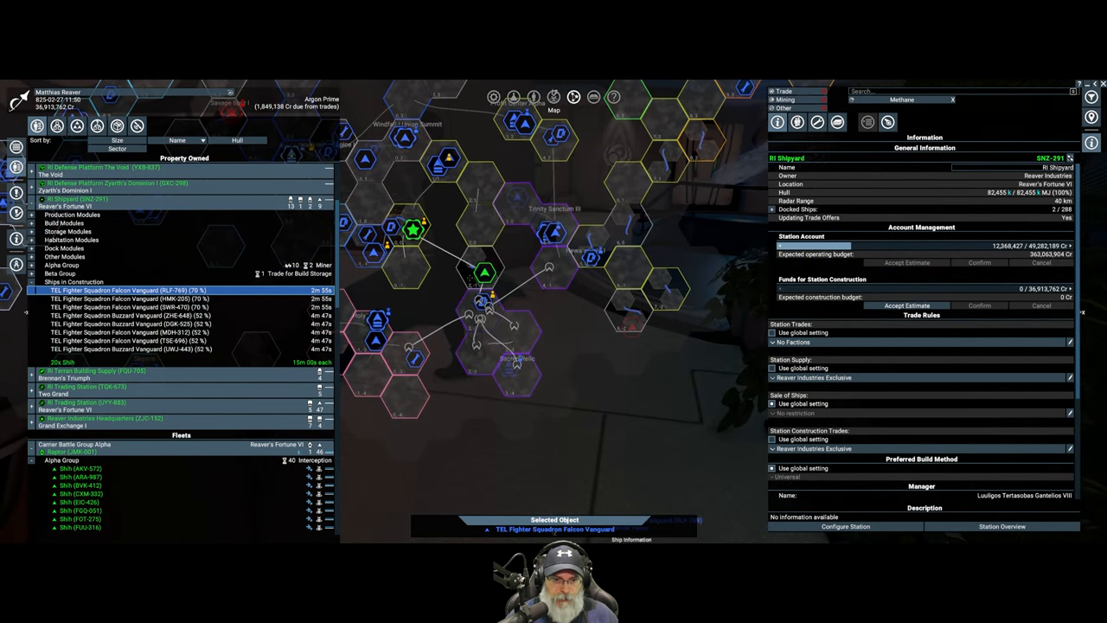
Bring up actions for the RI Shipyard on the map.
{"action": "right_click", "coordinate": [483, 273]}
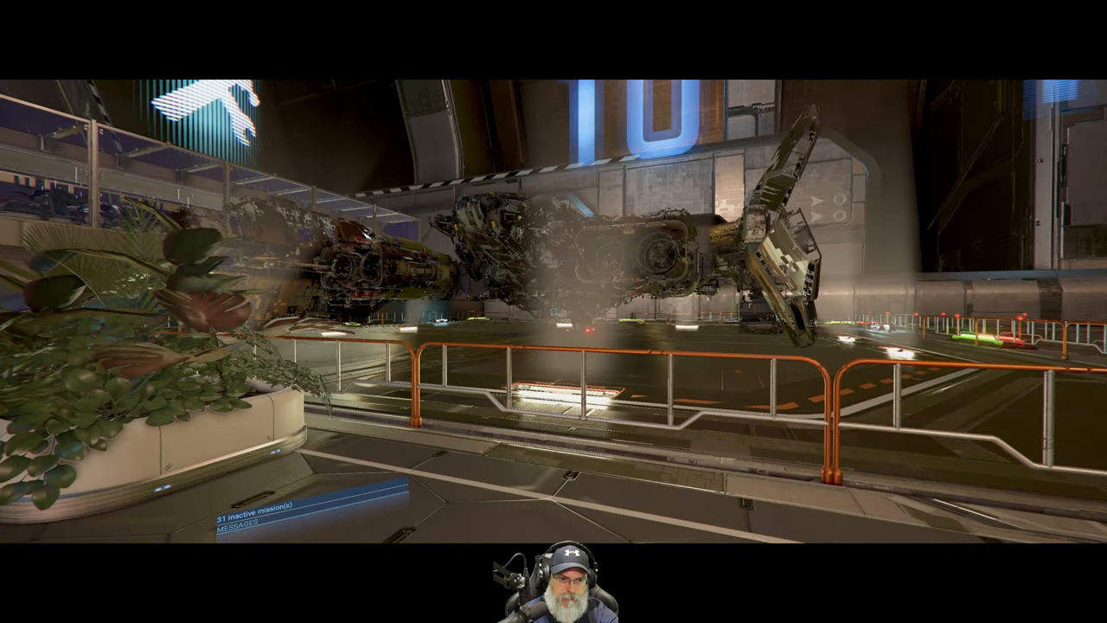
{"action": "mouse_move", "coordinate": [553, 312]}
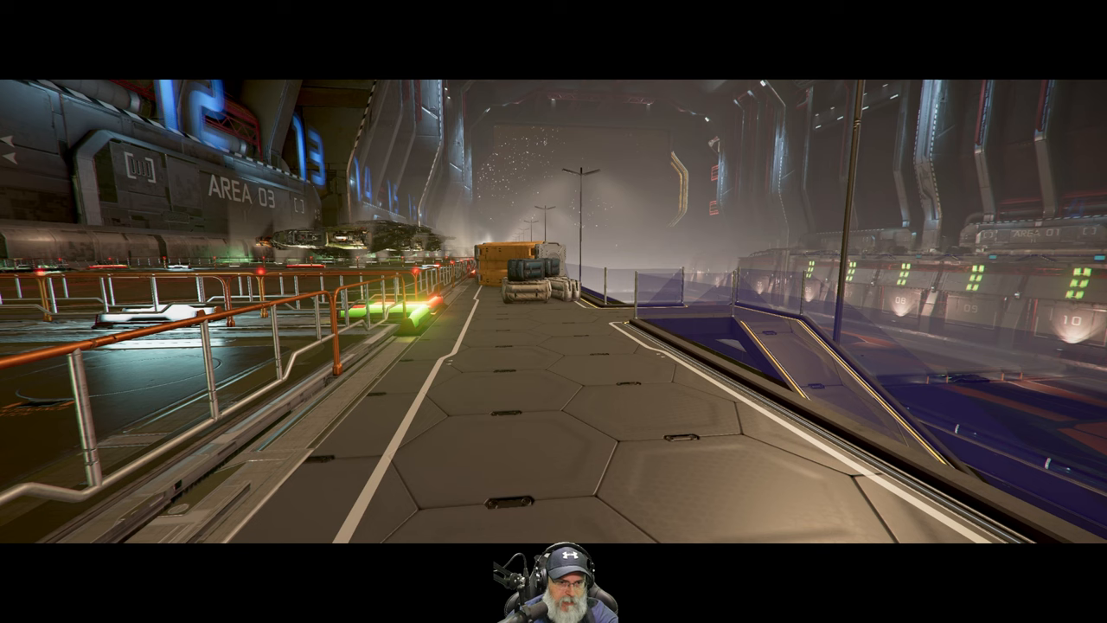
{"action": "mouse_move", "coordinate": [553, 312]}
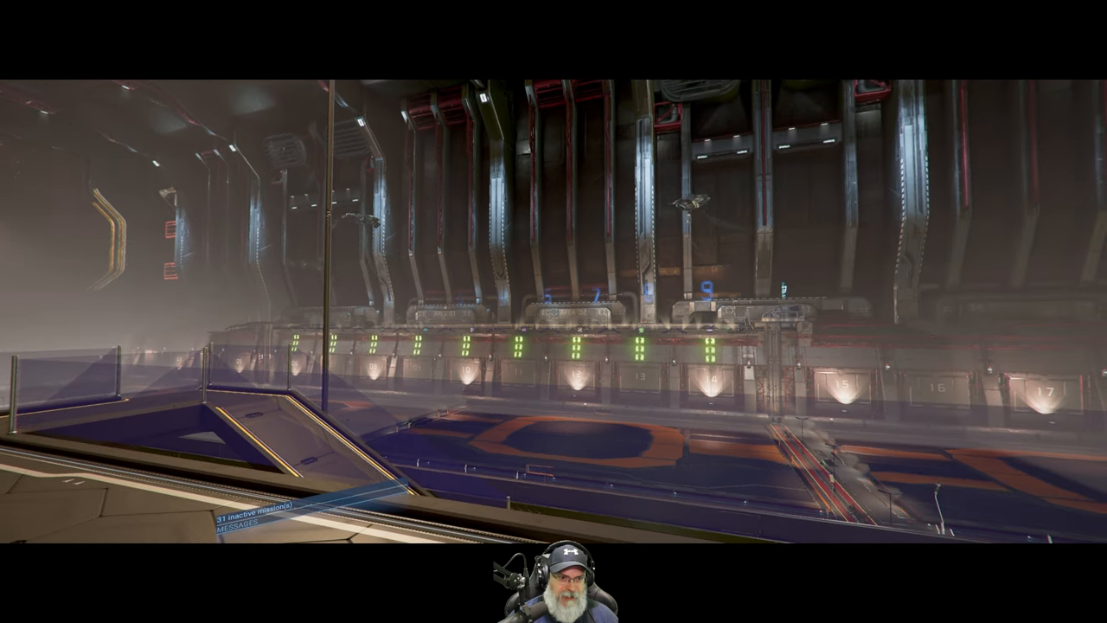
{"action": "mouse_move", "coordinate": [554, 312]}
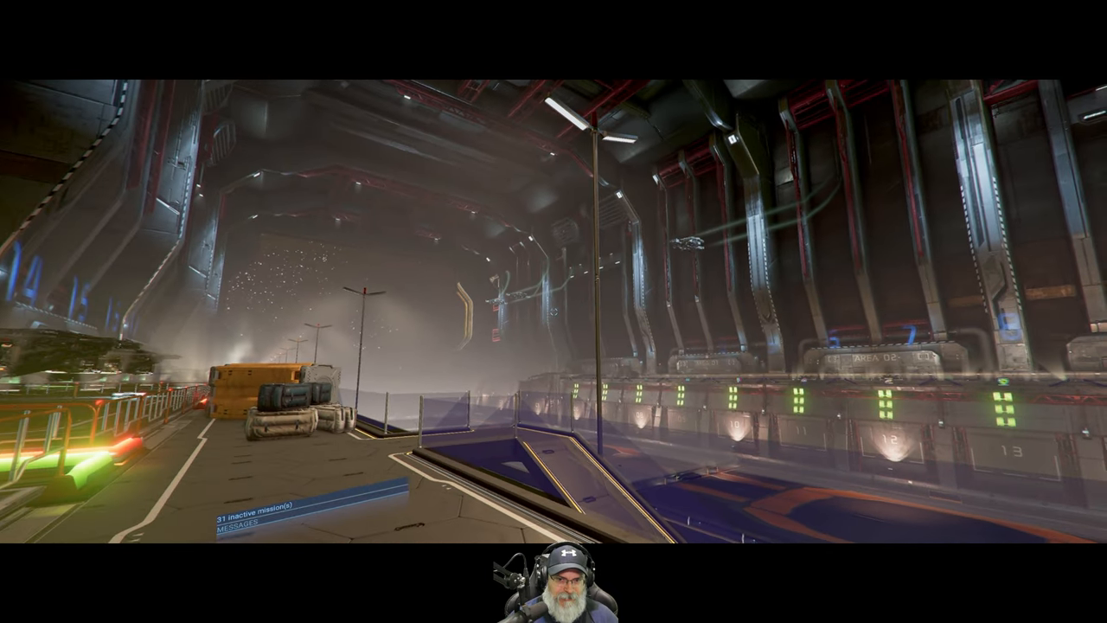
{"action": "mouse_move", "coordinate": [554, 312]}
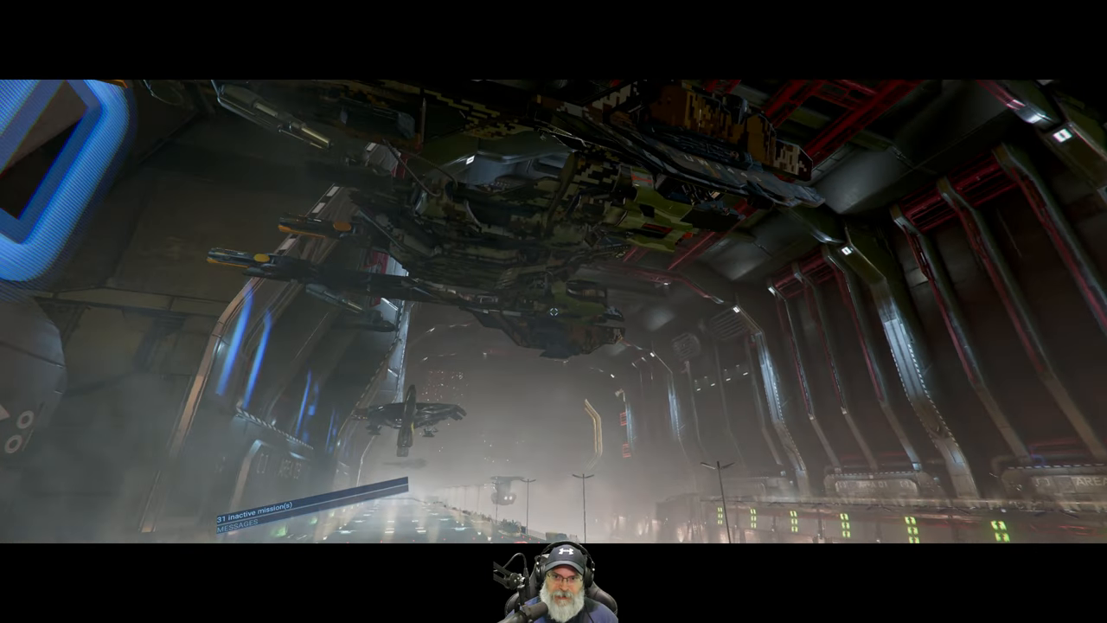
{"action": "mouse_move", "coordinate": [554, 311]}
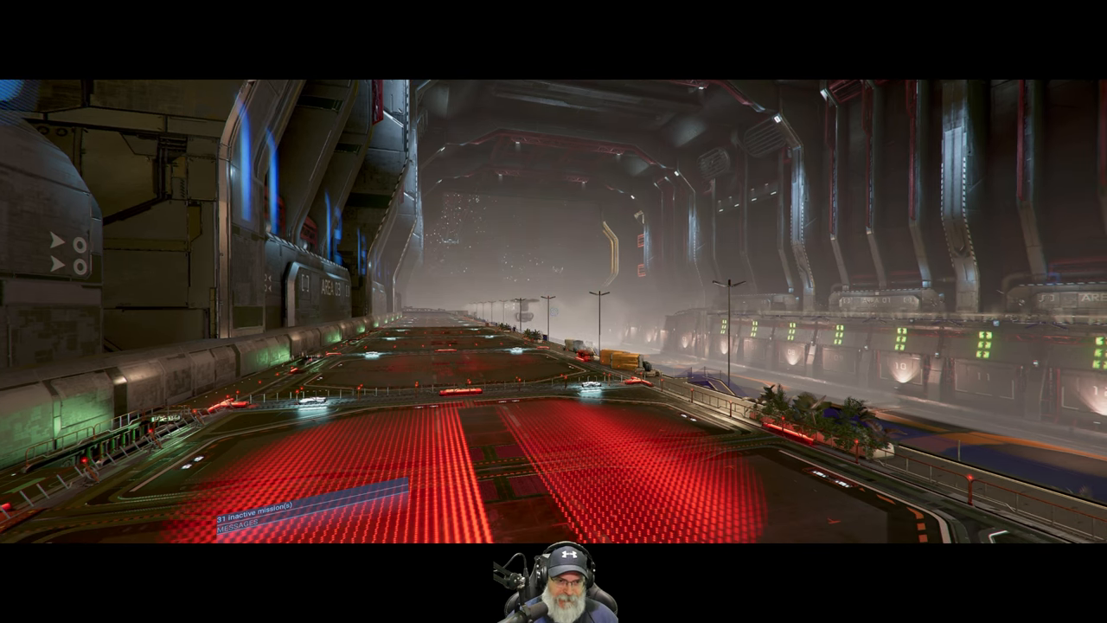
{"action": "mouse_move", "coordinate": [554, 311]}
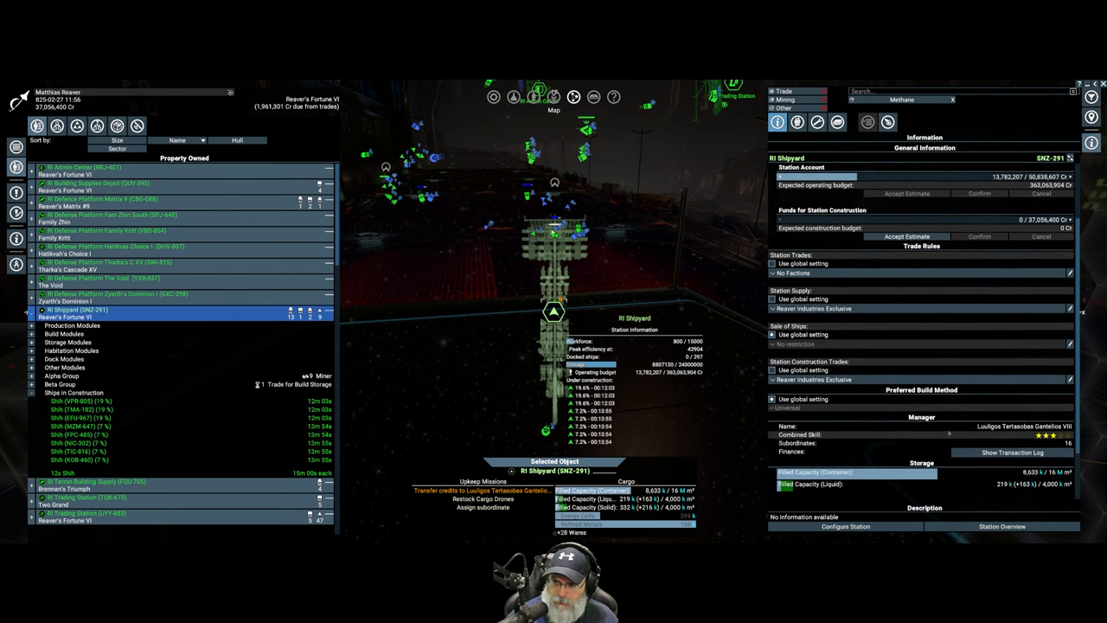
Show the RI Shipyard's transaction log from its Manager section.
{"action": "left_click", "coordinate": [1011, 452]}
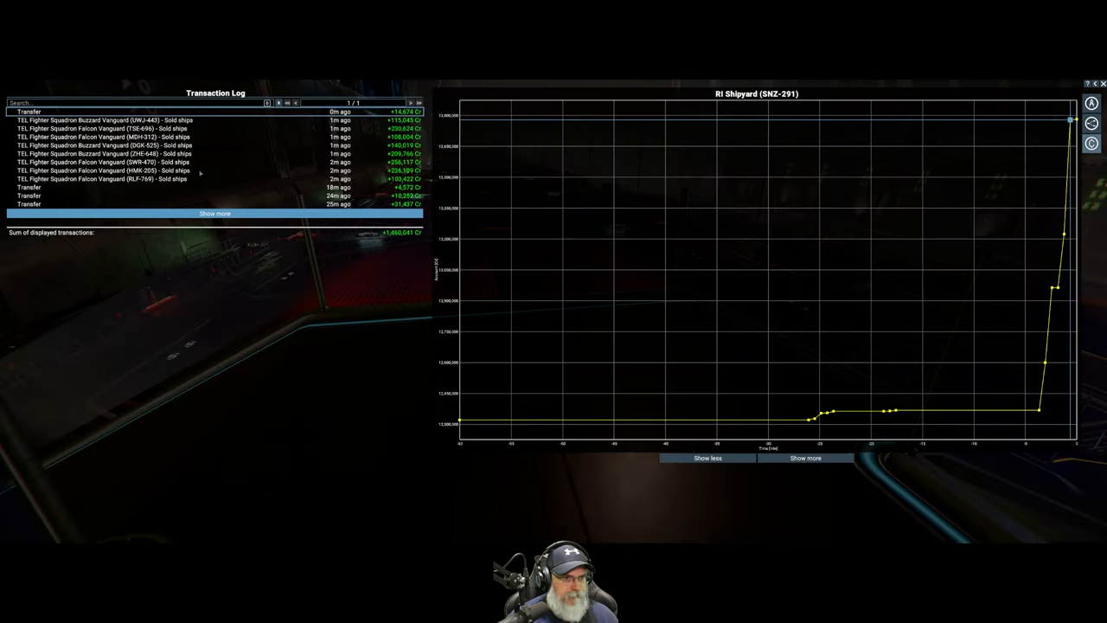
{"action": "mouse_move", "coordinate": [201, 174]}
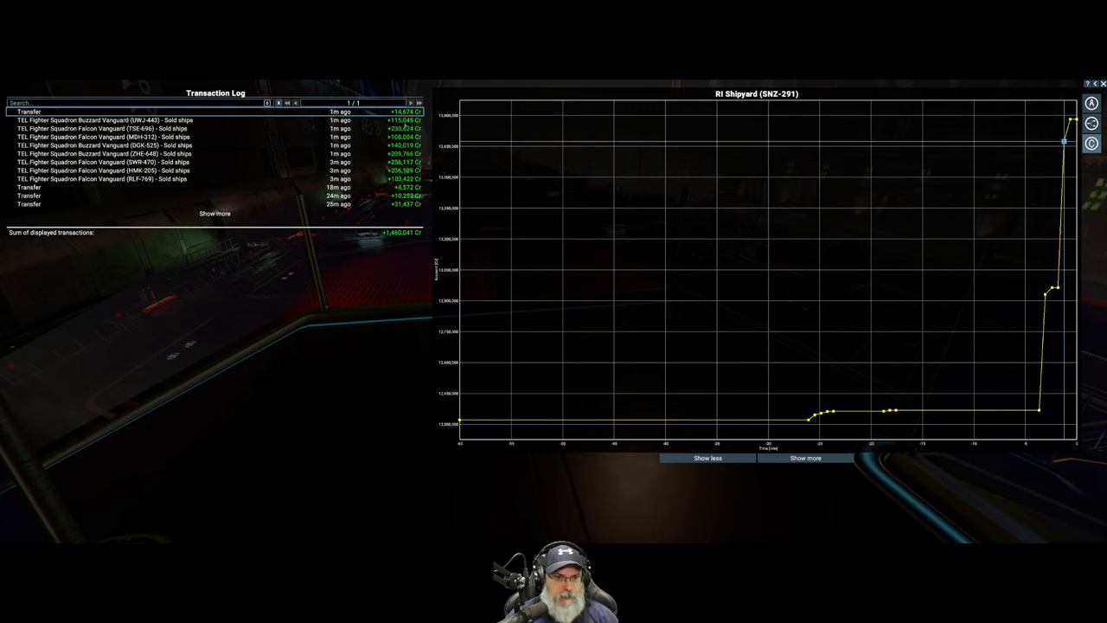
{"action": "mouse_move", "coordinate": [396, 227]}
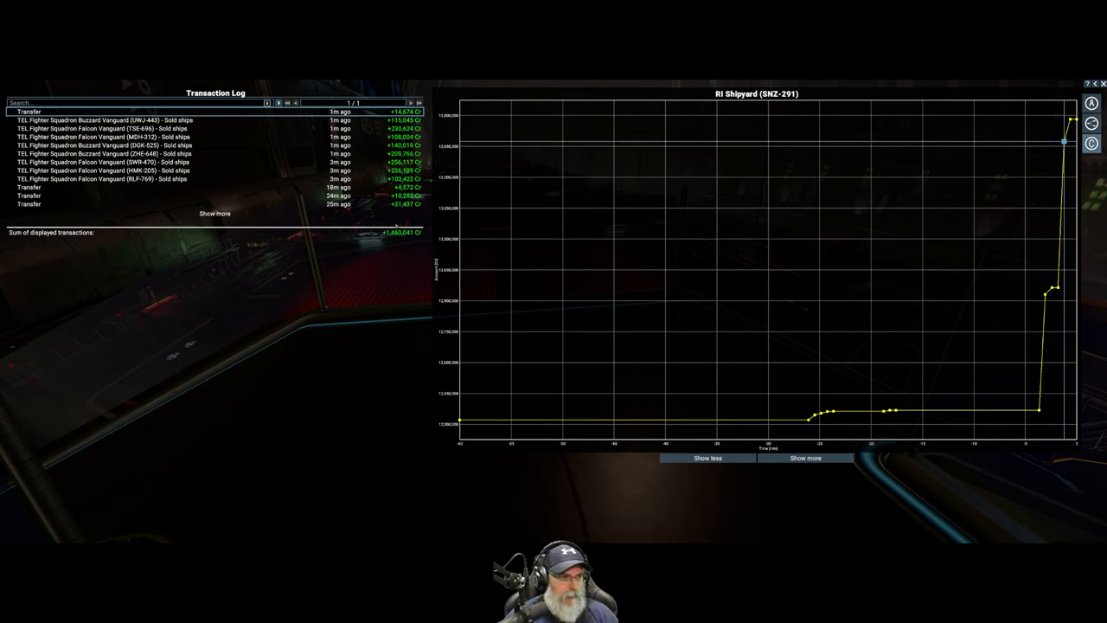
{"action": "mouse_move", "coordinate": [215, 213]}
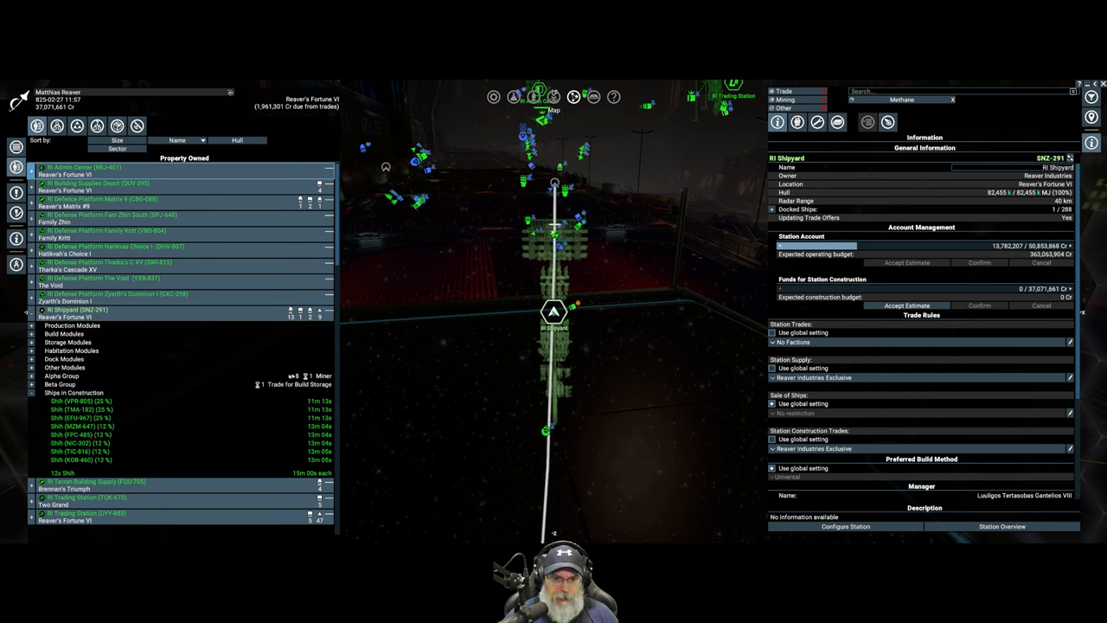
Dismiss the Transaction Log to return to the RI Shipyard's station information on the map.
{"action": "right_click", "coordinate": [554, 312]}
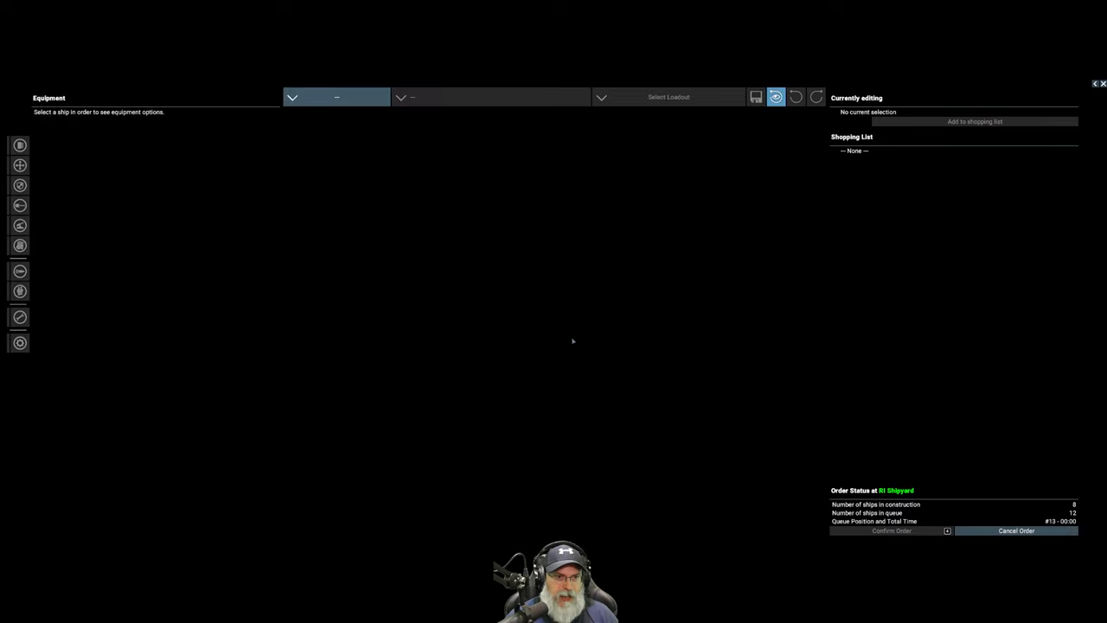
Load the Size M Nemesis Vanguard corvette into the editor and view its loadout presets.
{"action": "left_click", "coordinate": [336, 96]}
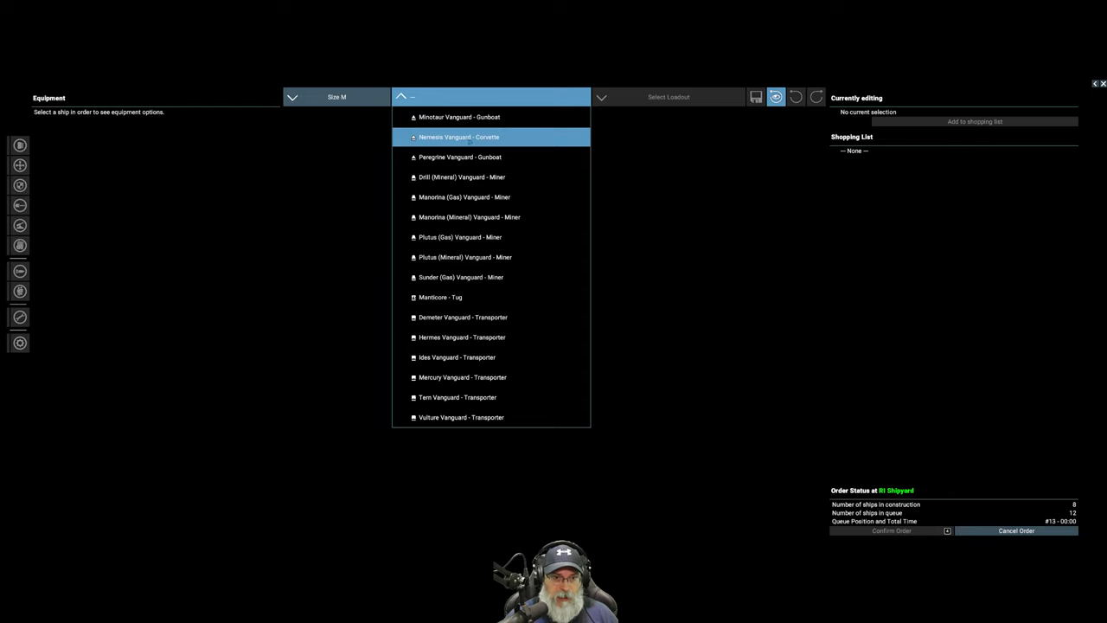
{"action": "left_click", "coordinate": [459, 136]}
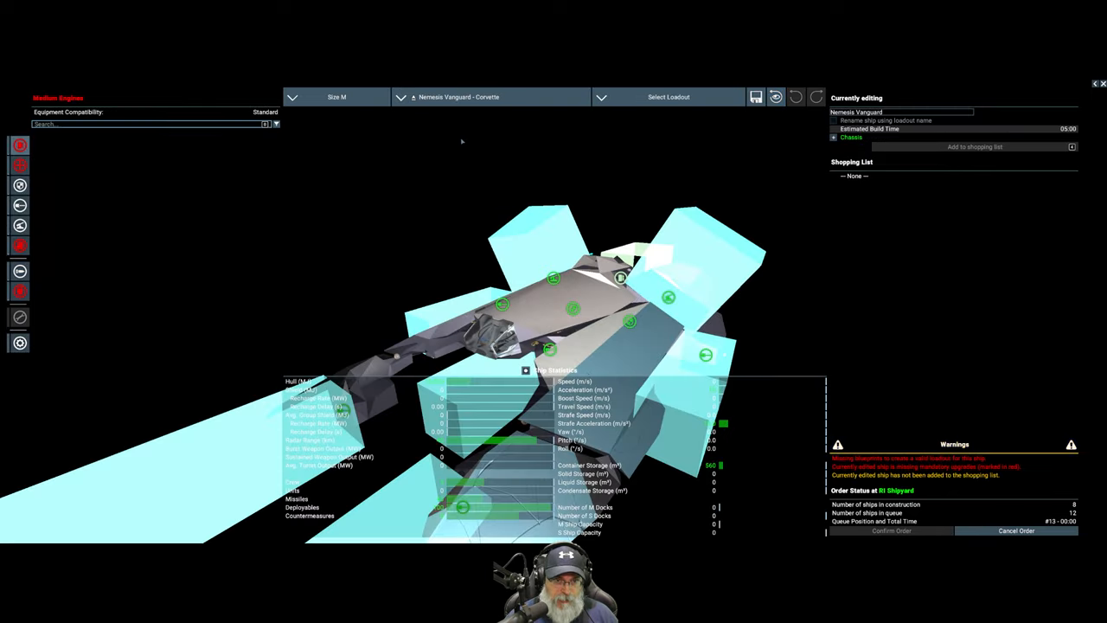
{"action": "left_click", "coordinate": [668, 96]}
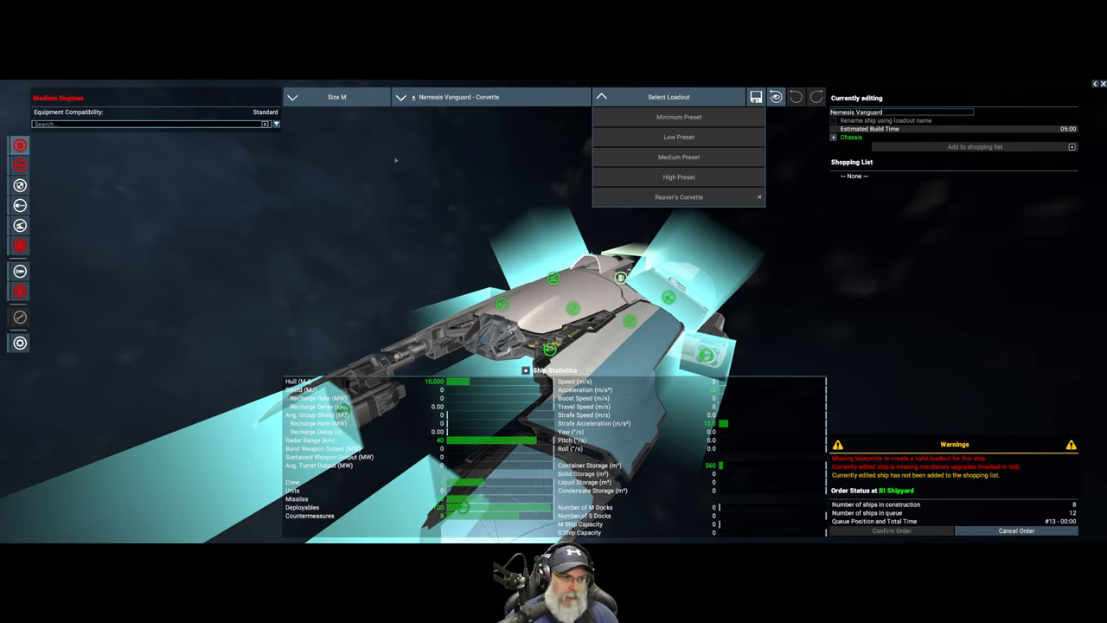
{"action": "mouse_move", "coordinate": [208, 193]}
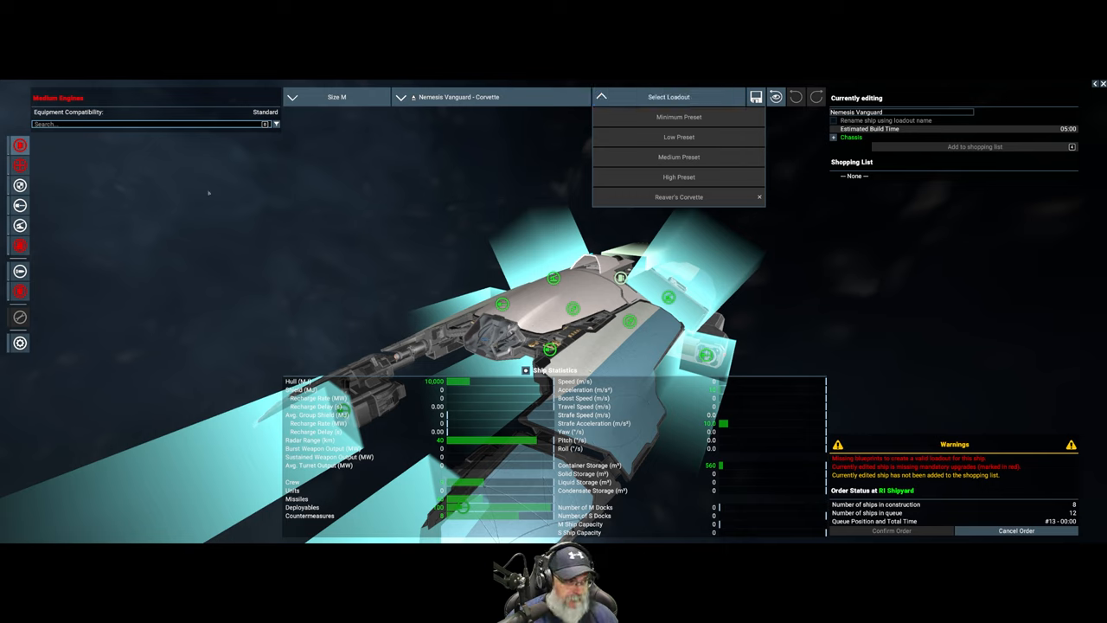
{"action": "mouse_move", "coordinate": [19, 164]}
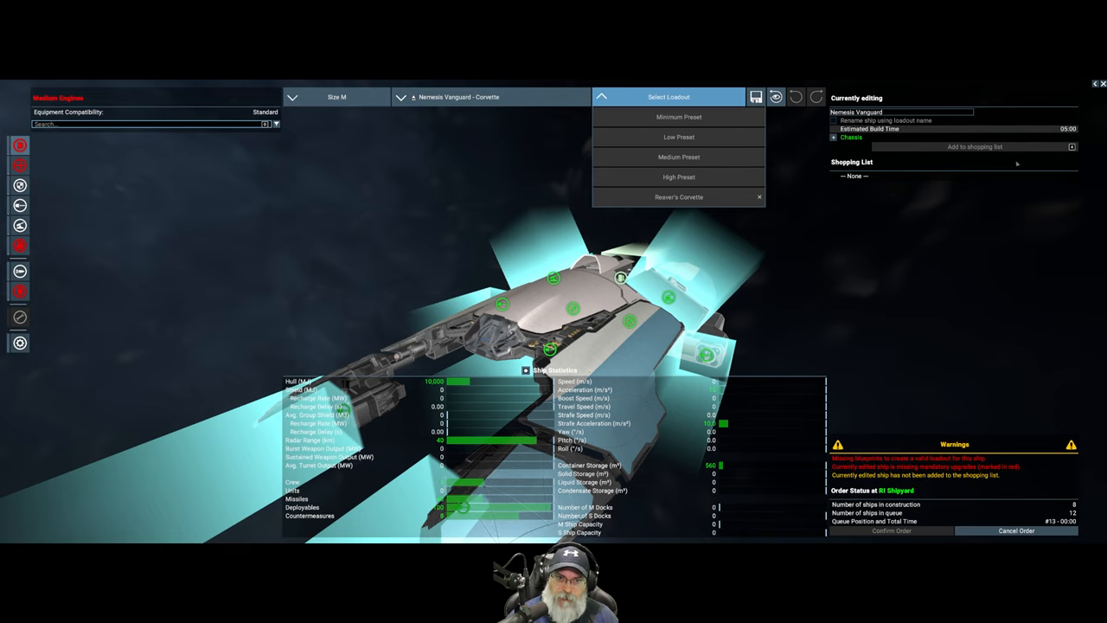
{"action": "left_click", "coordinate": [337, 97]}
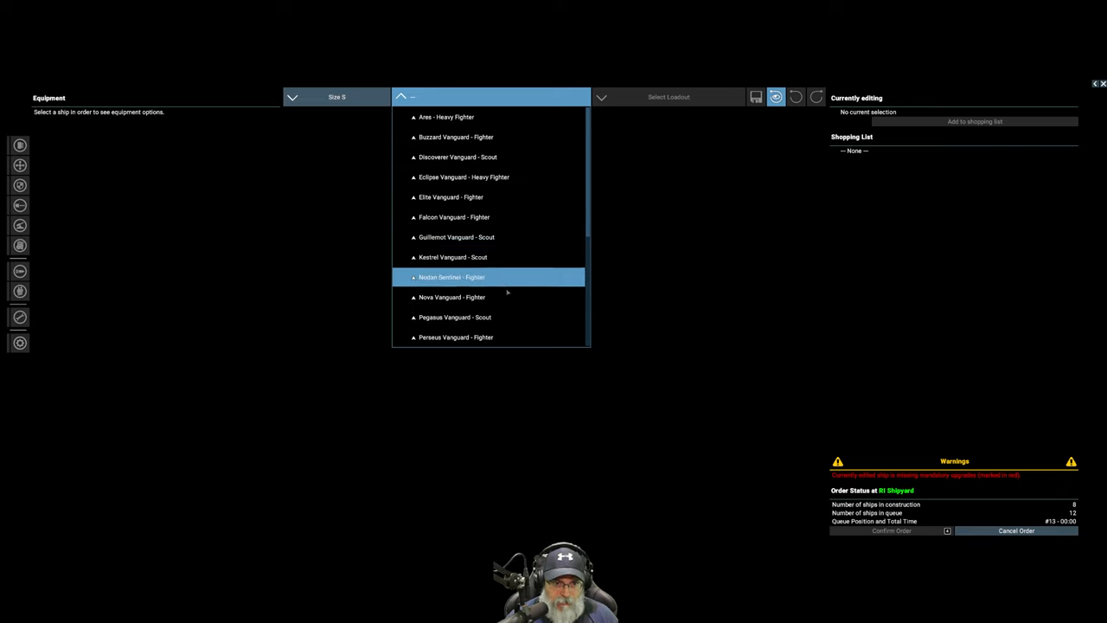
Load the Size S Ares heavy fighter in place of the corvette.
{"action": "scroll", "scroll_direction": "down", "scroll_amount": 3}
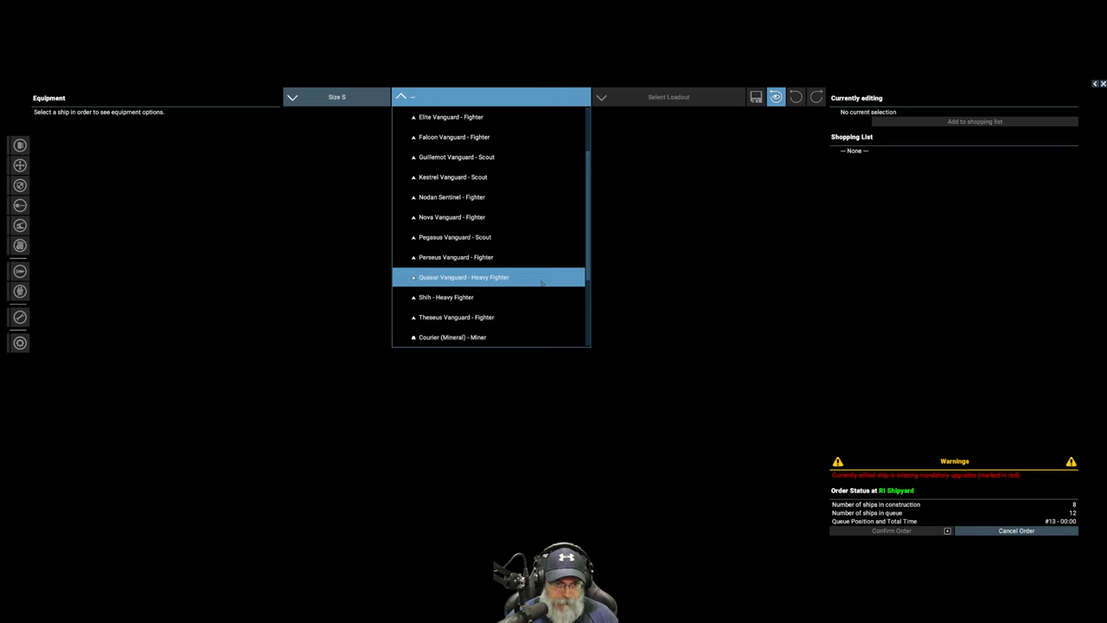
{"action": "scroll", "scroll_direction": "up", "scroll_amount": 3}
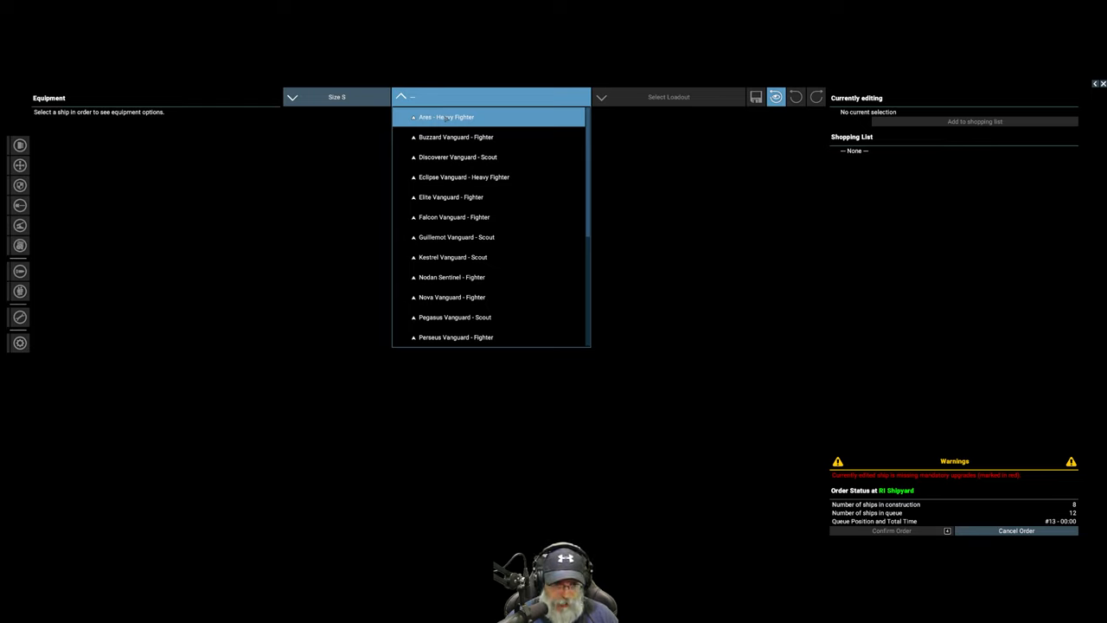
{"action": "left_click", "coordinate": [446, 116]}
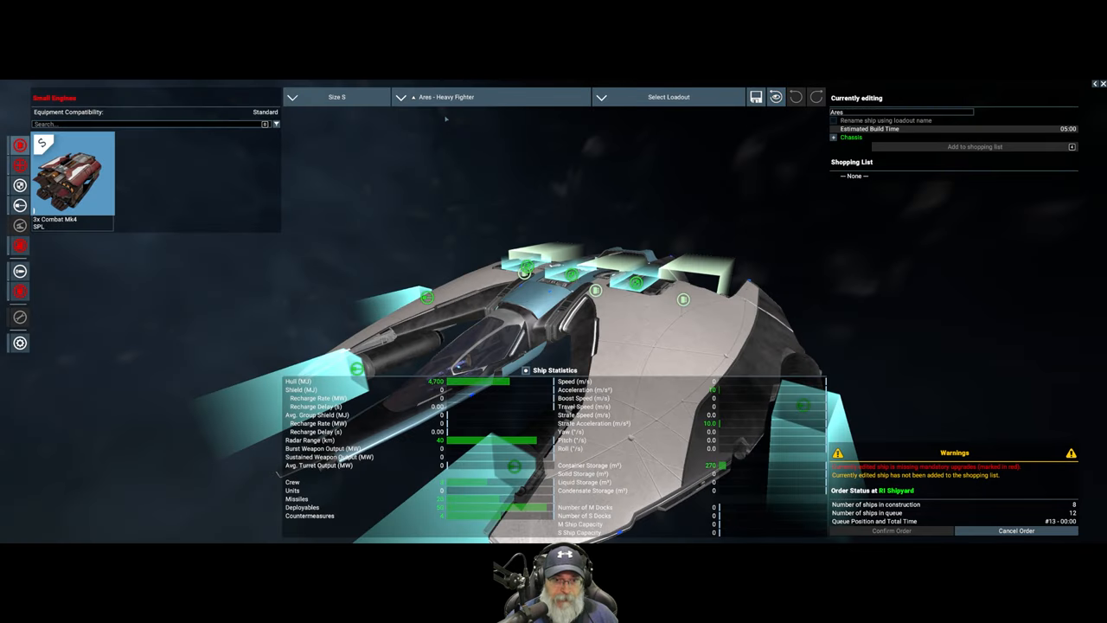
{"action": "mouse_move", "coordinate": [655, 118]}
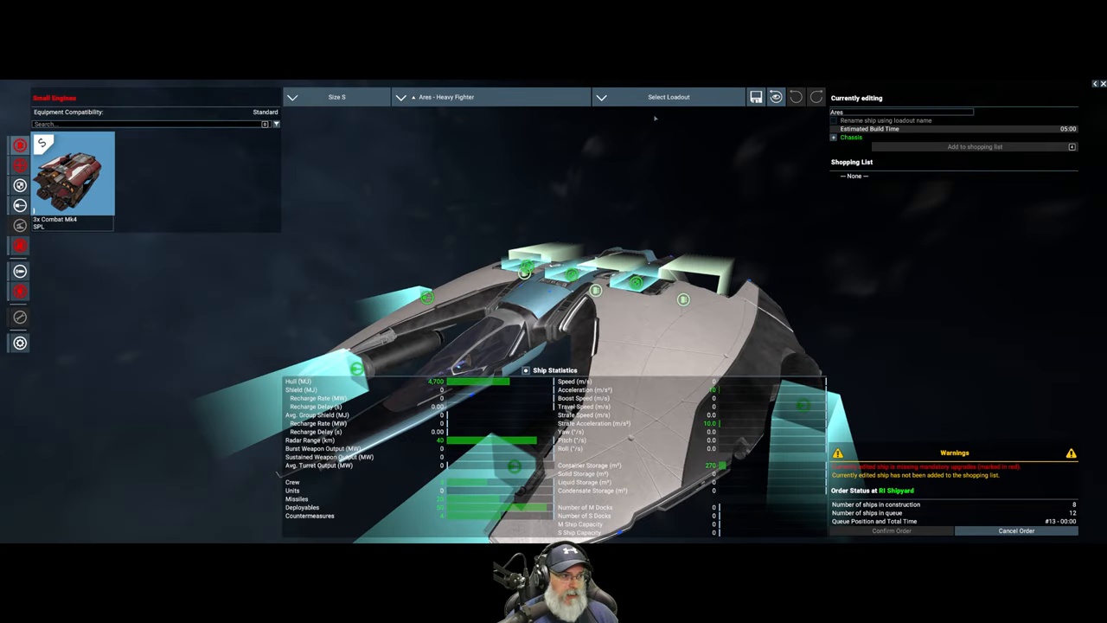
Try the Low and other loadout presets, settling on the Minimum Preset for the Ares.
{"action": "left_click", "coordinate": [669, 96]}
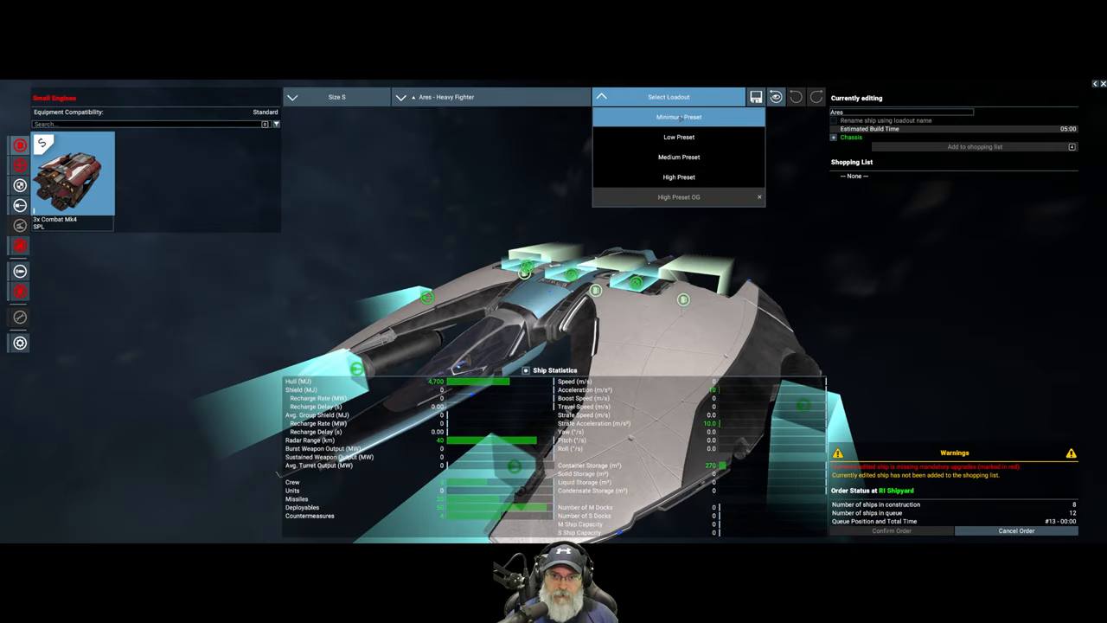
{"action": "left_click", "coordinate": [679, 117]}
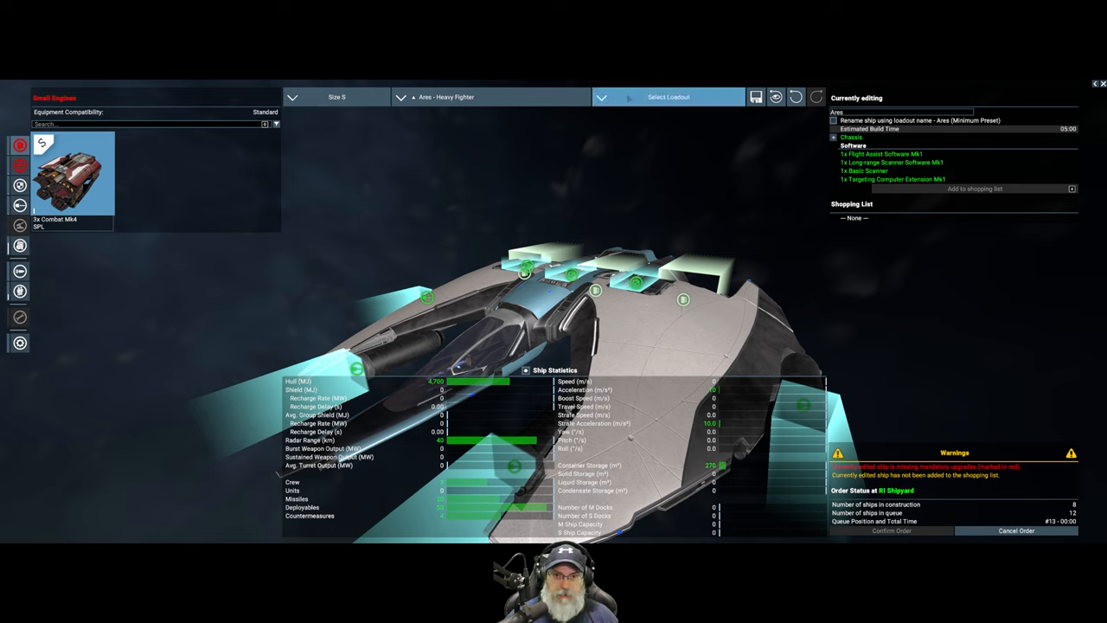
{"action": "left_click", "coordinate": [668, 96]}
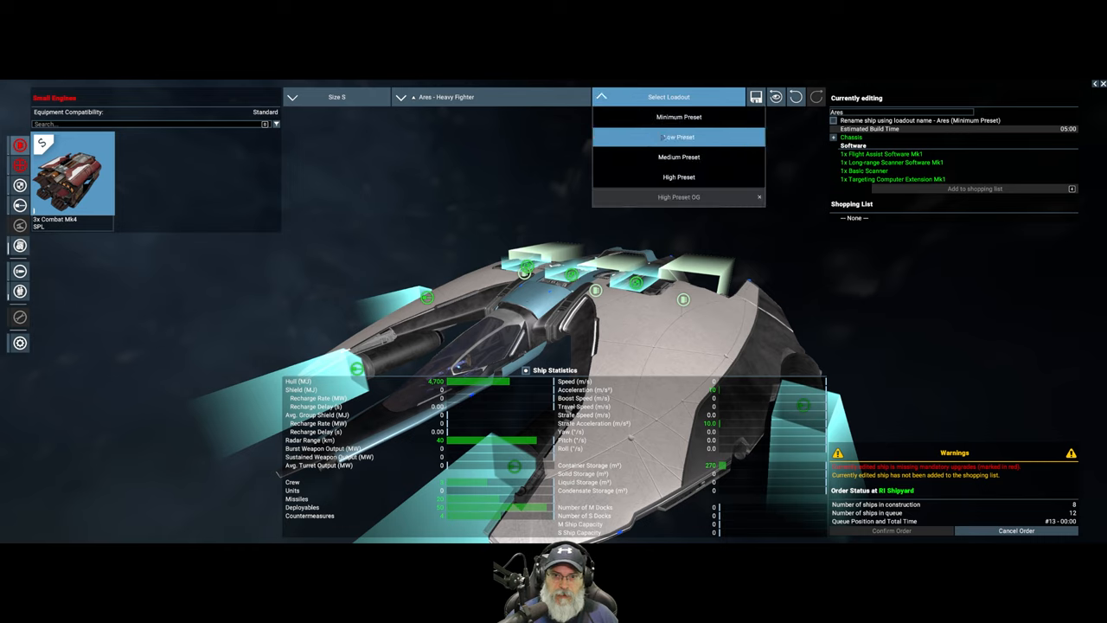
{"action": "left_click", "coordinate": [679, 137]}
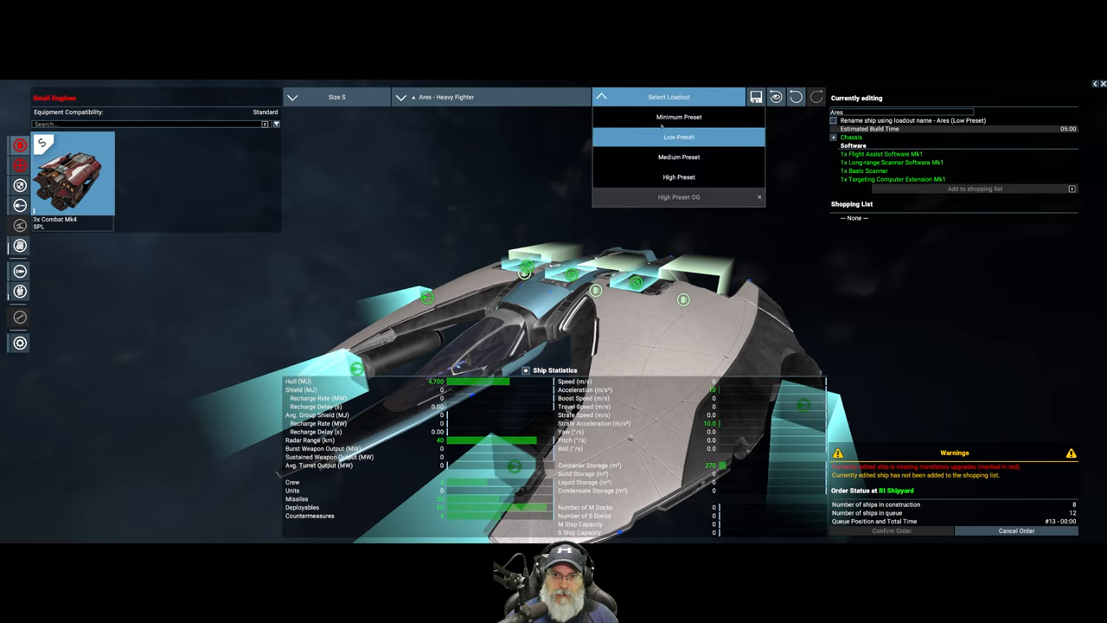
{"action": "left_click", "coordinate": [679, 117]}
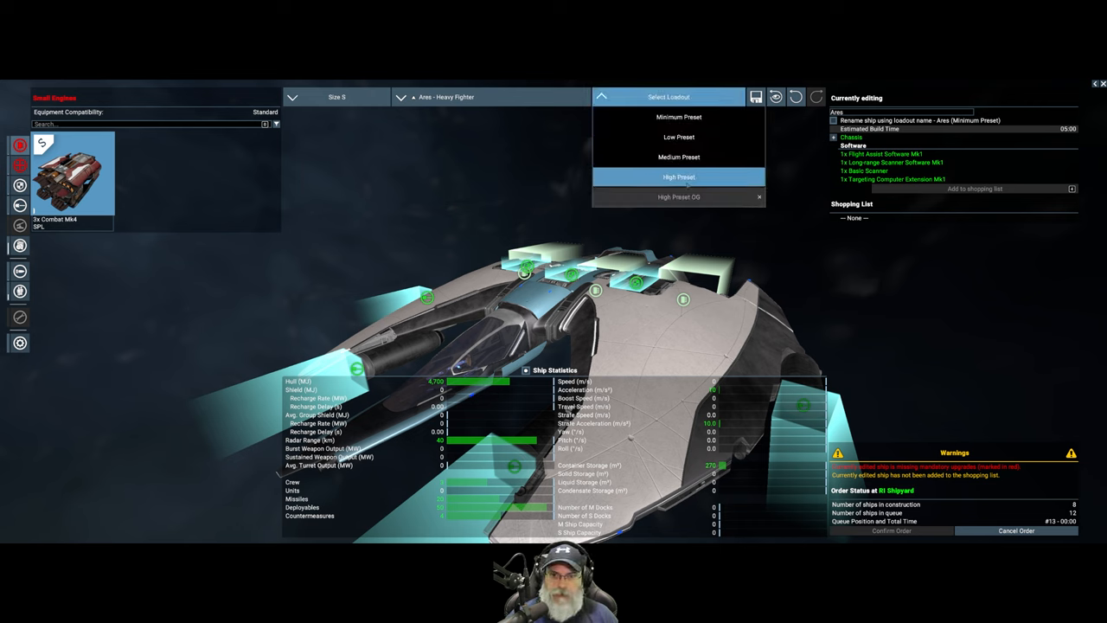
{"action": "left_click", "coordinate": [679, 176]}
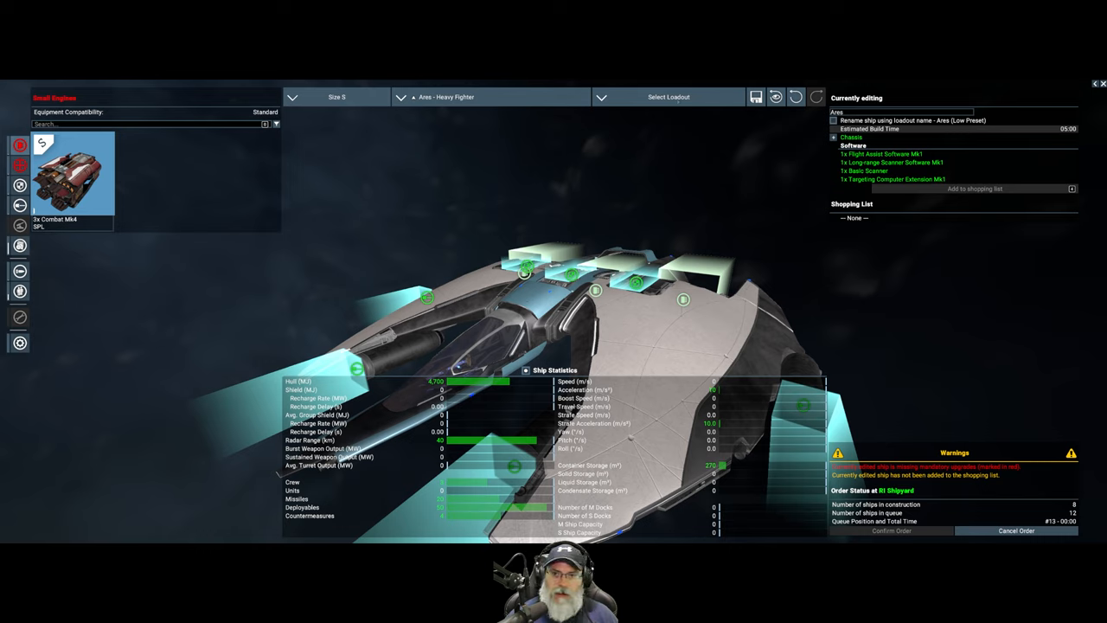
{"action": "left_click", "coordinate": [668, 96]}
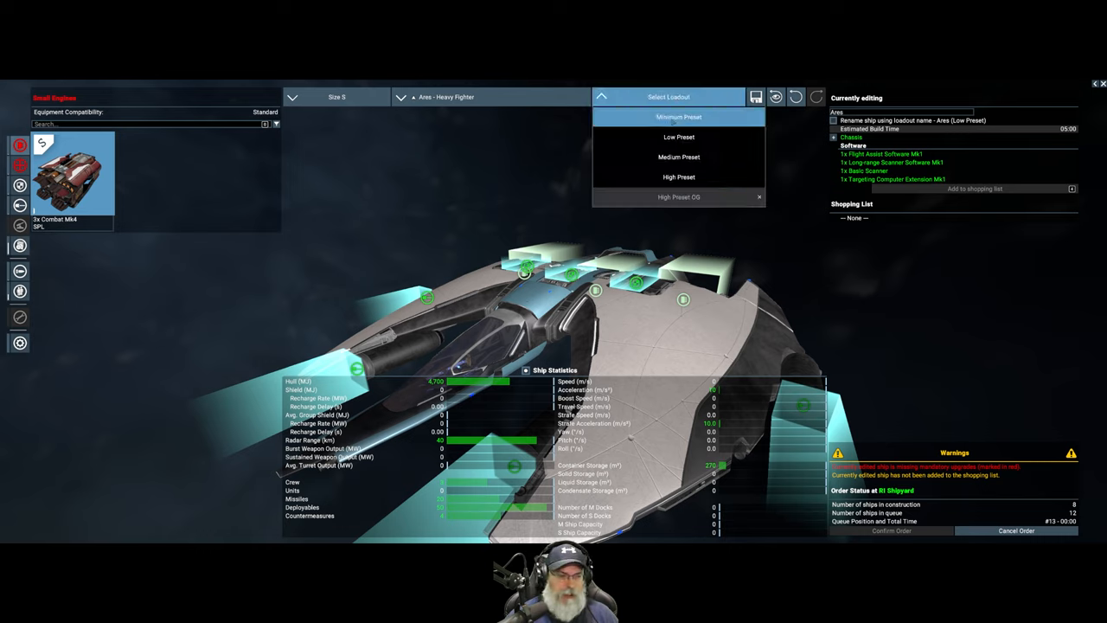
{"action": "left_click", "coordinate": [679, 117]}
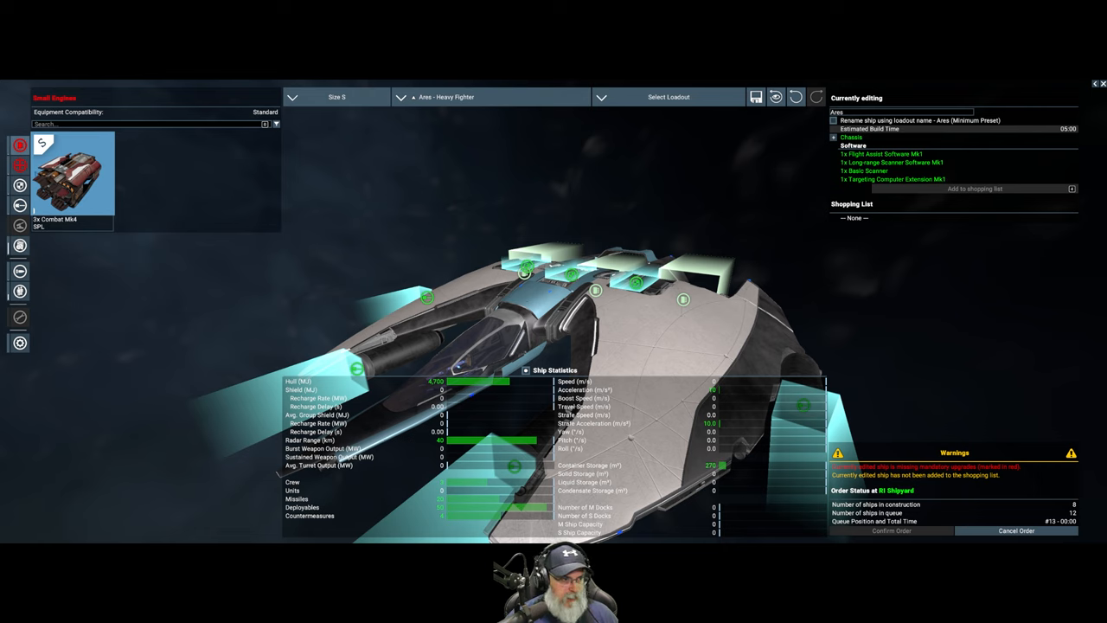
Fit three SPL S Combat Engine Mk4 to the Ares.
{"action": "left_click", "coordinate": [74, 173]}
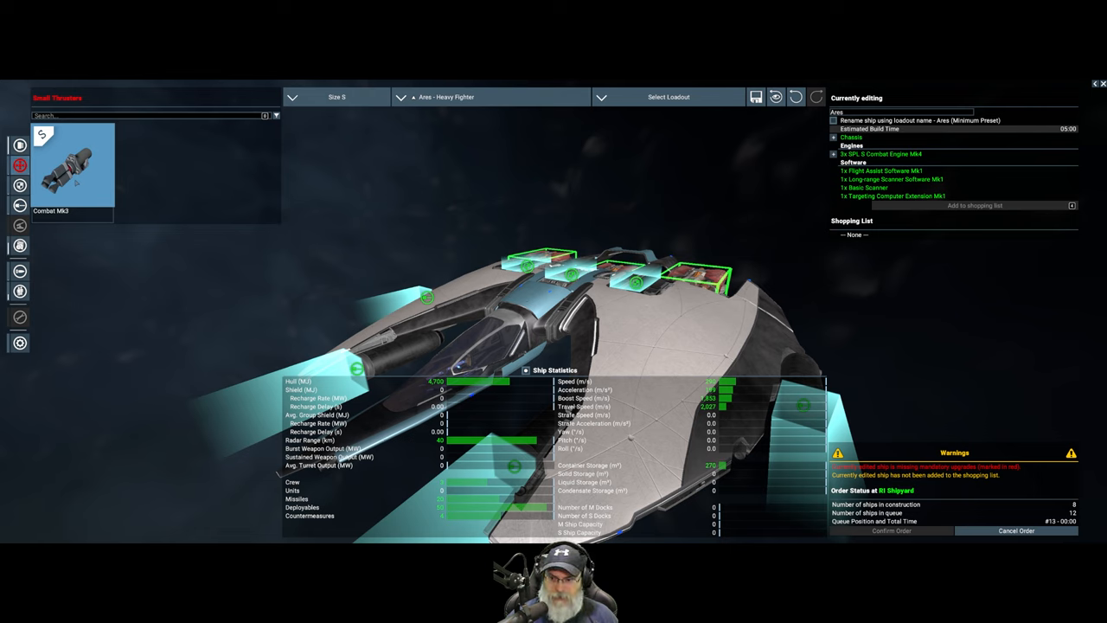
Add the Ares to the shopping list as 'Ares to Sell' and bring up its amount choices.
{"action": "left_click", "coordinate": [71, 164]}
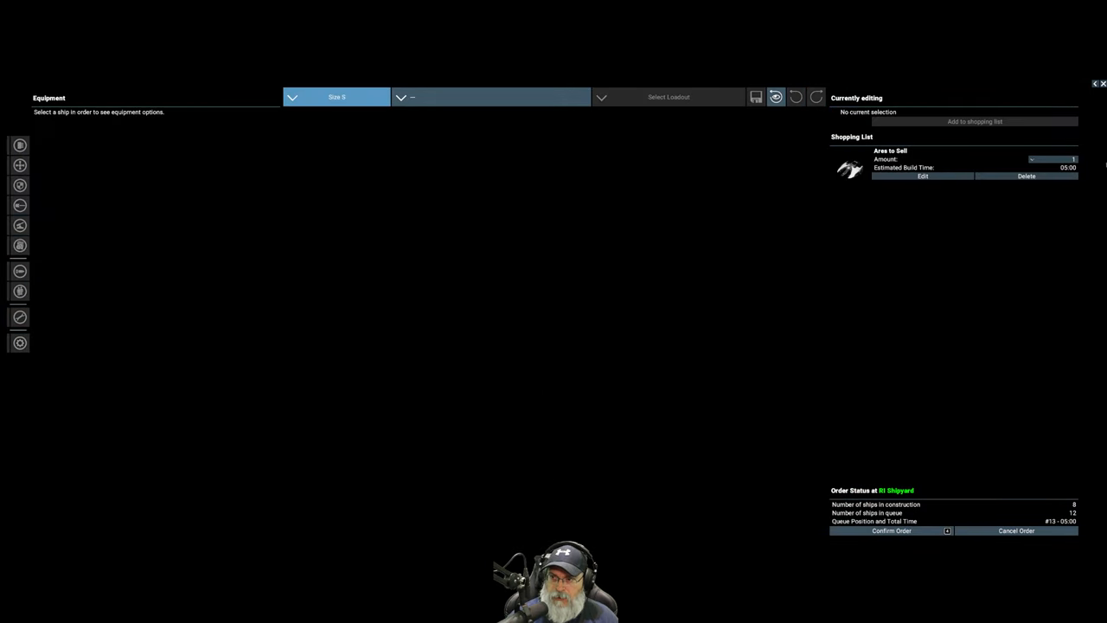
{"action": "left_click", "coordinate": [1054, 159]}
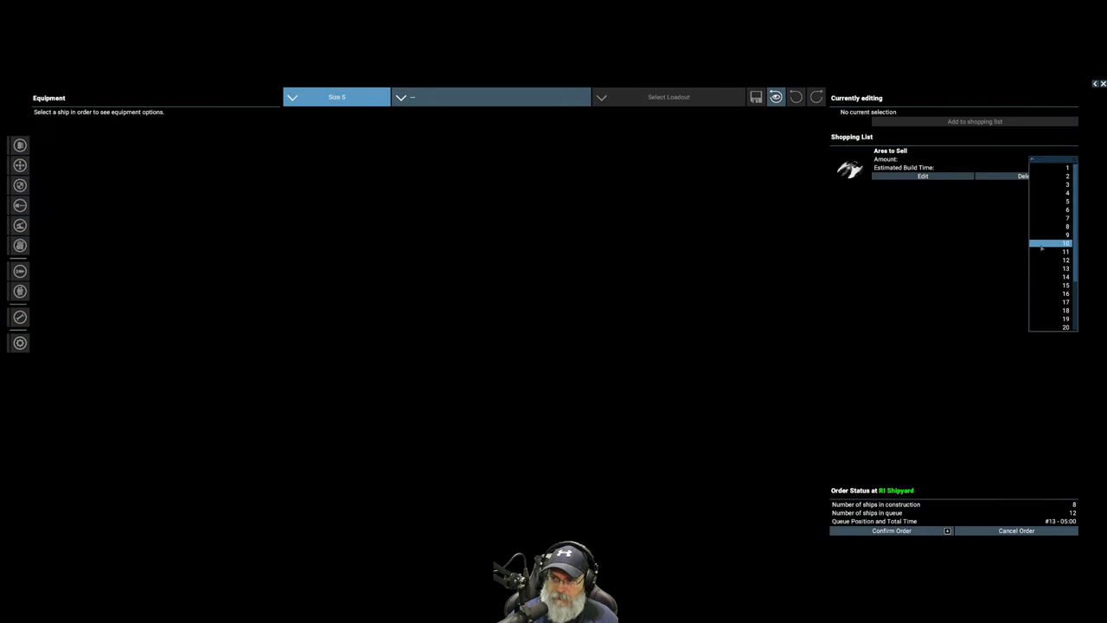